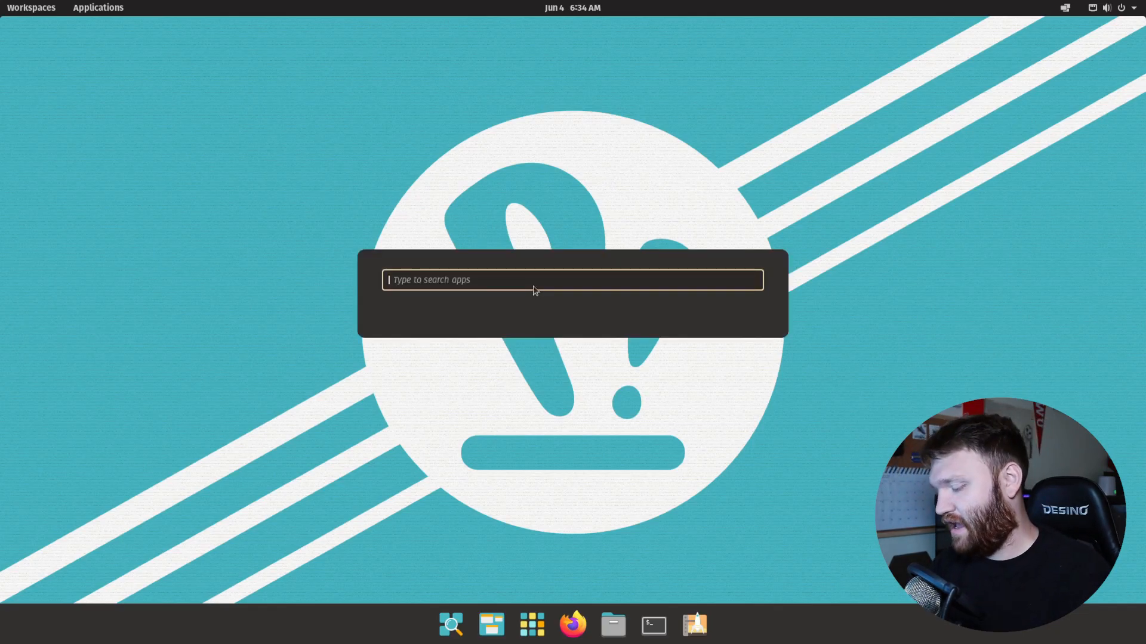
Launch Settings from the launcher search to its About page and bring up the Home folder.
{"action": "type", "text": "gnom"}
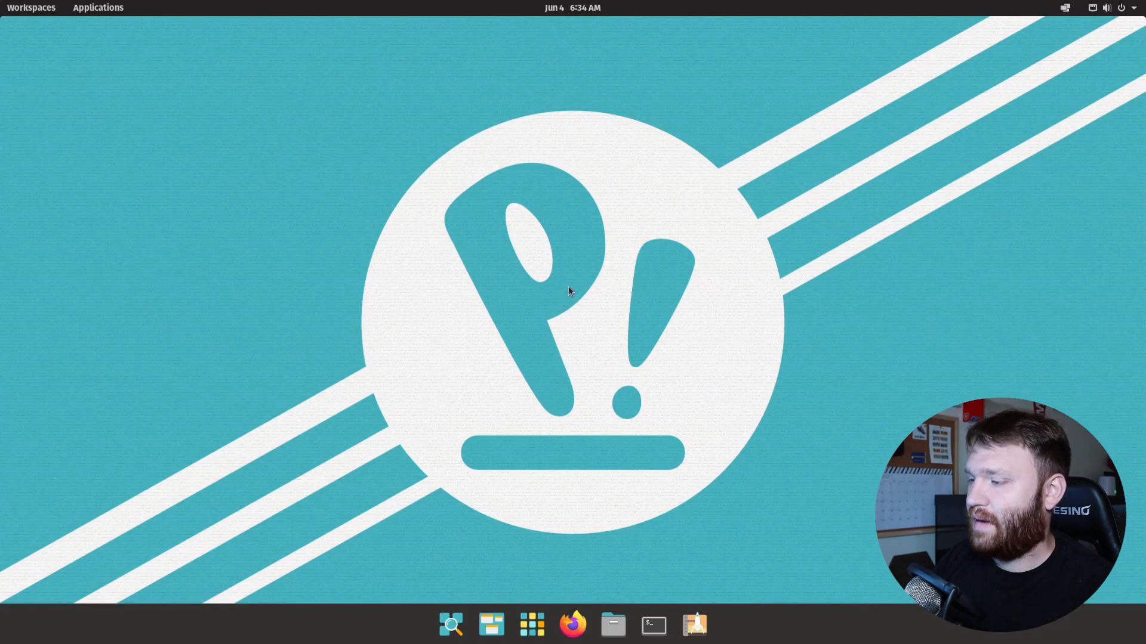
{"action": "left_click", "coordinate": [714, 624]}
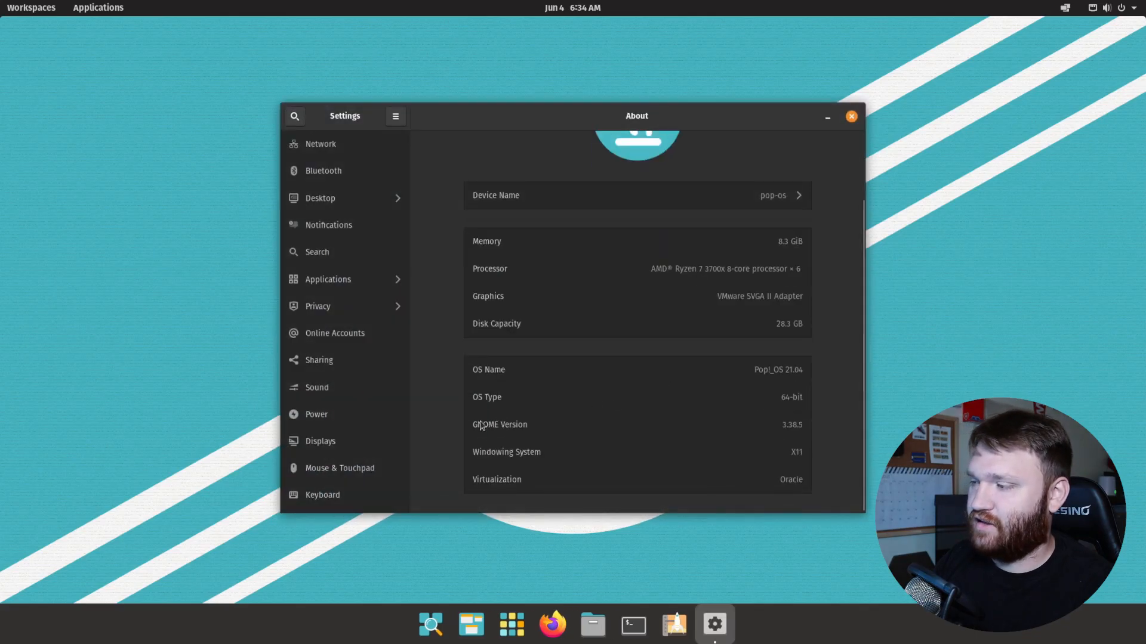
{"action": "mouse_move", "coordinate": [804, 460]}
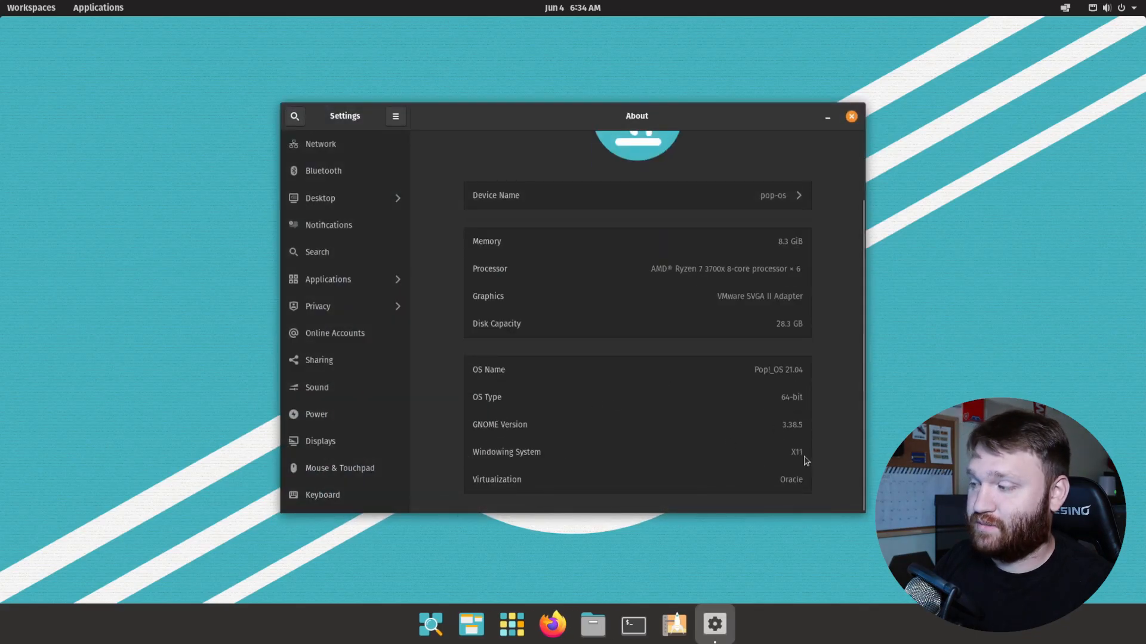
{"action": "double_click", "coordinate": [793, 425]}
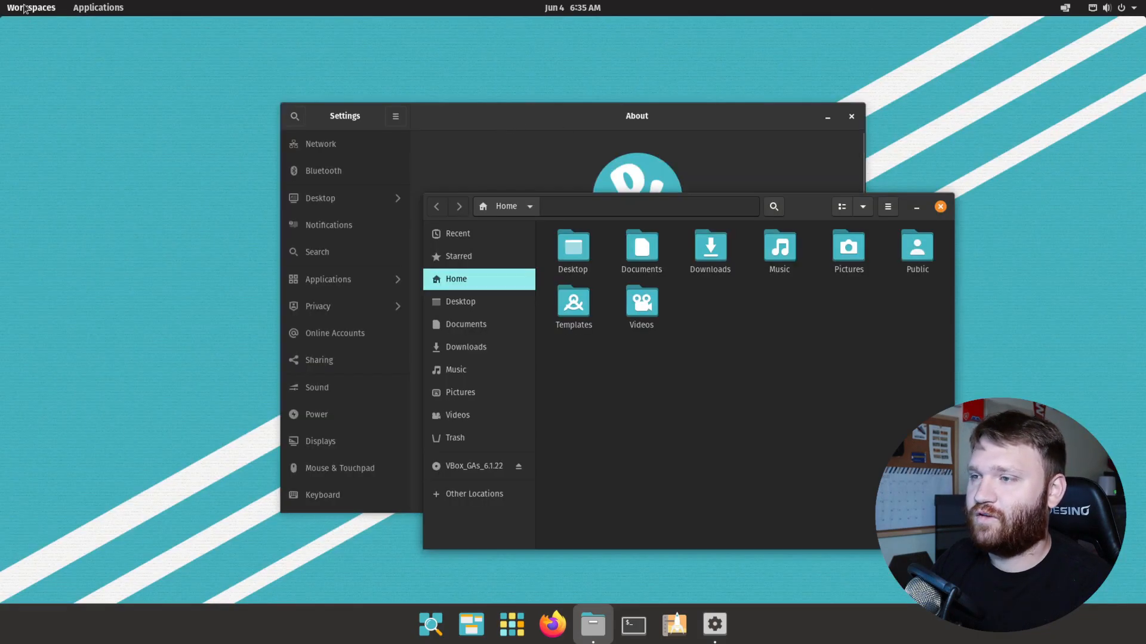
Show the Workspaces overview, then the Applications grid from the top bar.
{"action": "left_click", "coordinate": [31, 8]}
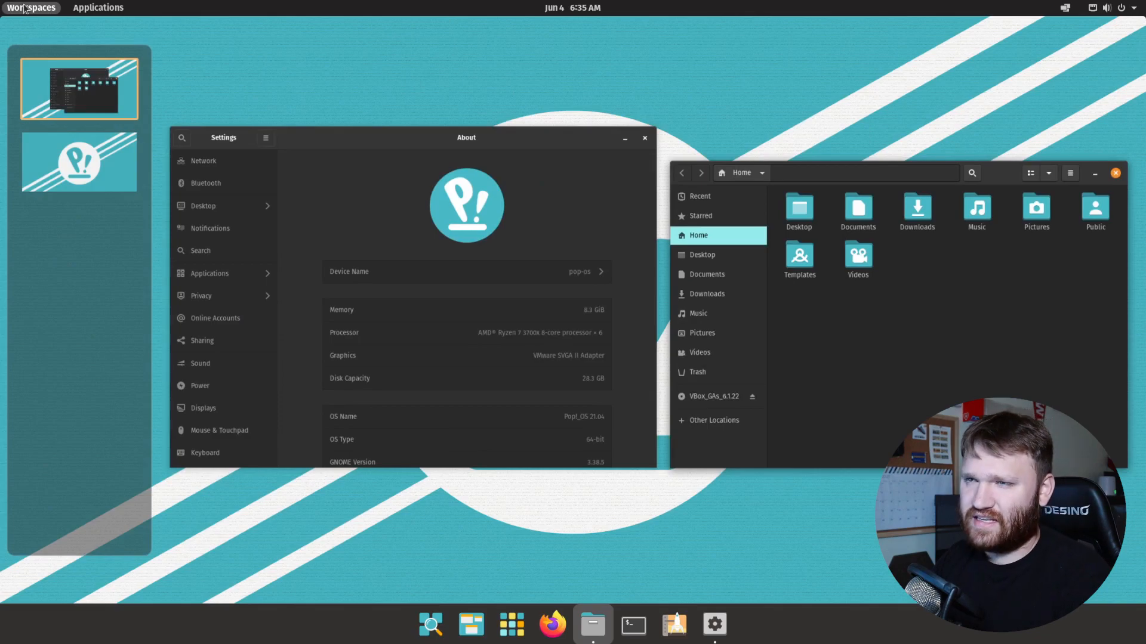
{"action": "mouse_move", "coordinate": [74, 122]}
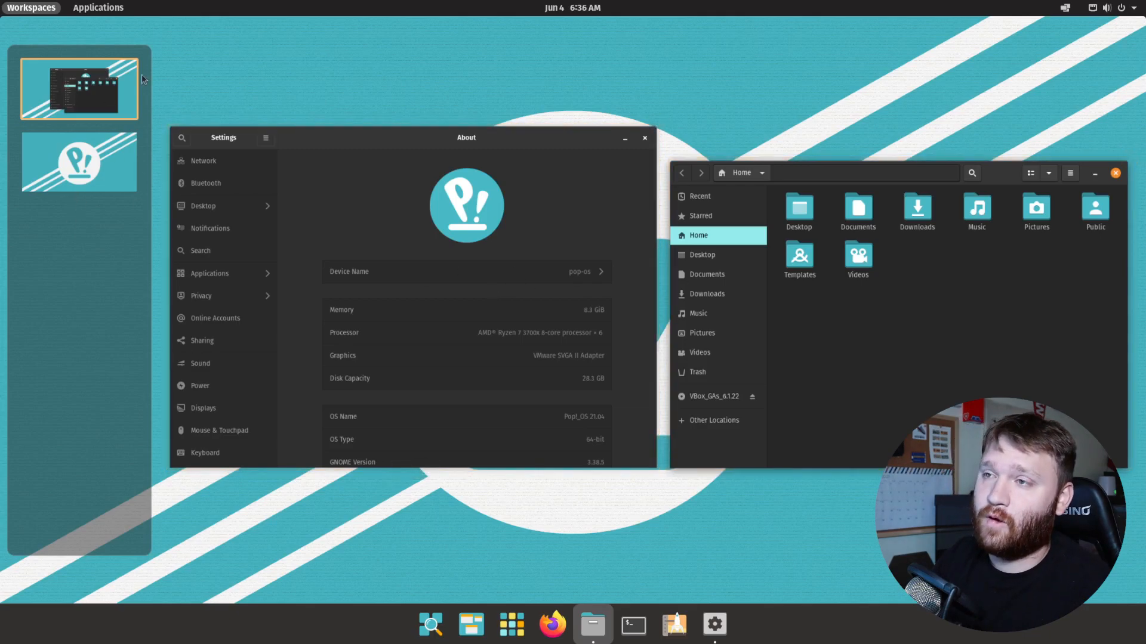
{"action": "left_click", "coordinate": [98, 8]}
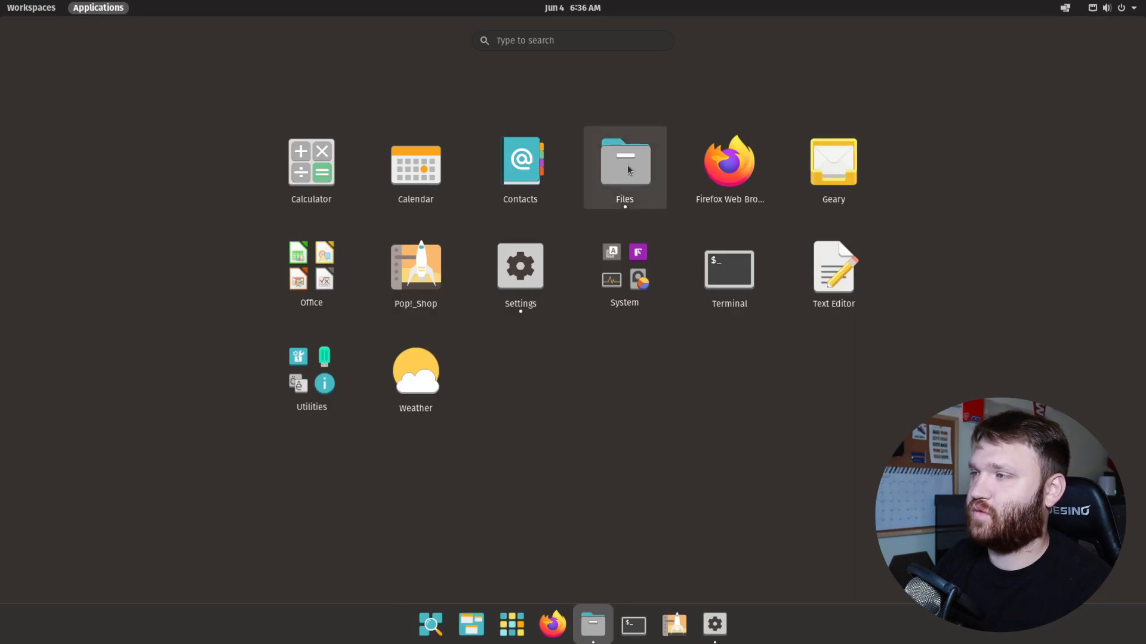
{"action": "mouse_move", "coordinate": [429, 212]}
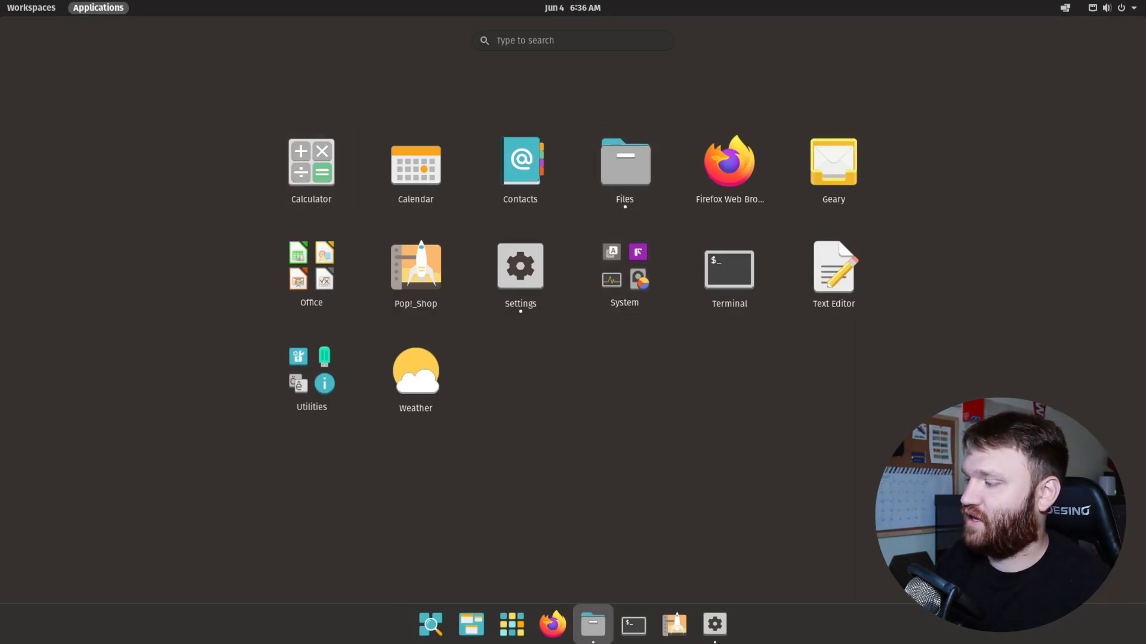
{"action": "mouse_move", "coordinate": [557, 20]}
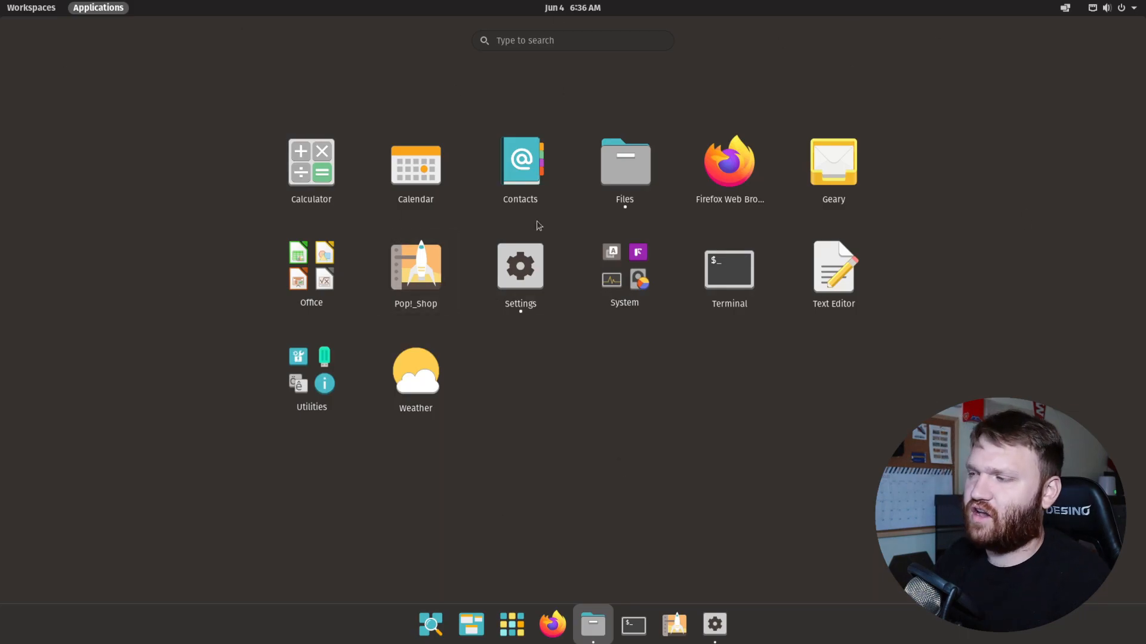
{"action": "mouse_move", "coordinate": [261, 135]}
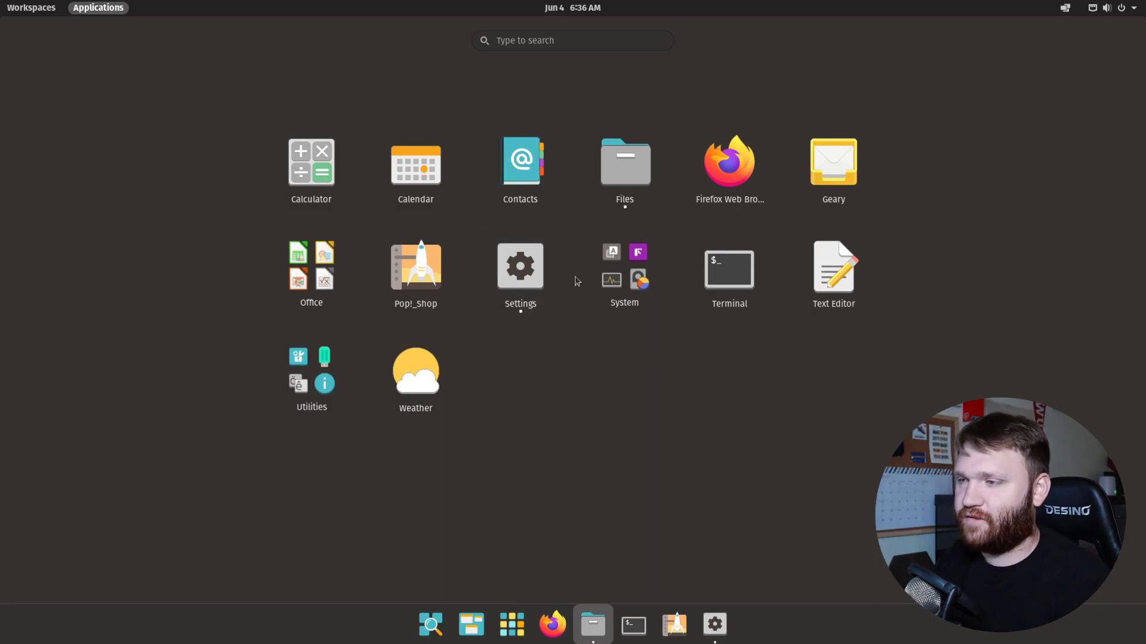
Switch to the Home folder via the Super launcher, launch Pop!_Shop, then view the workspaces overview.
{"action": "left_click", "coordinate": [519, 265]}
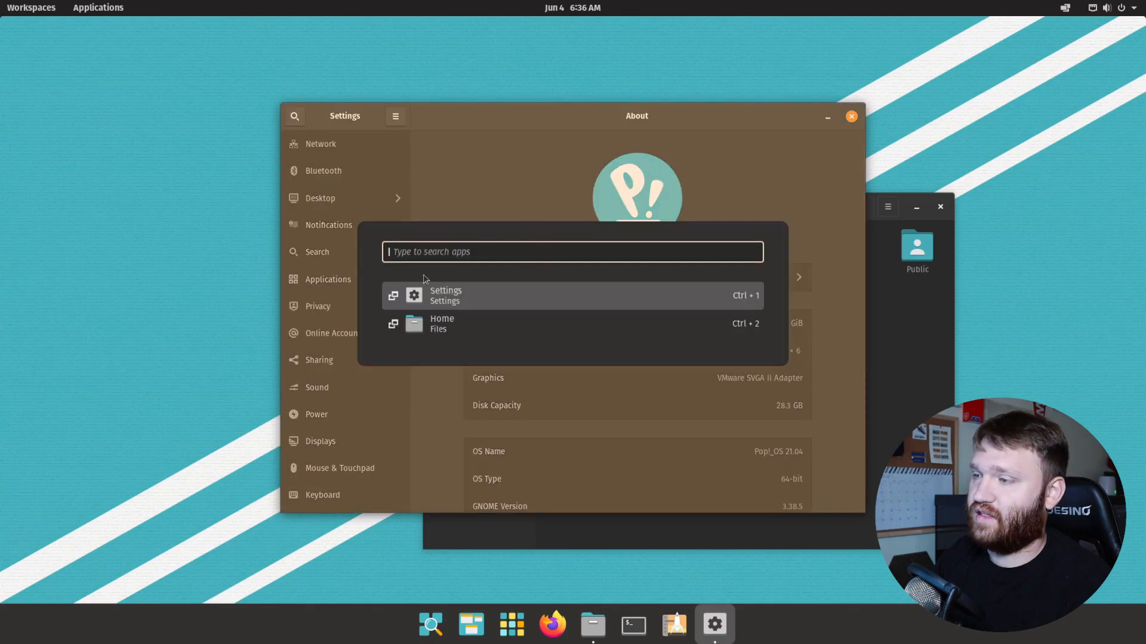
{"action": "mouse_move", "coordinate": [420, 264]}
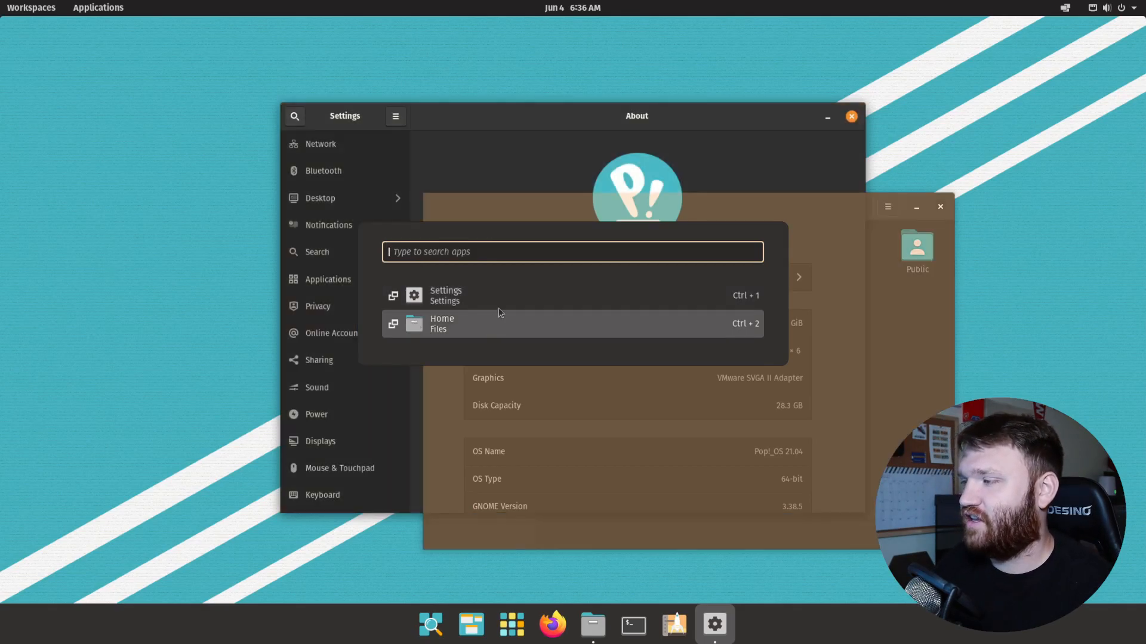
{"action": "mouse_move", "coordinate": [691, 319]}
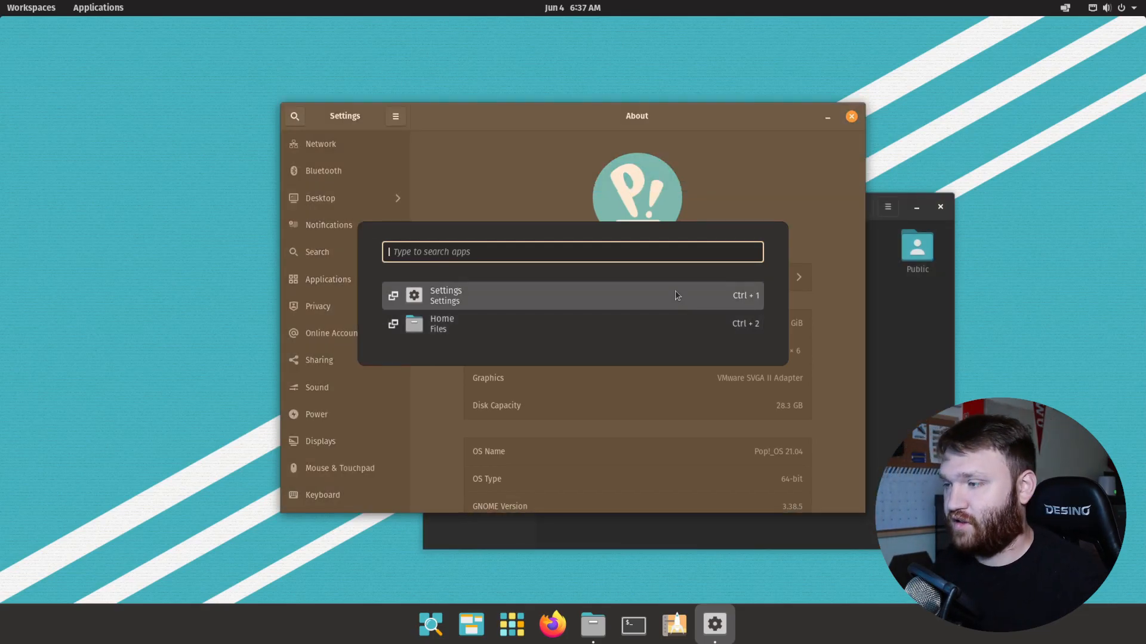
{"action": "left_click", "coordinate": [442, 323]}
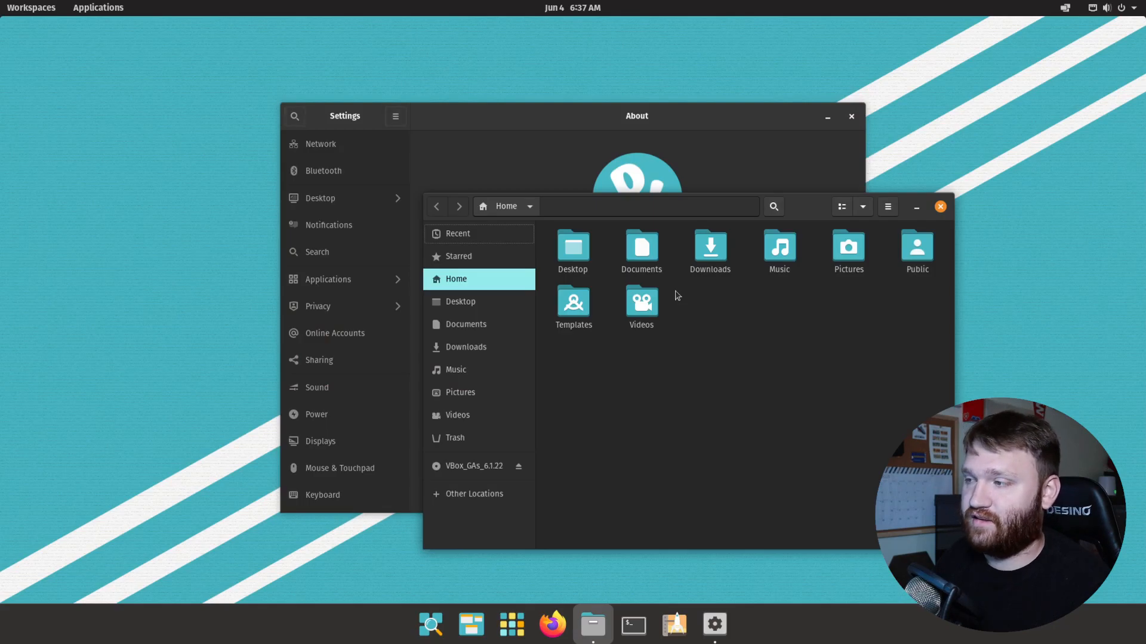
{"action": "mouse_move", "coordinate": [617, 349]}
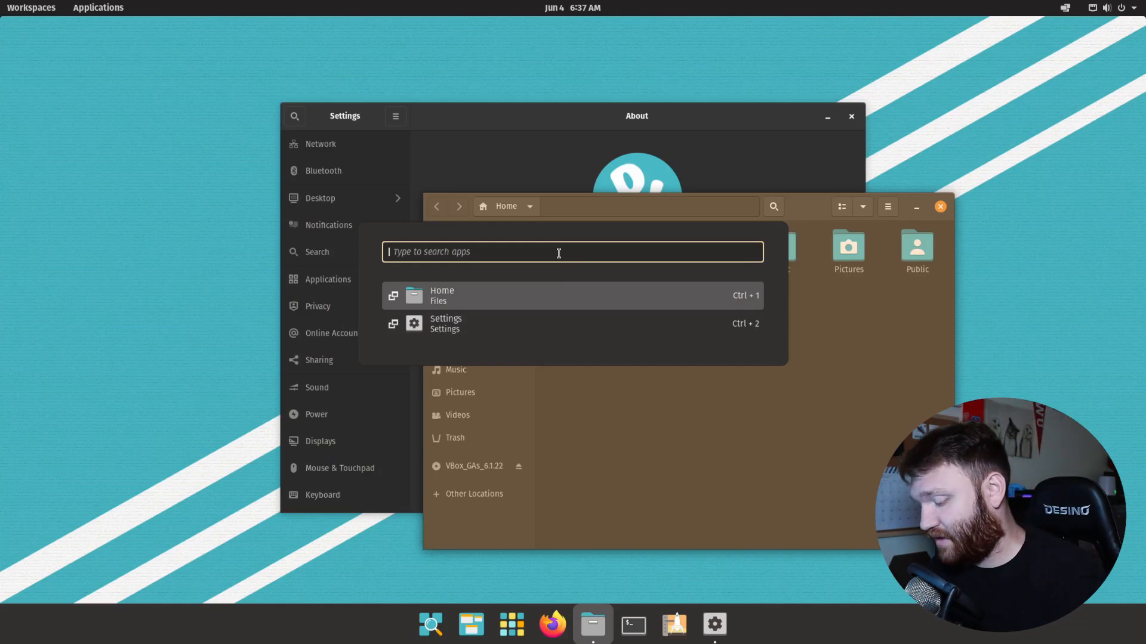
{"action": "type", "text": "pl"}
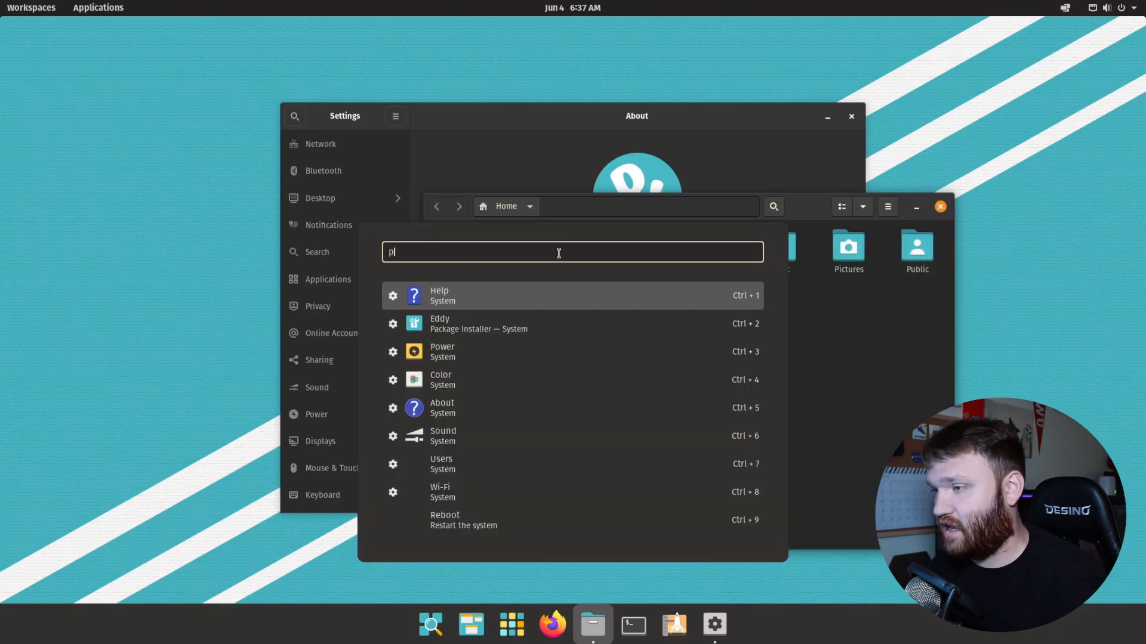
{"action": "type", "text": "op"}
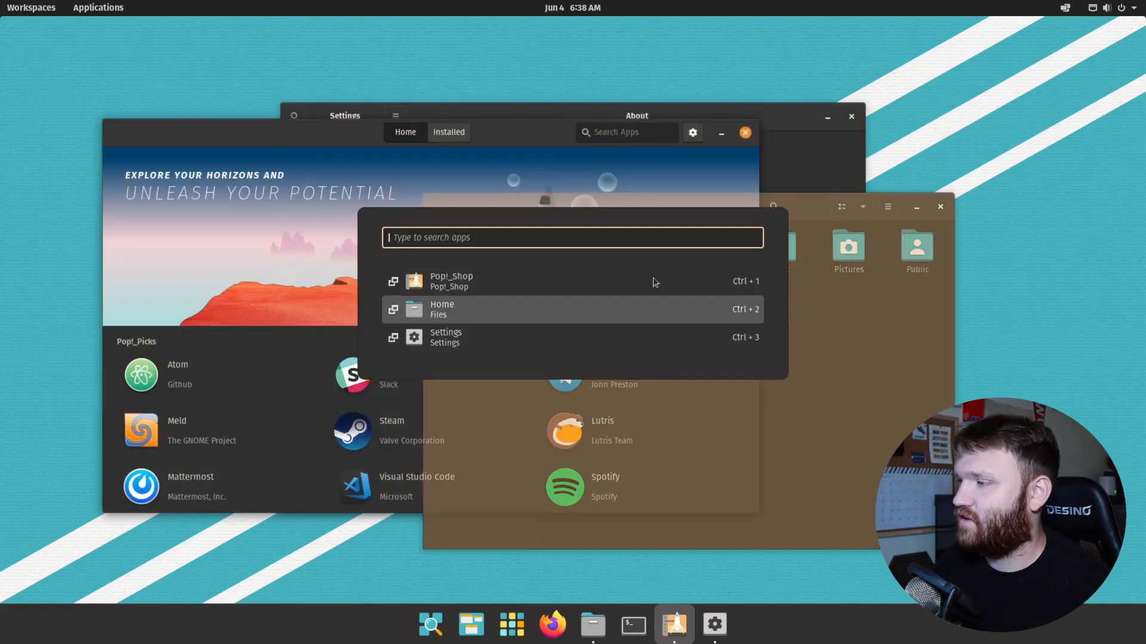
{"action": "mouse_move", "coordinate": [652, 315]}
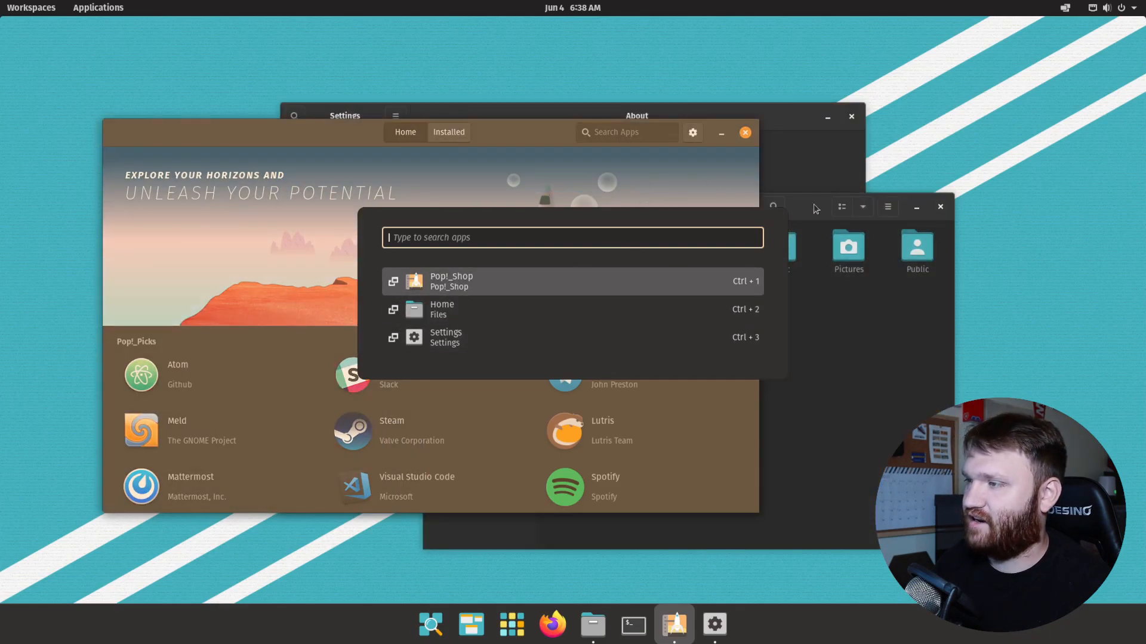
{"action": "mouse_move", "coordinate": [597, 120]}
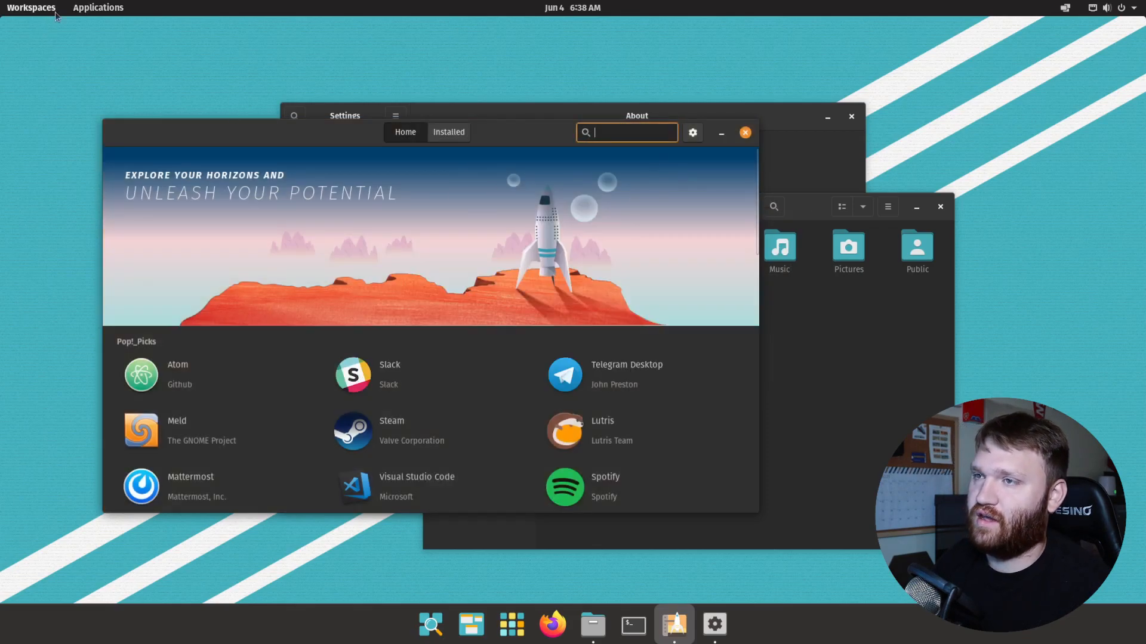
{"action": "left_click", "coordinate": [98, 7]}
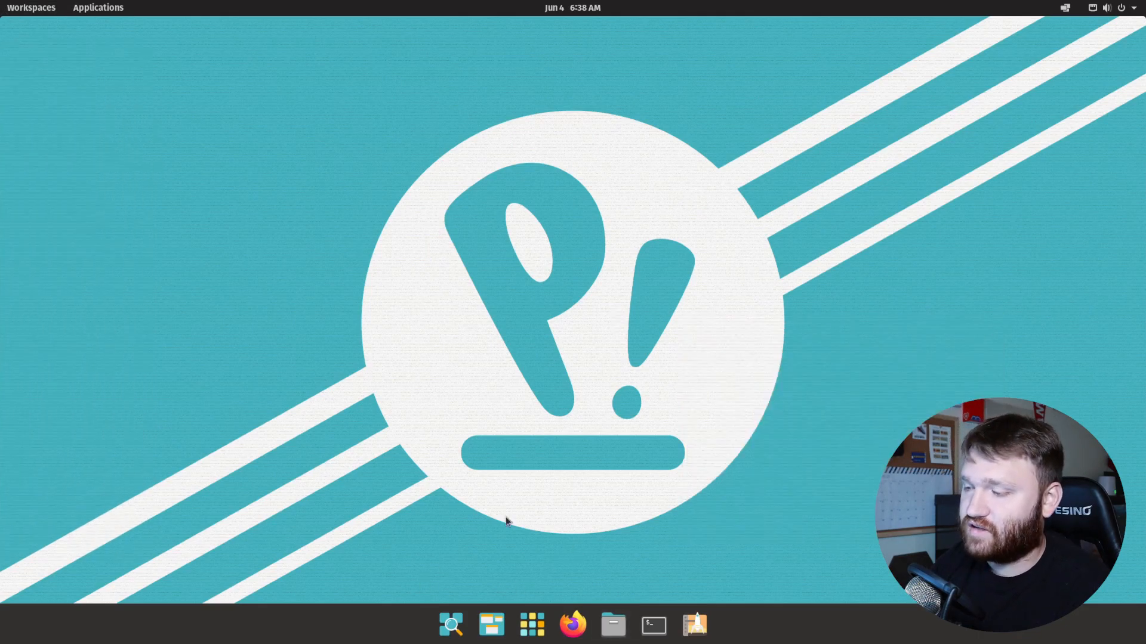
{"action": "mouse_move", "coordinate": [578, 587]}
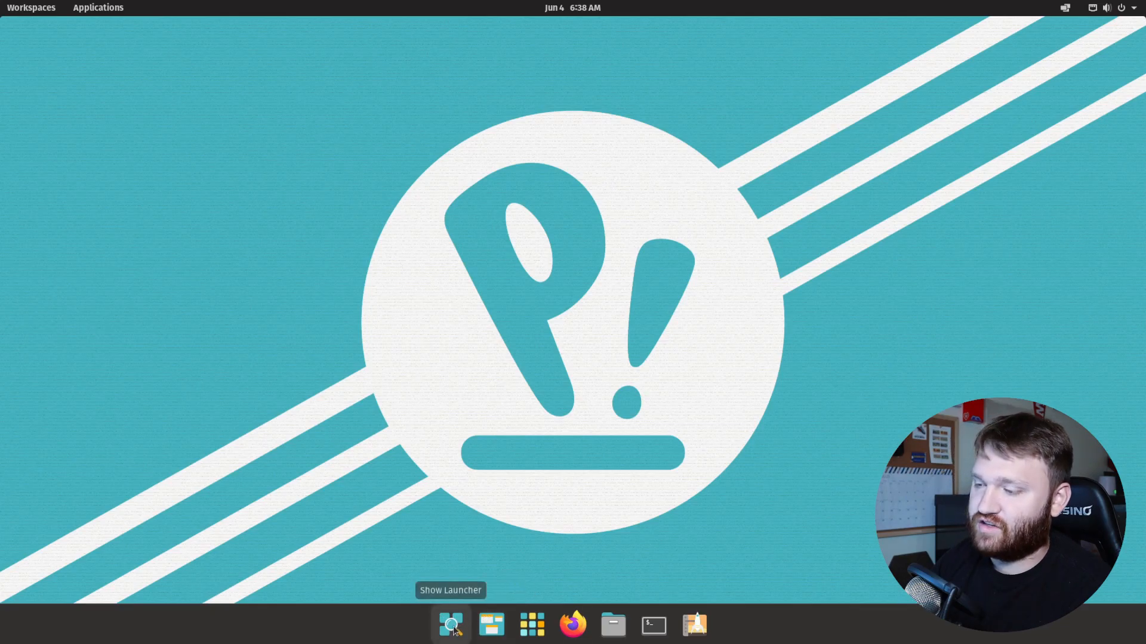
Toggle the dock's app search launcher and bring the terminal window back up from the dock.
{"action": "left_click", "coordinate": [449, 625]}
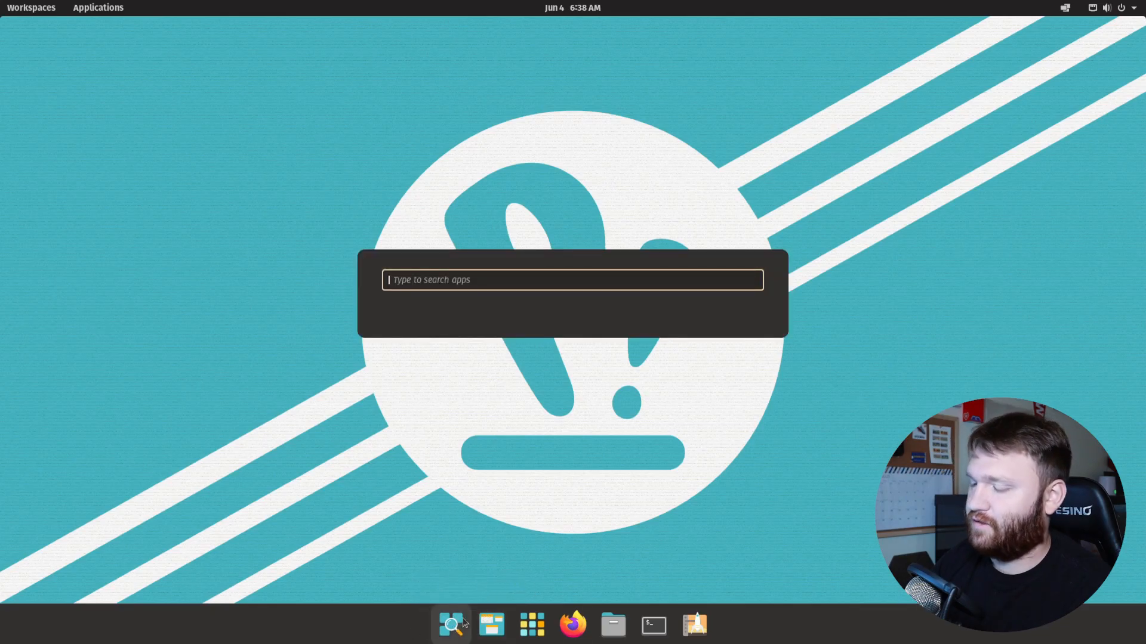
{"action": "mouse_move", "coordinate": [451, 624]}
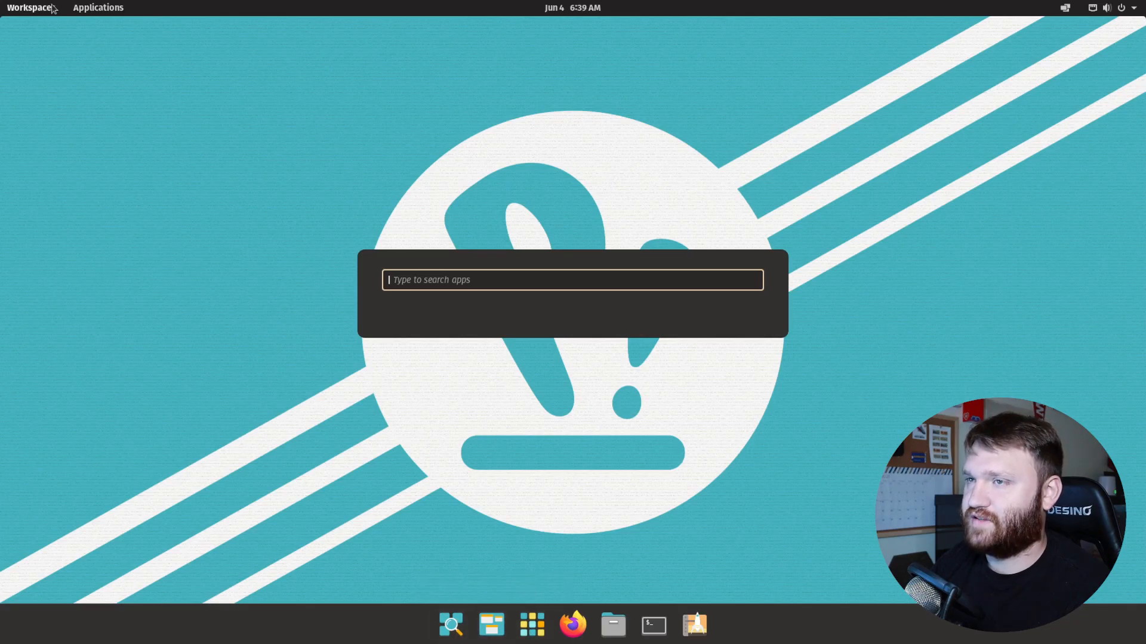
{"action": "left_click", "coordinate": [531, 624]}
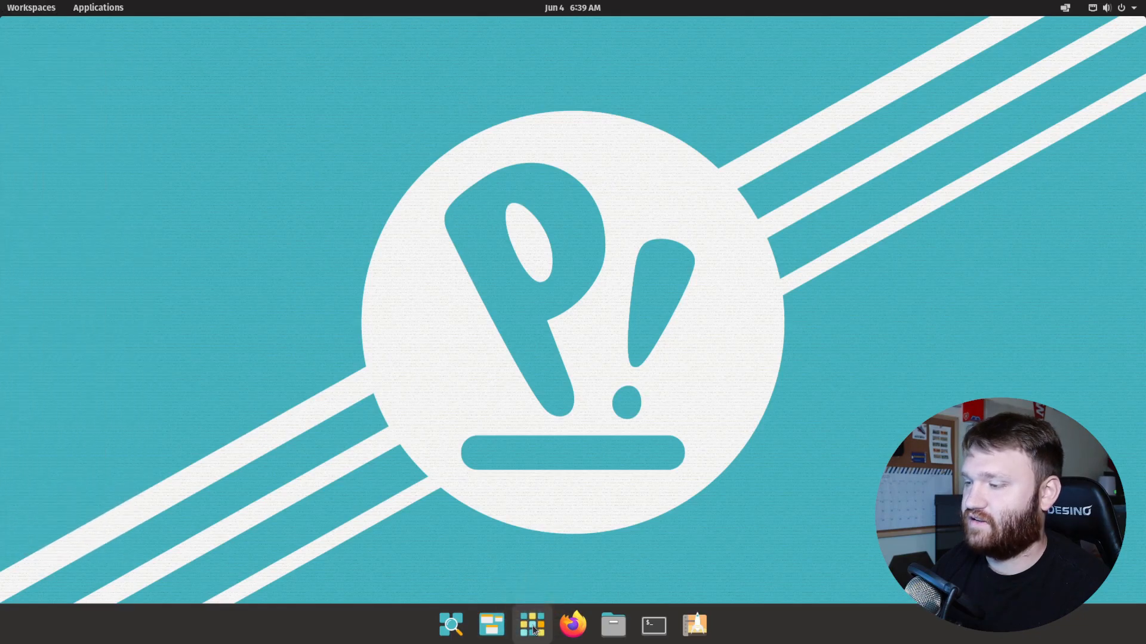
{"action": "left_click", "coordinate": [532, 624]}
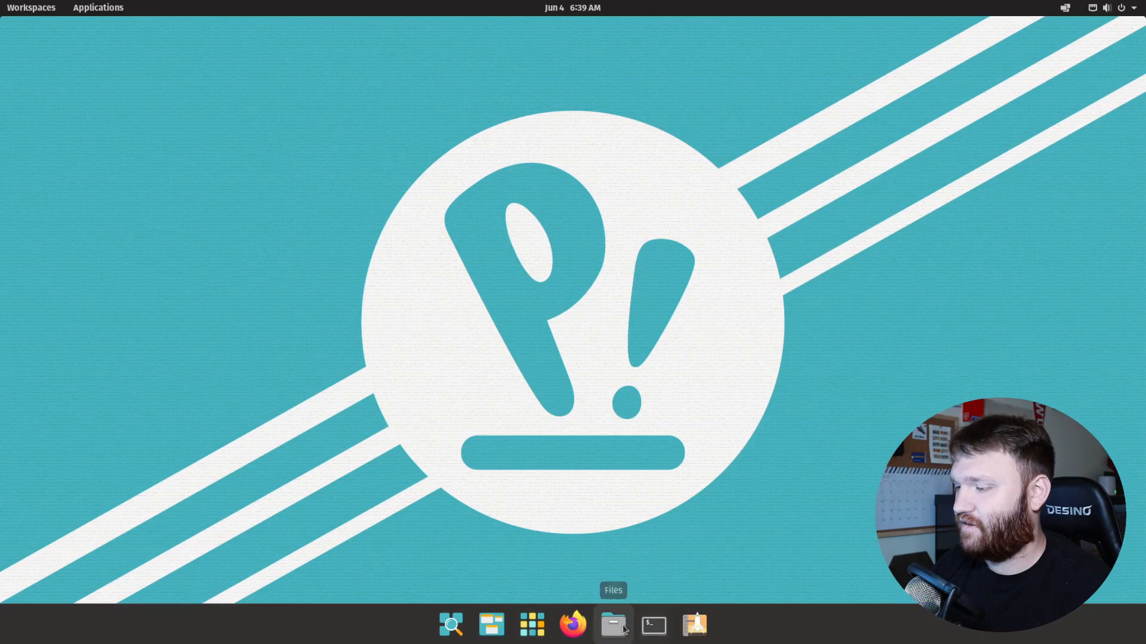
{"action": "mouse_move", "coordinate": [694, 624]}
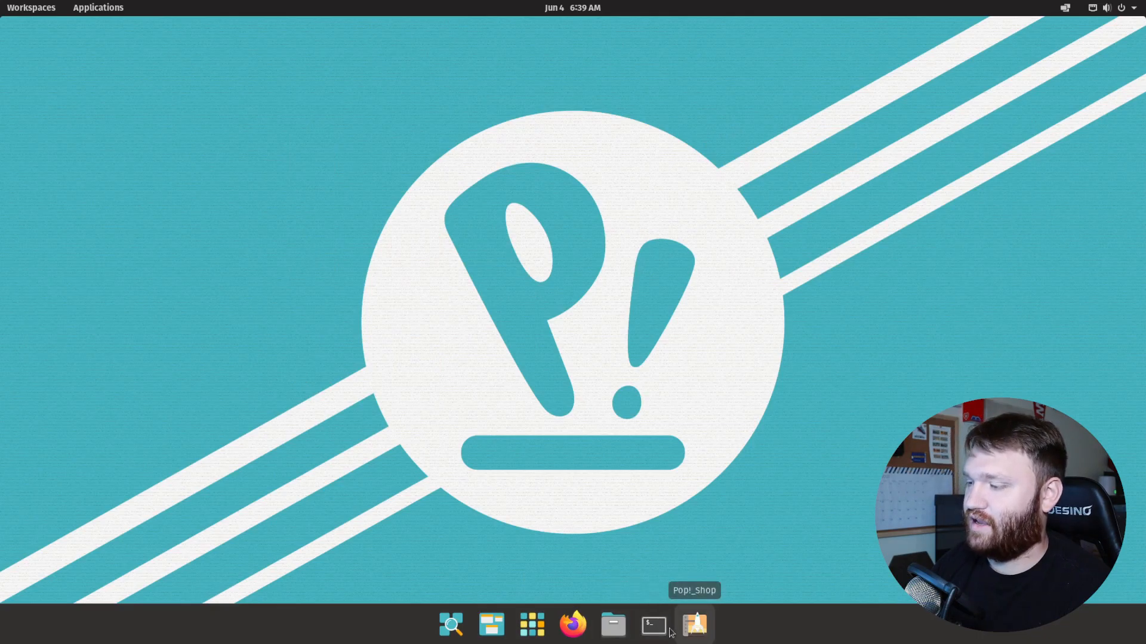
{"action": "left_click", "coordinate": [653, 624]}
{"action": "type", "text": "neofetch"}
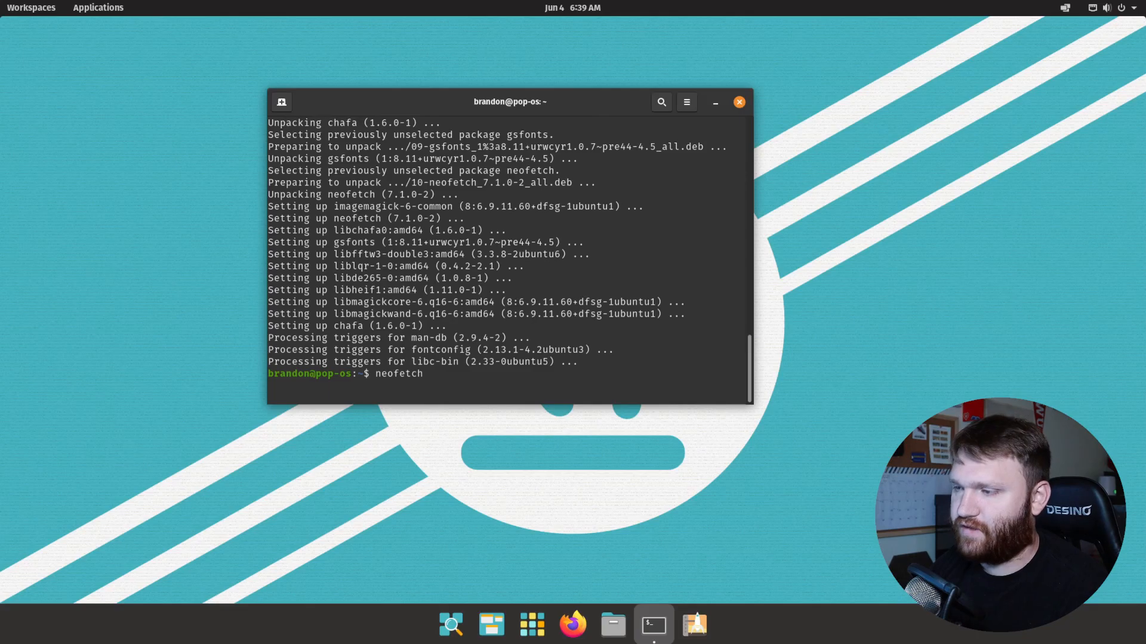
Run neofetch to display the Pop!_OS 21.04, GNOME 3.38.4 and hardware summary.
{"action": "key", "text": "Return"}
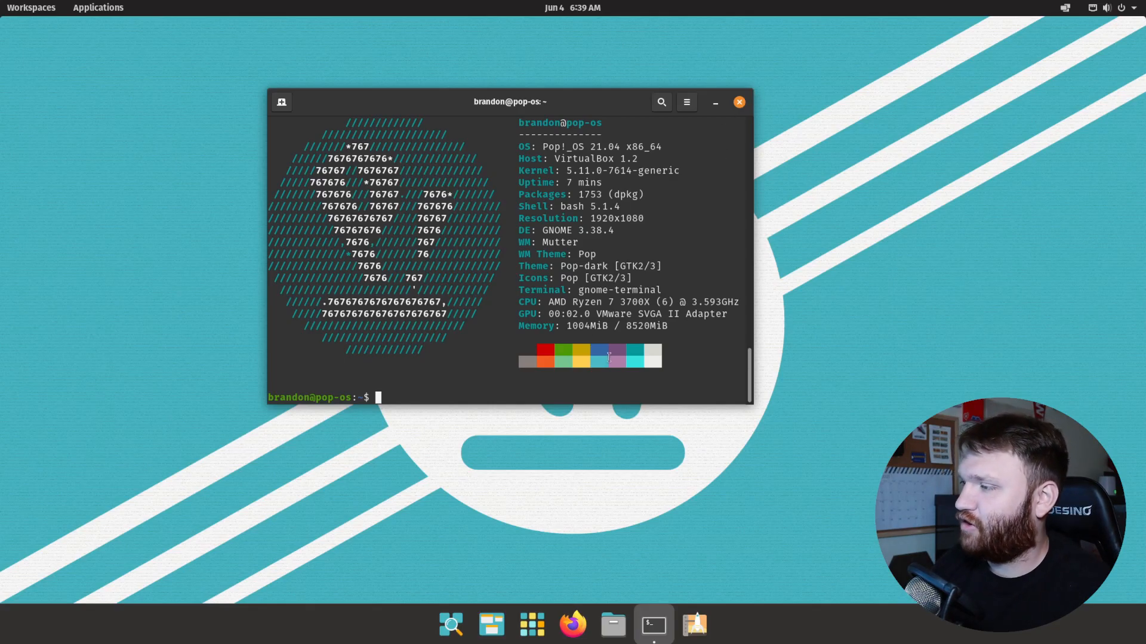
{"action": "type", "text": "neofetch"}
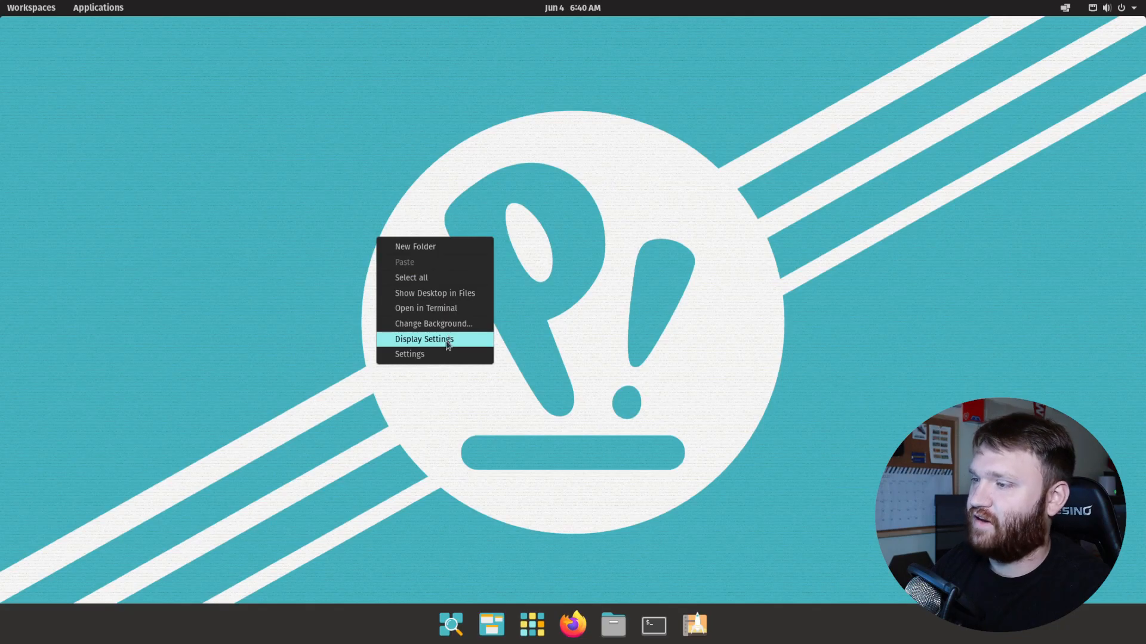
Enable Home and Trash desktop icons in the desktop icon preferences, then search Applications for Settings.
{"action": "left_click", "coordinate": [410, 353]}
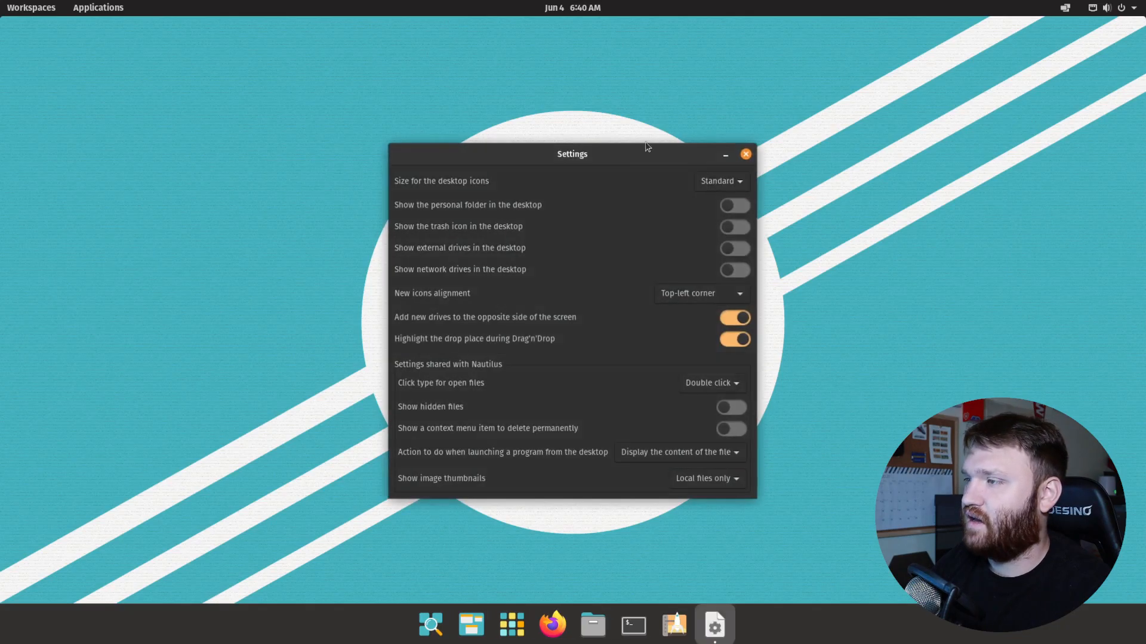
{"action": "mouse_move", "coordinate": [482, 229]}
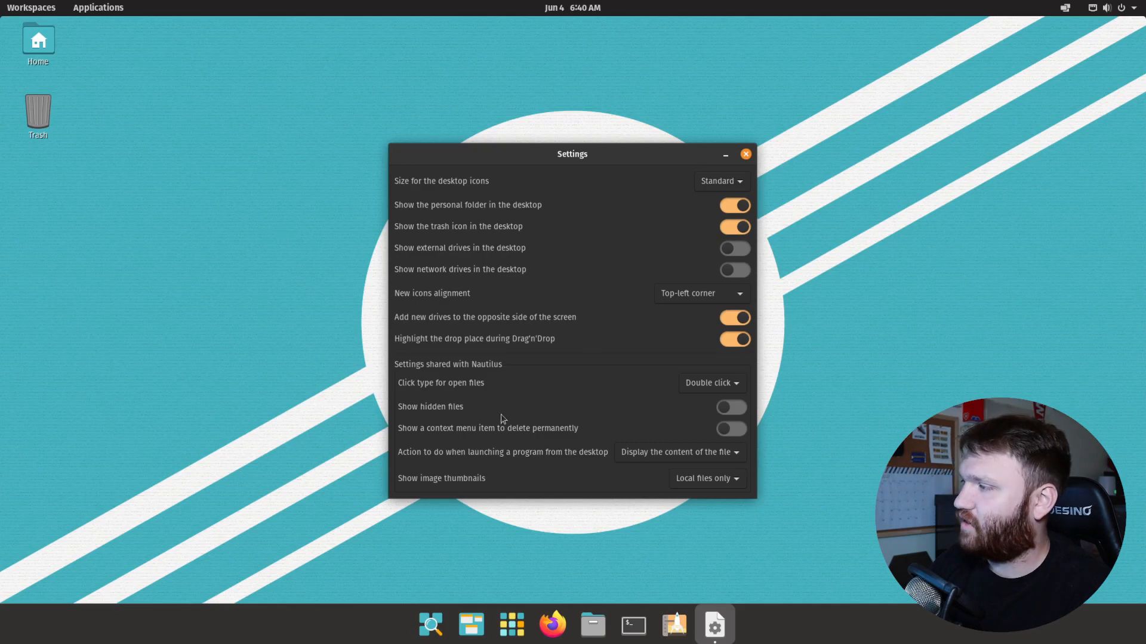
{"action": "left_click", "coordinate": [746, 154]}
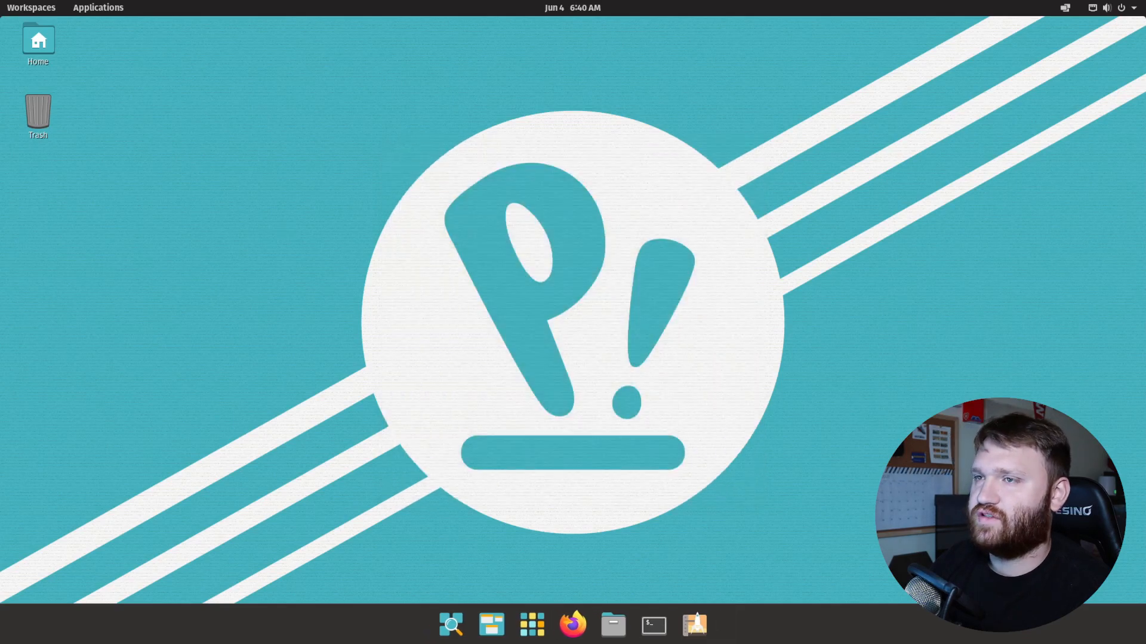
{"action": "left_click", "coordinate": [98, 7]}
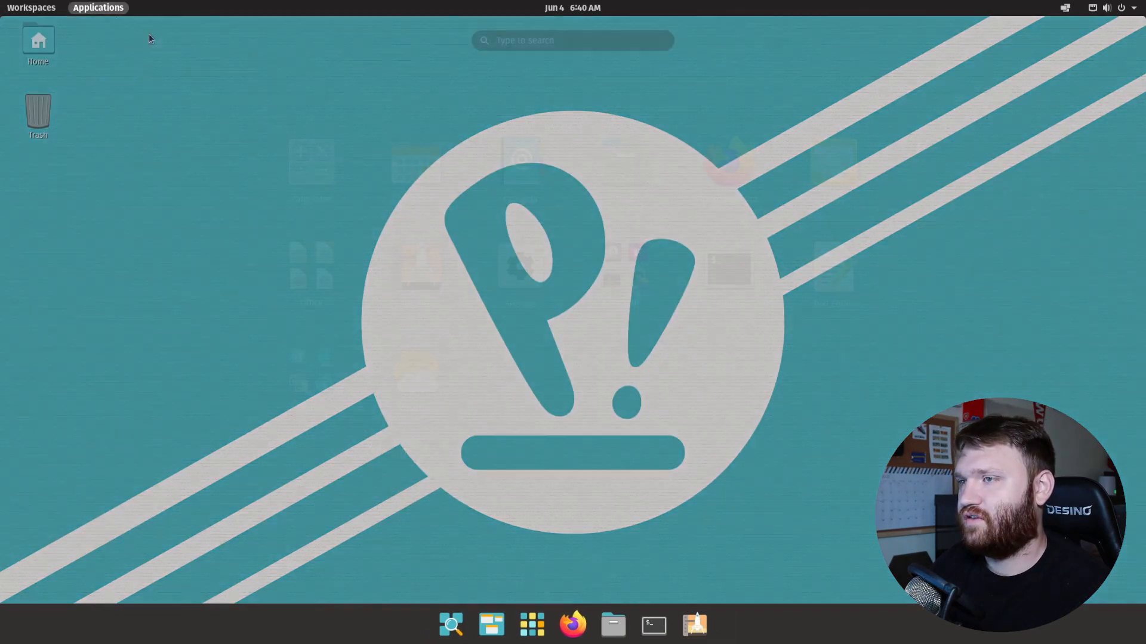
{"action": "type", "text": "settl"}
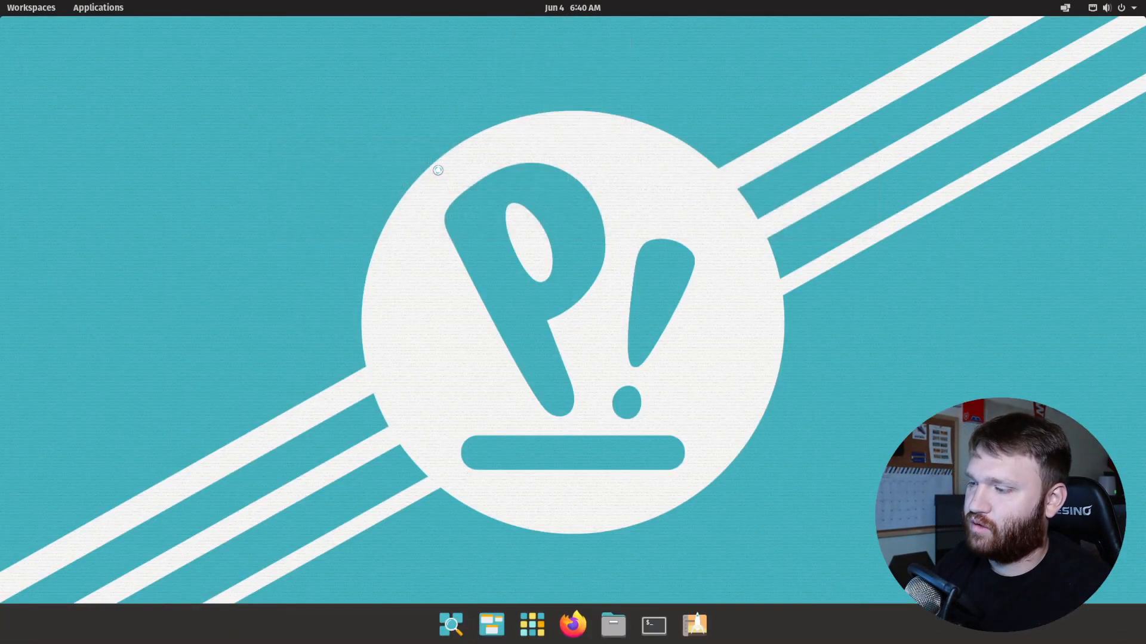
Launch Settings to the Desktop General page and demonstrate the Super key launcher and overview.
{"action": "left_click", "coordinate": [714, 624]}
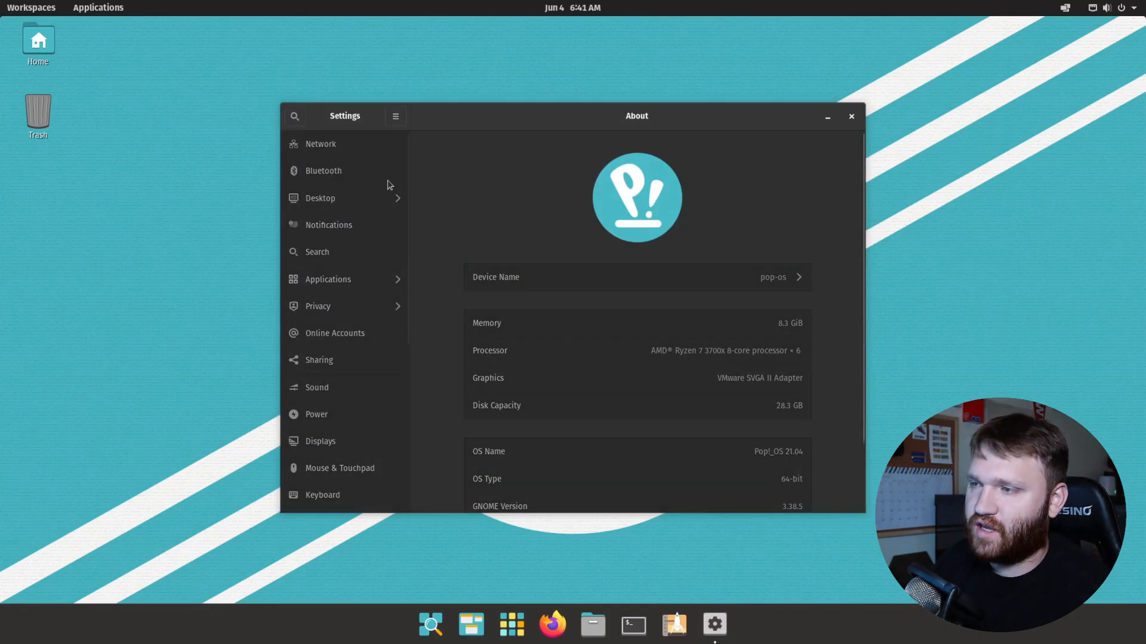
{"action": "left_click", "coordinate": [320, 198]}
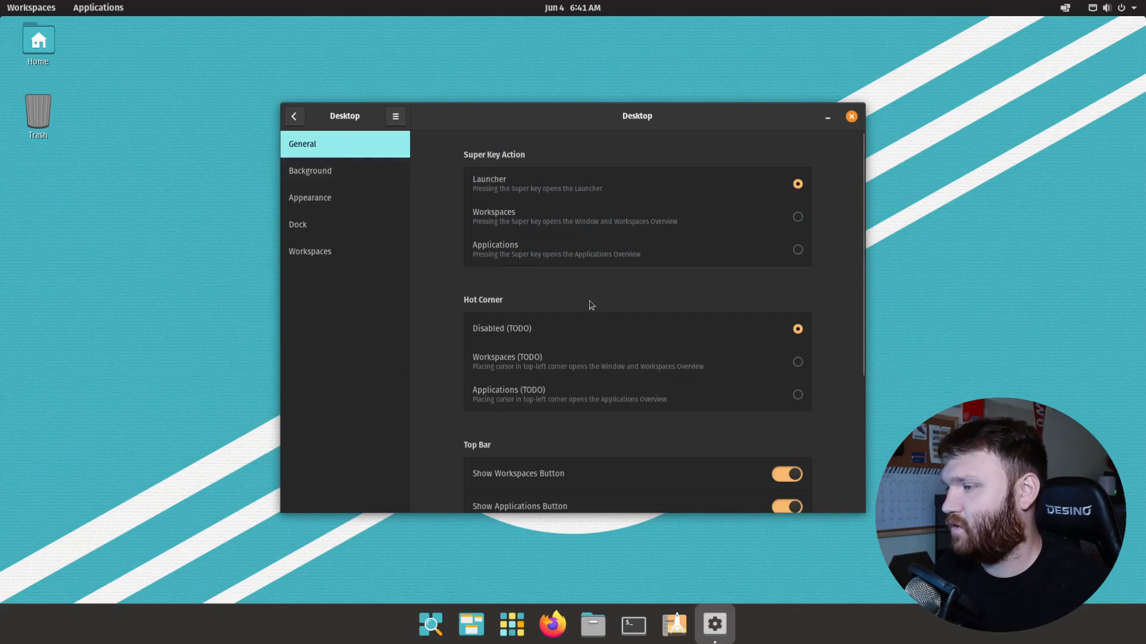
{"action": "mouse_move", "coordinate": [565, 327]}
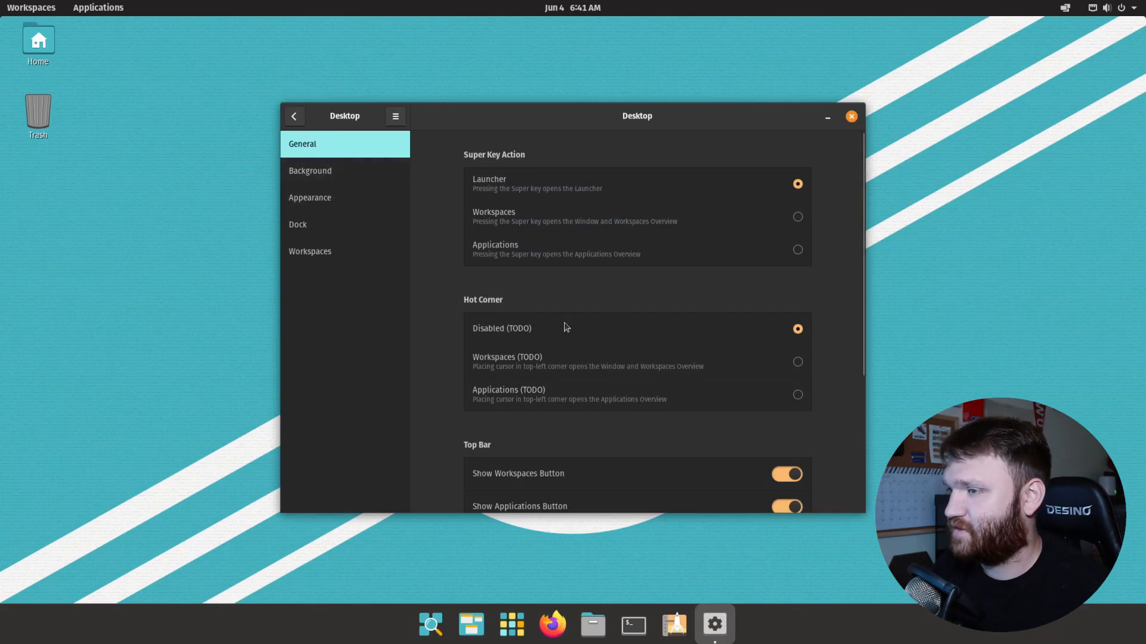
{"action": "mouse_move", "coordinate": [337, 162]}
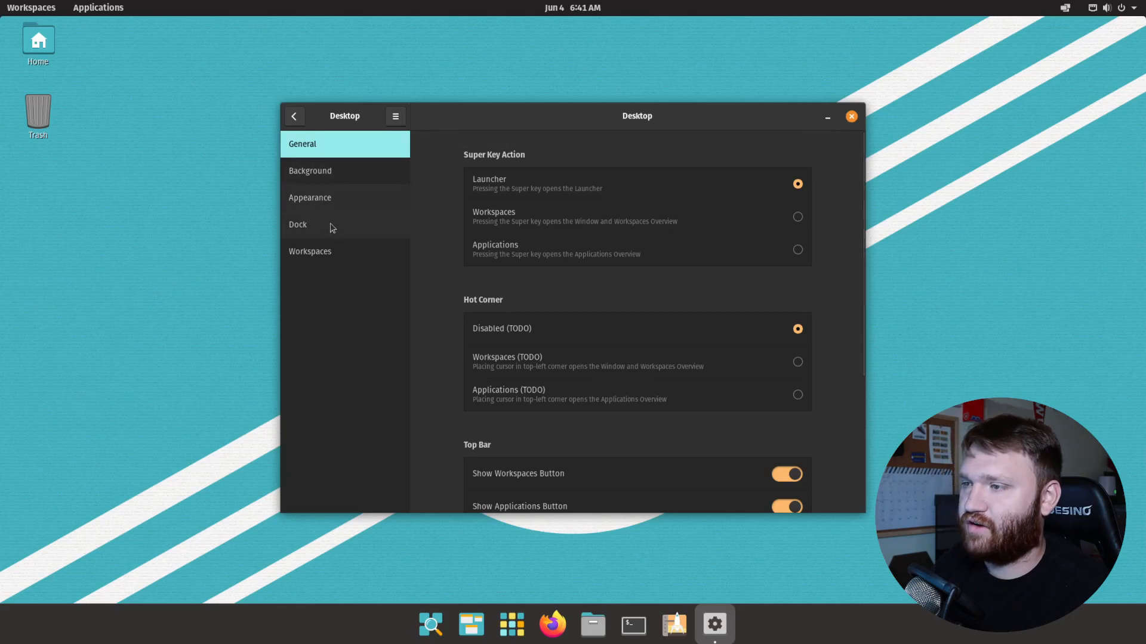
{"action": "mouse_move", "coordinate": [977, 261]}
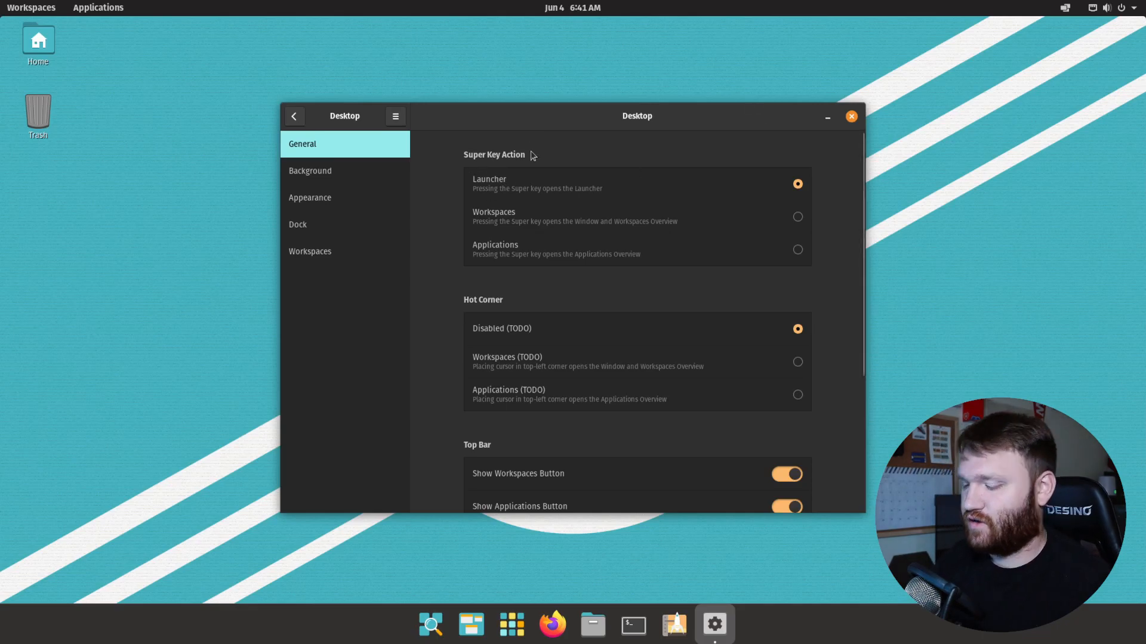
{"action": "key", "text": "super"}
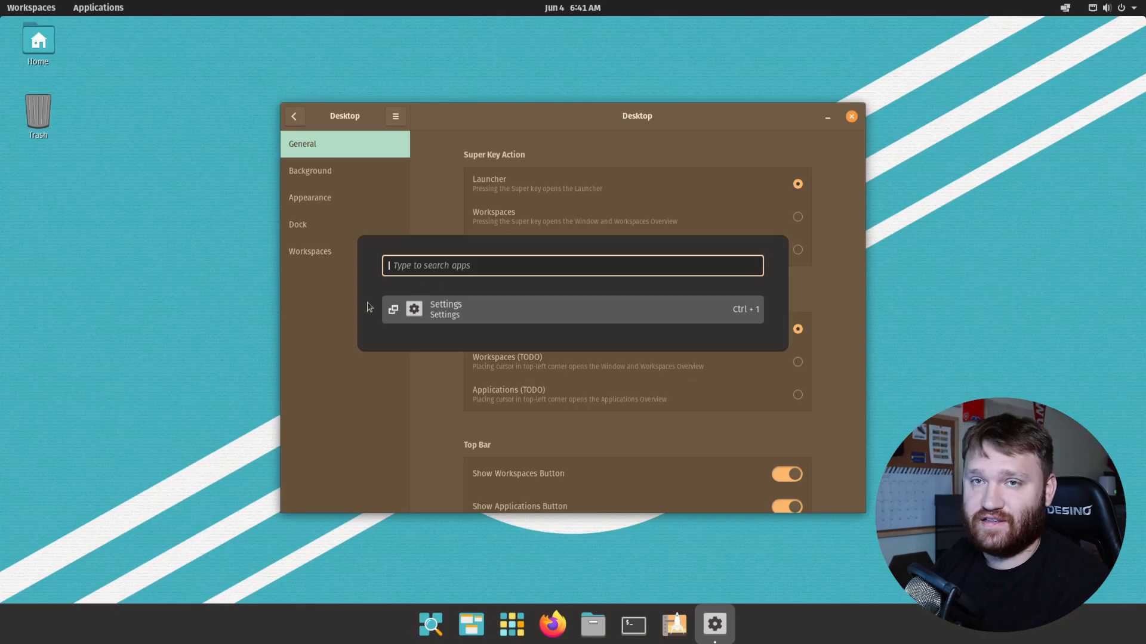
{"action": "mouse_move", "coordinate": [437, 199]}
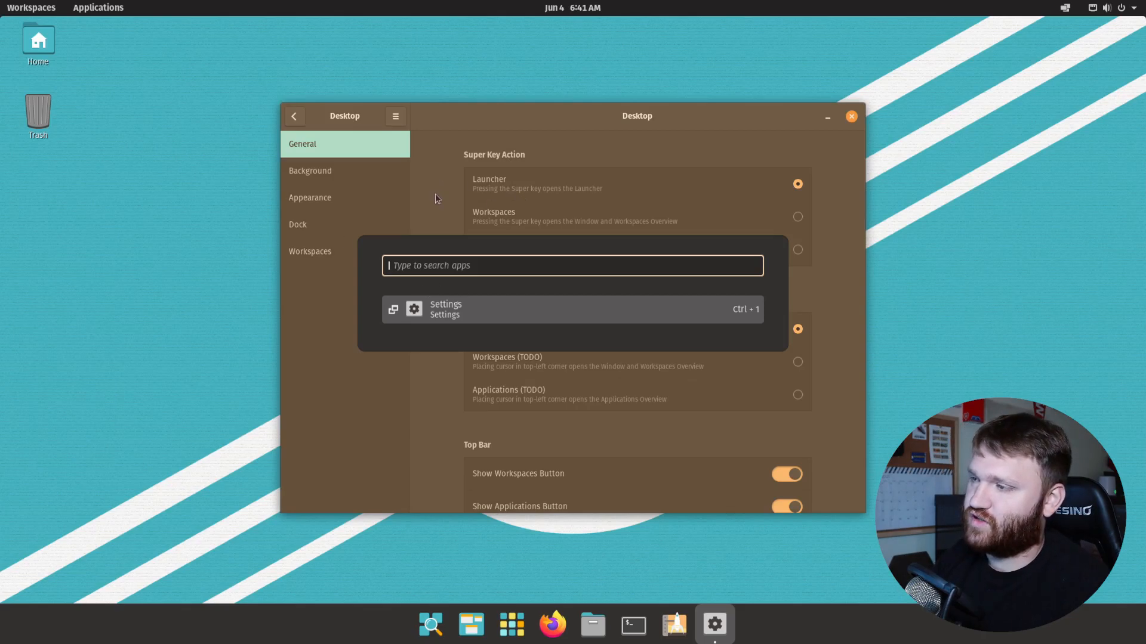
{"action": "key", "text": "Escape"}
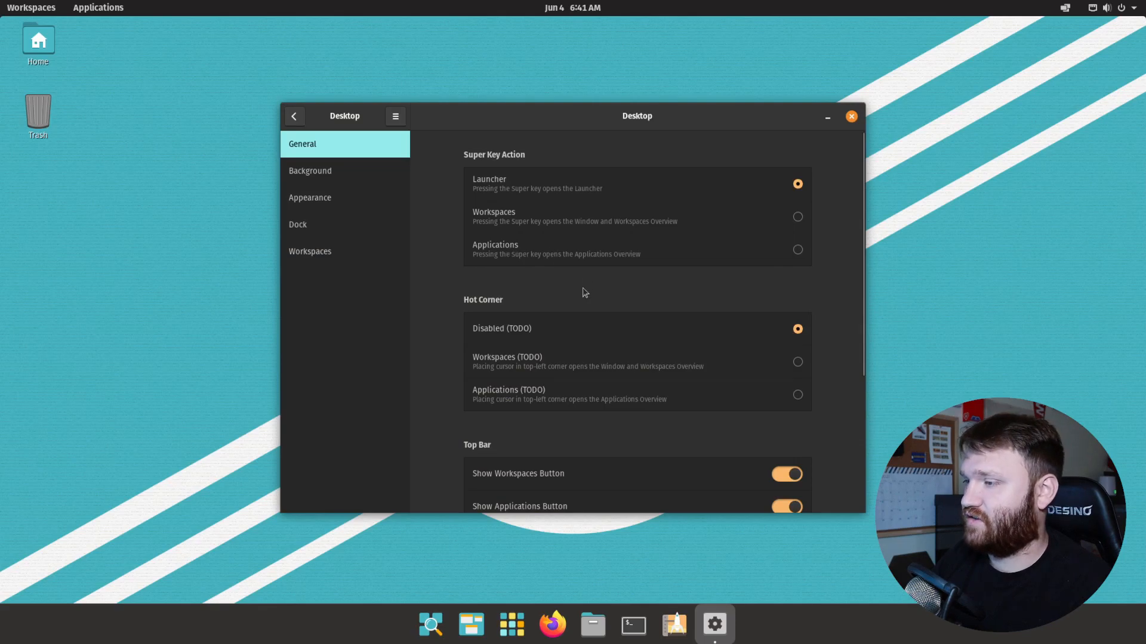
{"action": "left_click", "coordinate": [31, 7]}
{"action": "type", "text": "fd"}
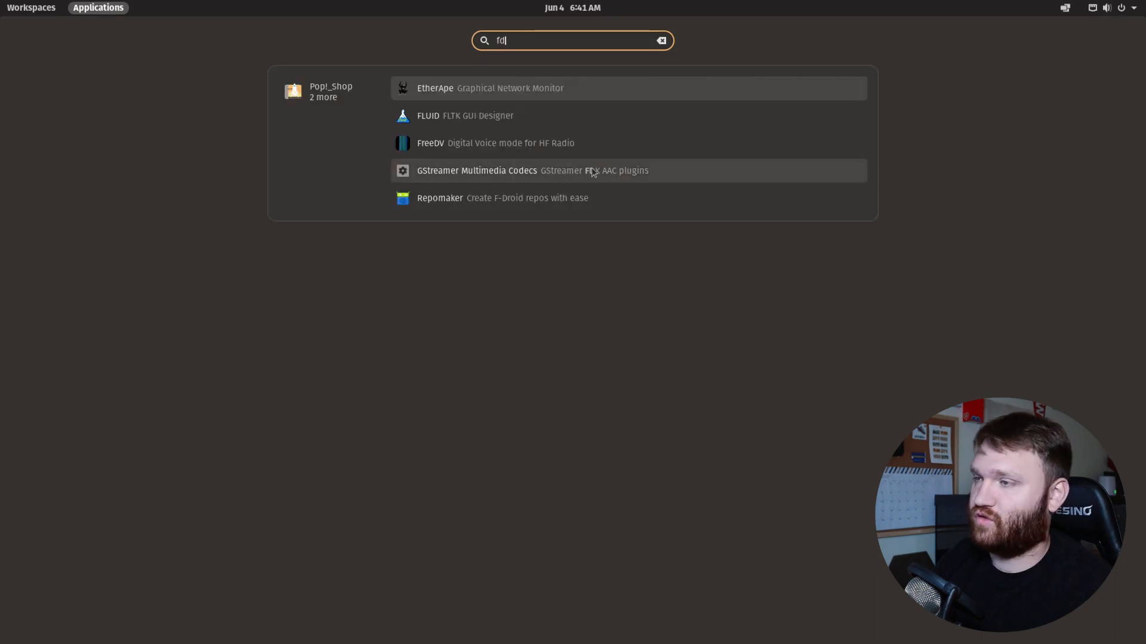
{"action": "mouse_move", "coordinate": [43, 22]}
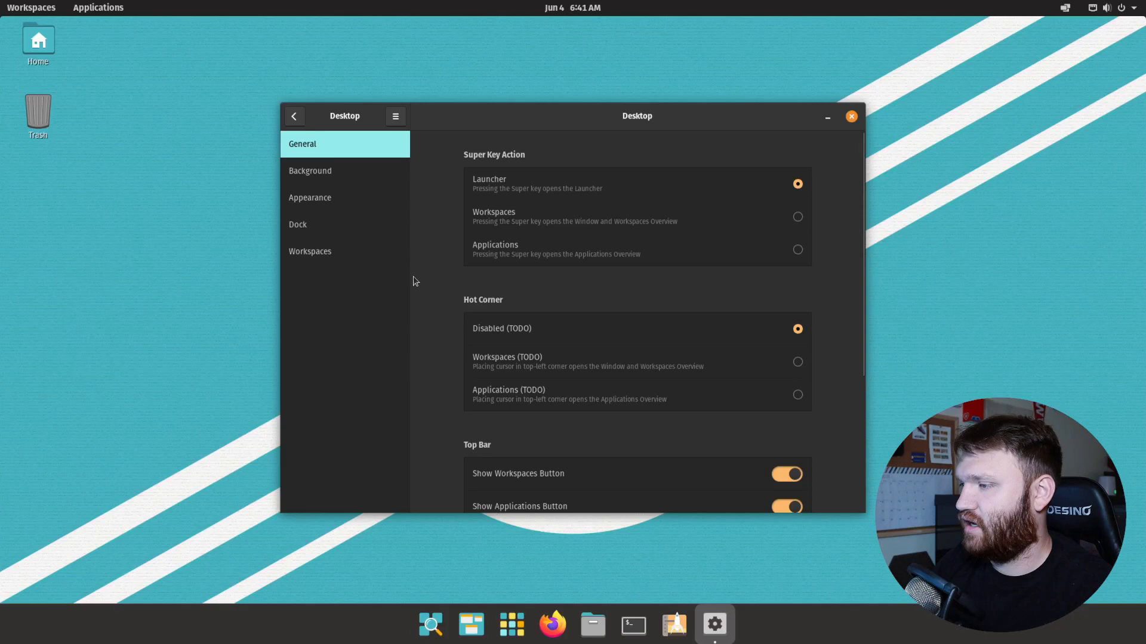
{"action": "scroll", "scroll_direction": "down", "scroll_amount": 3}
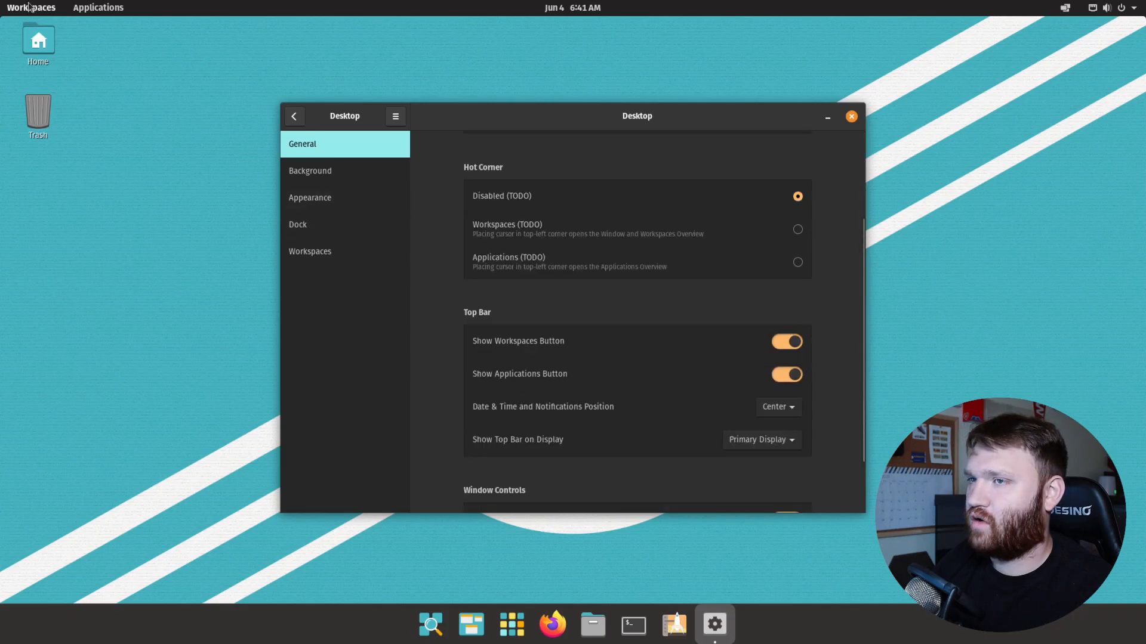
{"action": "scroll", "scroll_direction": "down", "scroll_amount": 3}
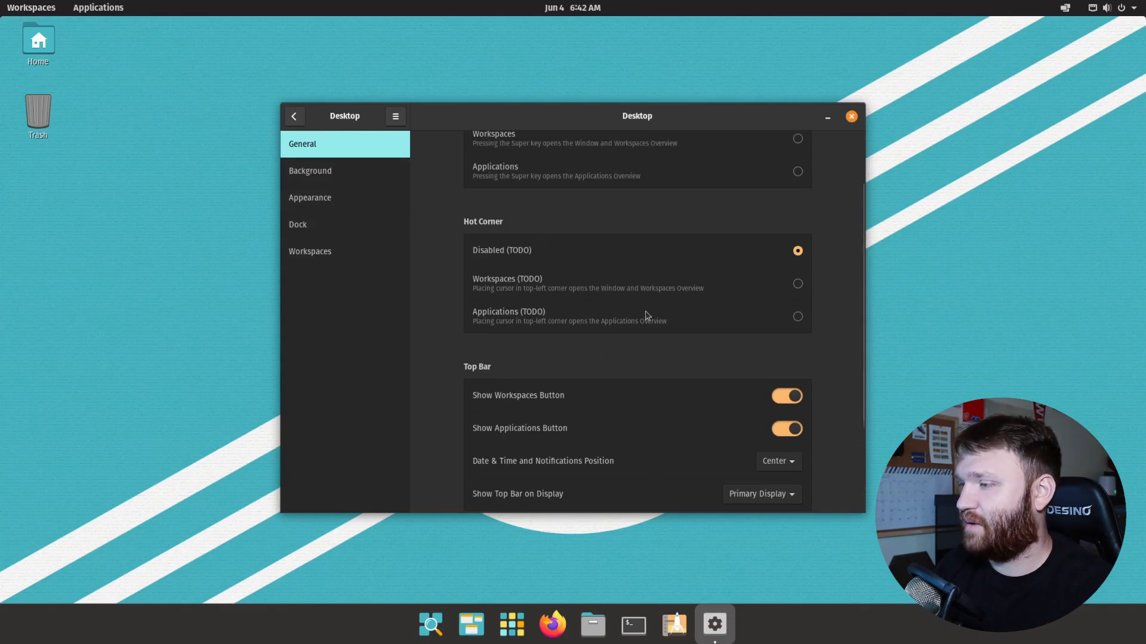
{"action": "scroll", "scroll_direction": "down", "scroll_amount": 3}
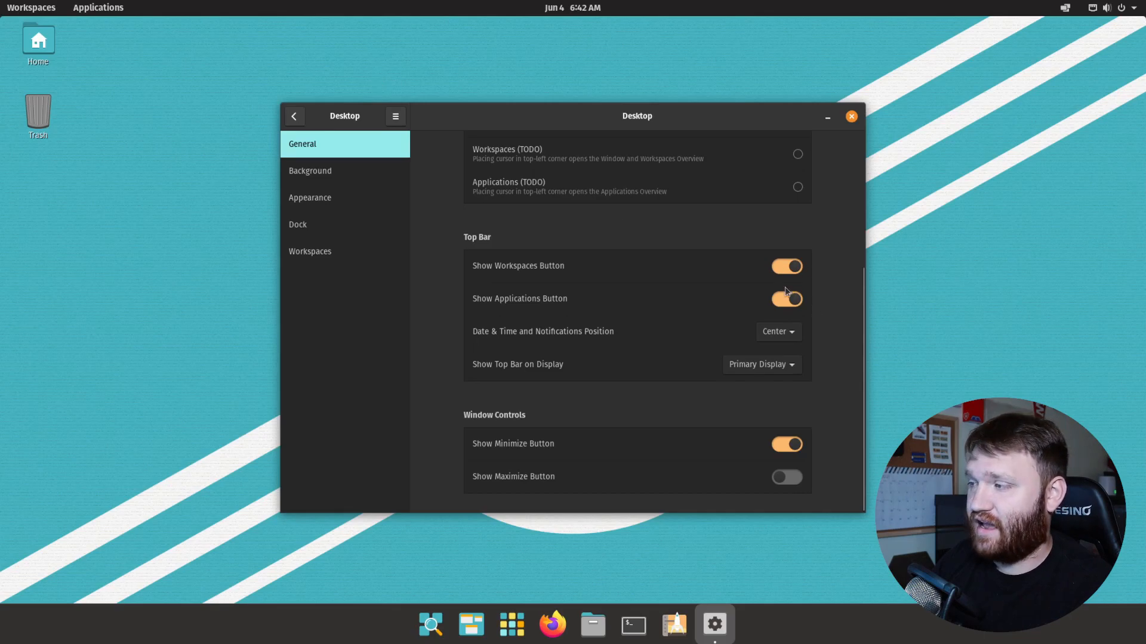
{"action": "mouse_move", "coordinate": [793, 288]}
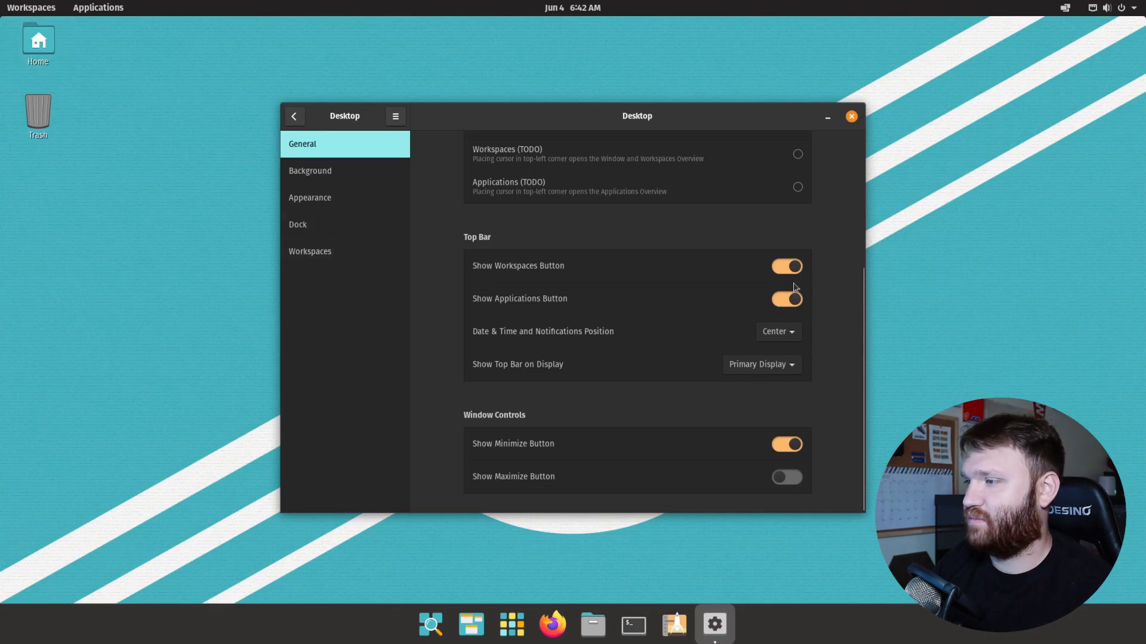
{"action": "left_click", "coordinate": [787, 298]}
{"action": "type", "text": "sdf"}
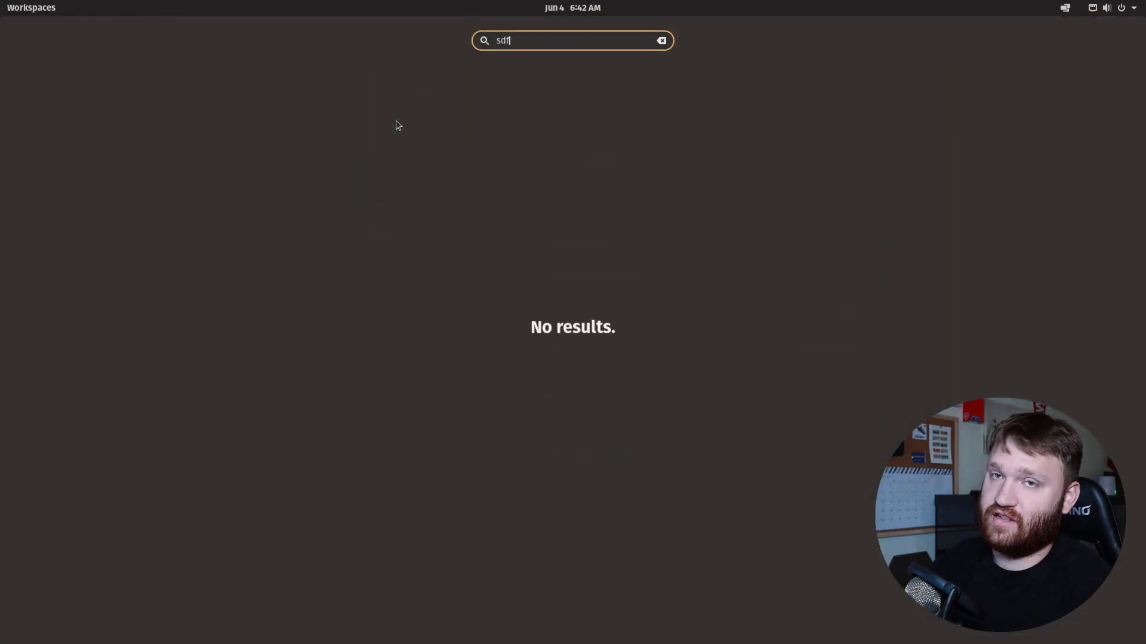
{"action": "left_click", "coordinate": [714, 624]}
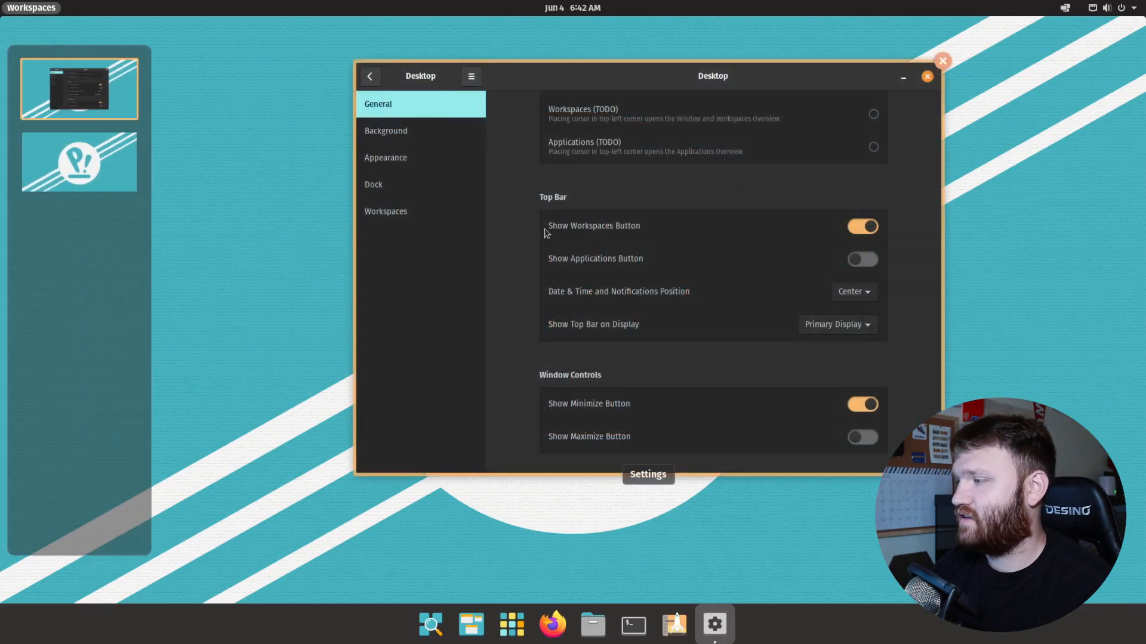
{"action": "left_click", "coordinate": [862, 259]}
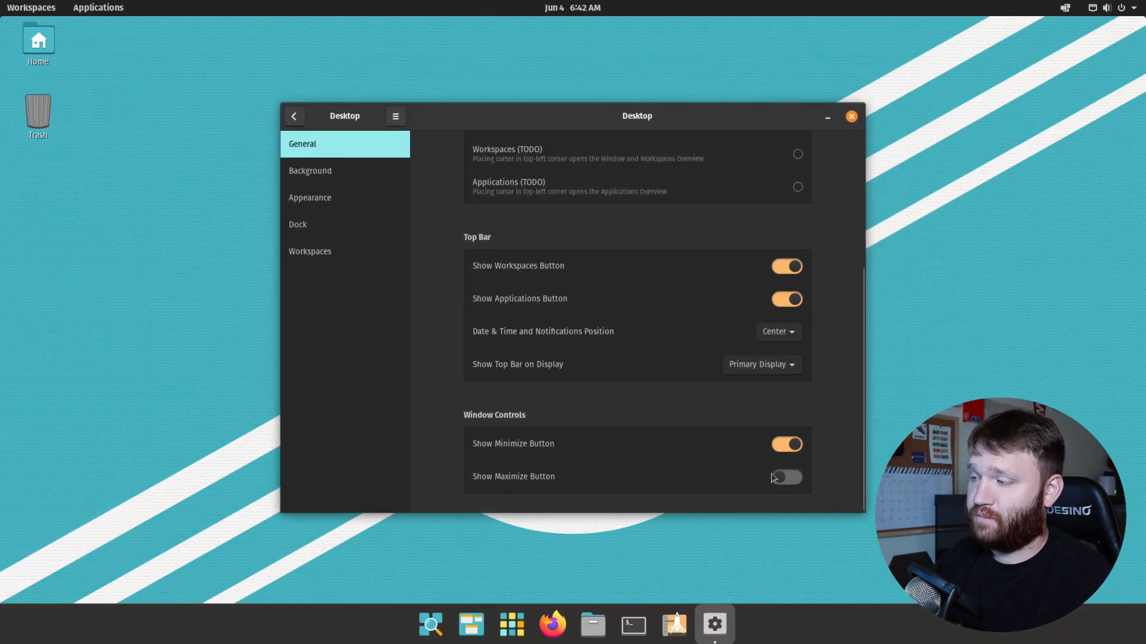
{"action": "mouse_move", "coordinate": [741, 389]}
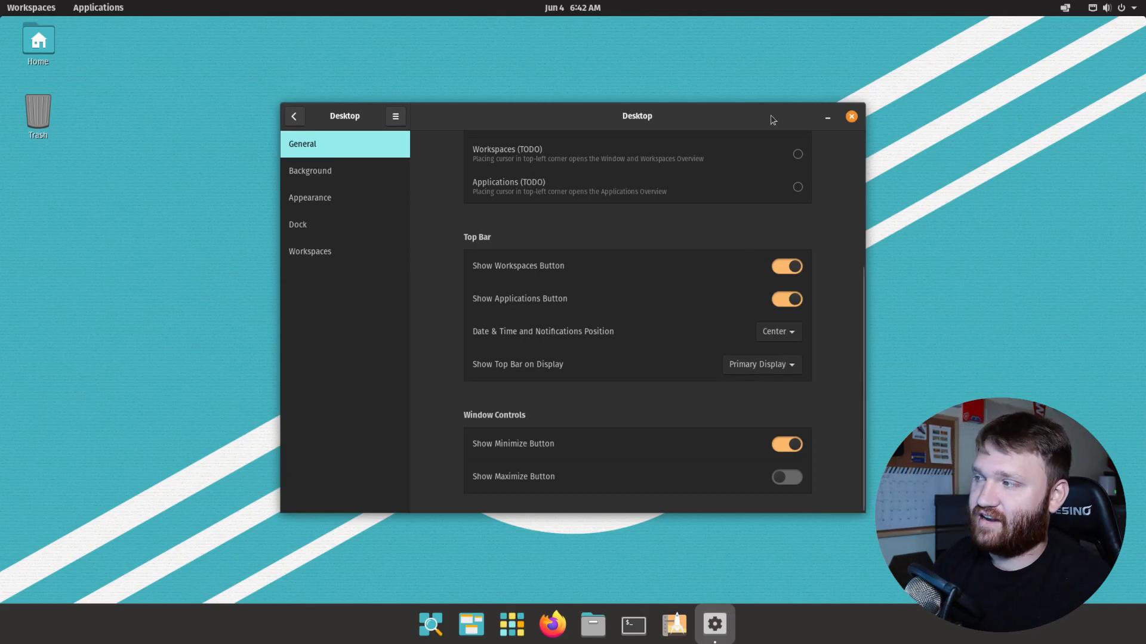
{"action": "mouse_move", "coordinate": [821, 141]}
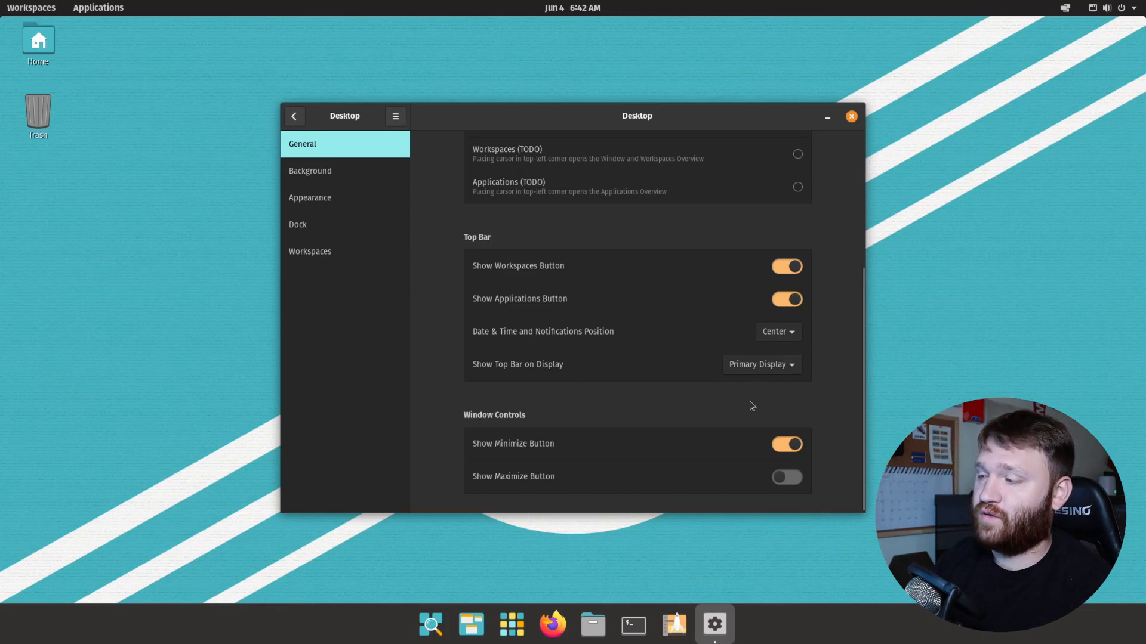
{"action": "left_click", "coordinate": [787, 476]}
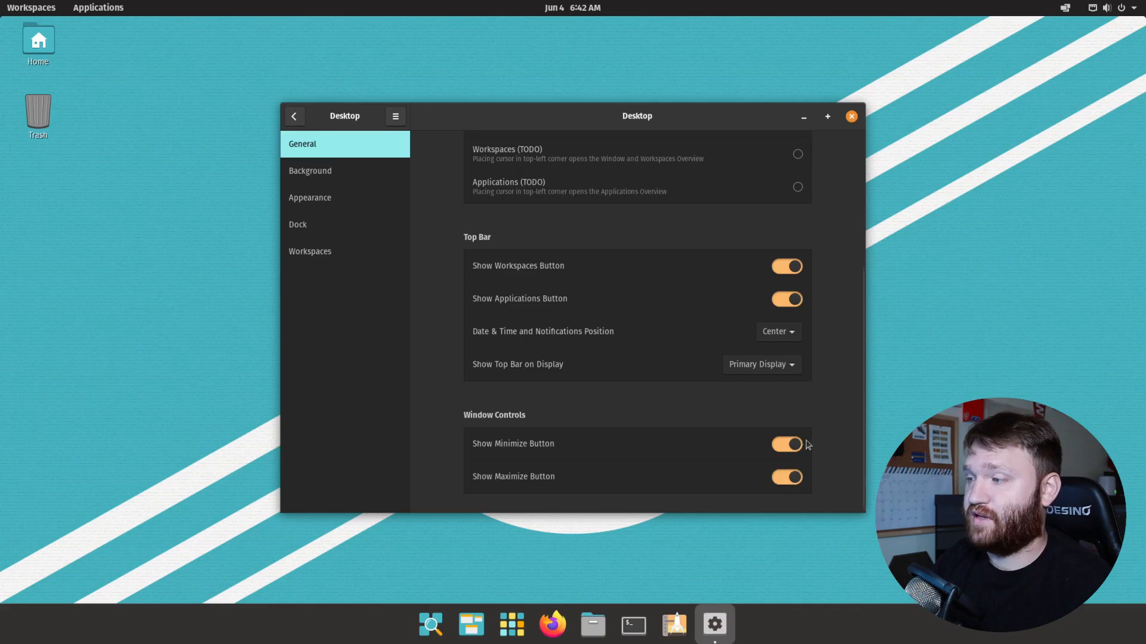
{"action": "left_click", "coordinate": [787, 476]}
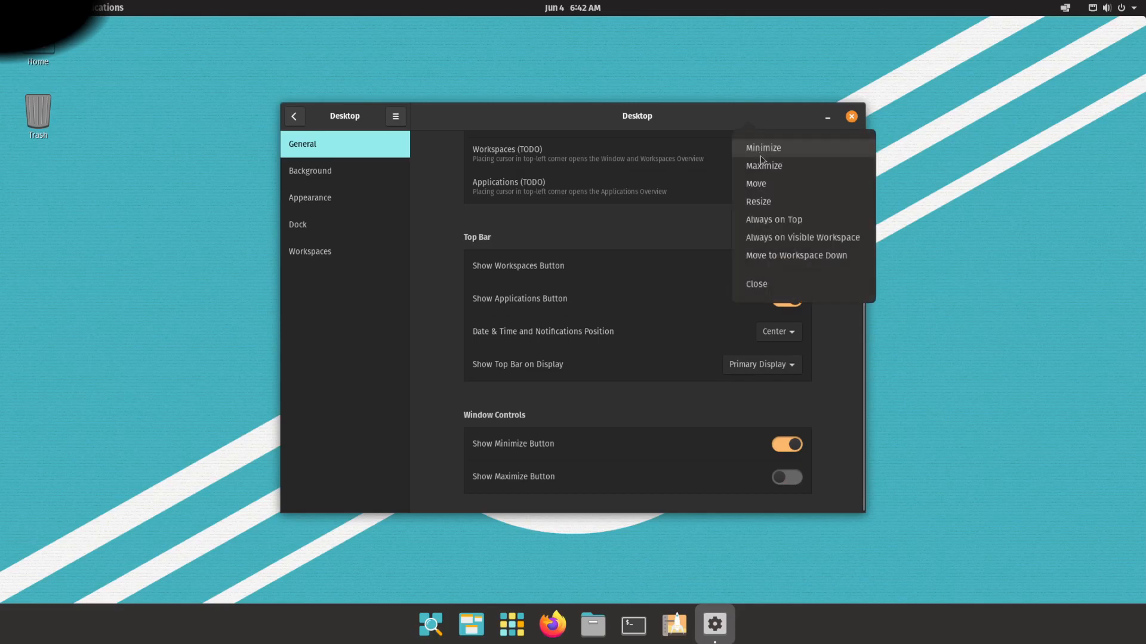
{"action": "mouse_move", "coordinate": [830, 412]}
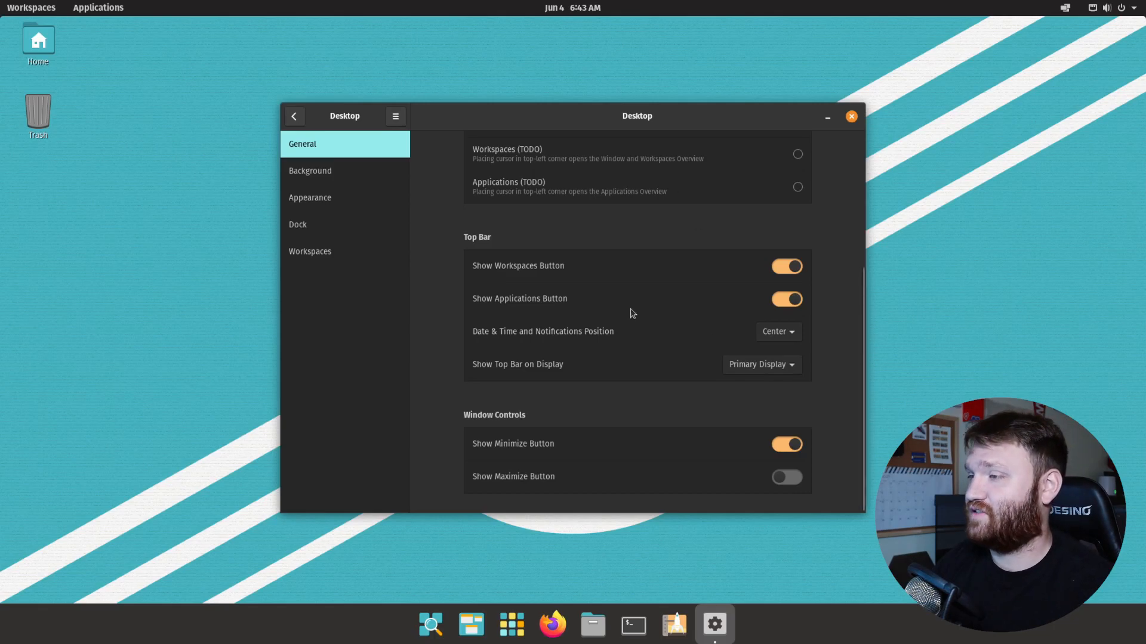
{"action": "mouse_move", "coordinate": [555, 296]}
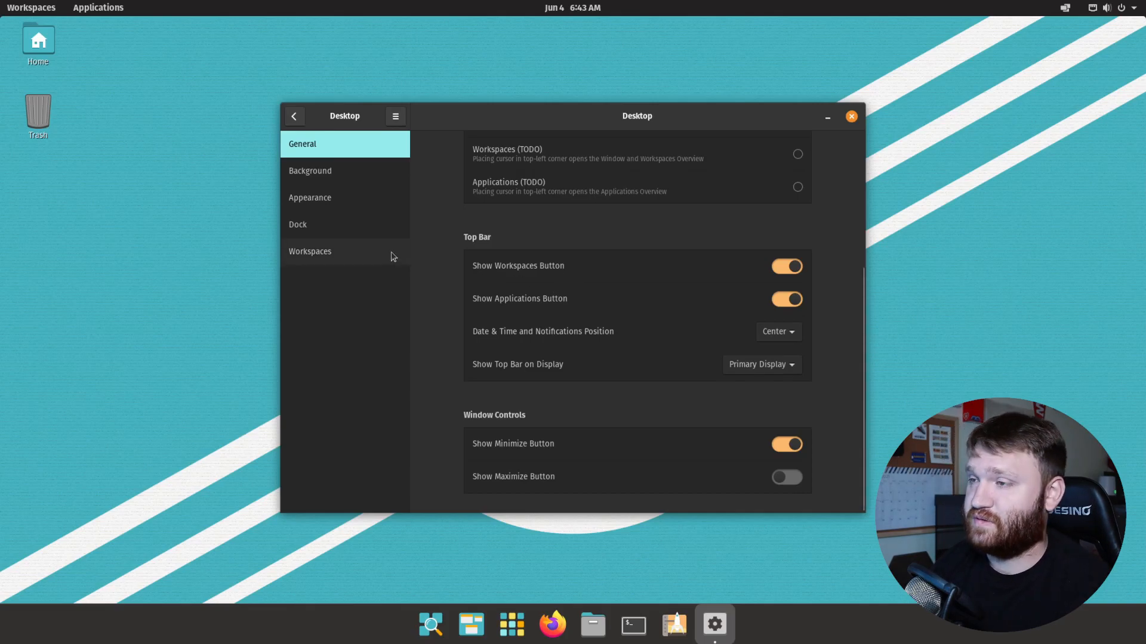
{"action": "mouse_move", "coordinate": [585, 379]}
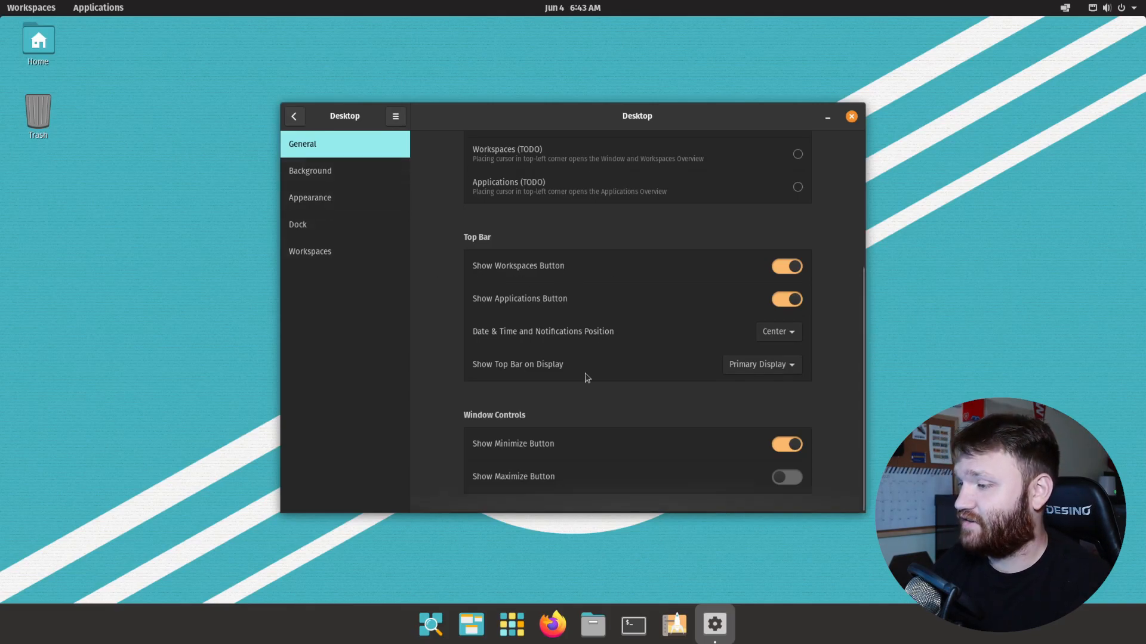
Browse the Background wallpapers and Appearance themes, then go to the Dock page.
{"action": "left_click", "coordinate": [311, 171]}
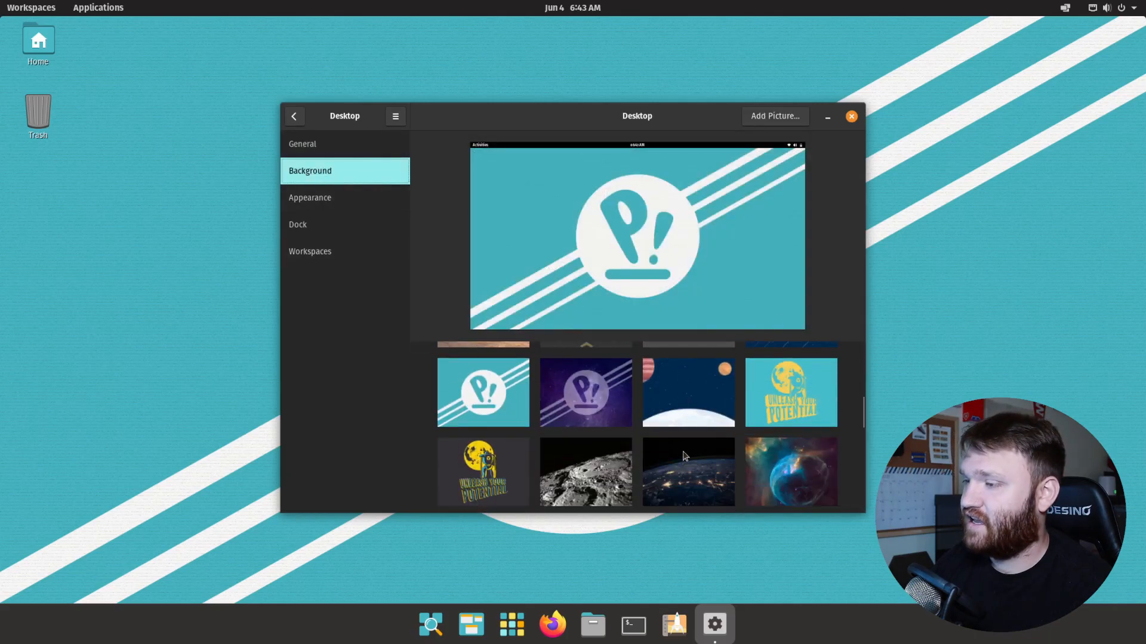
{"action": "scroll", "scroll_direction": "down", "scroll_amount": 3}
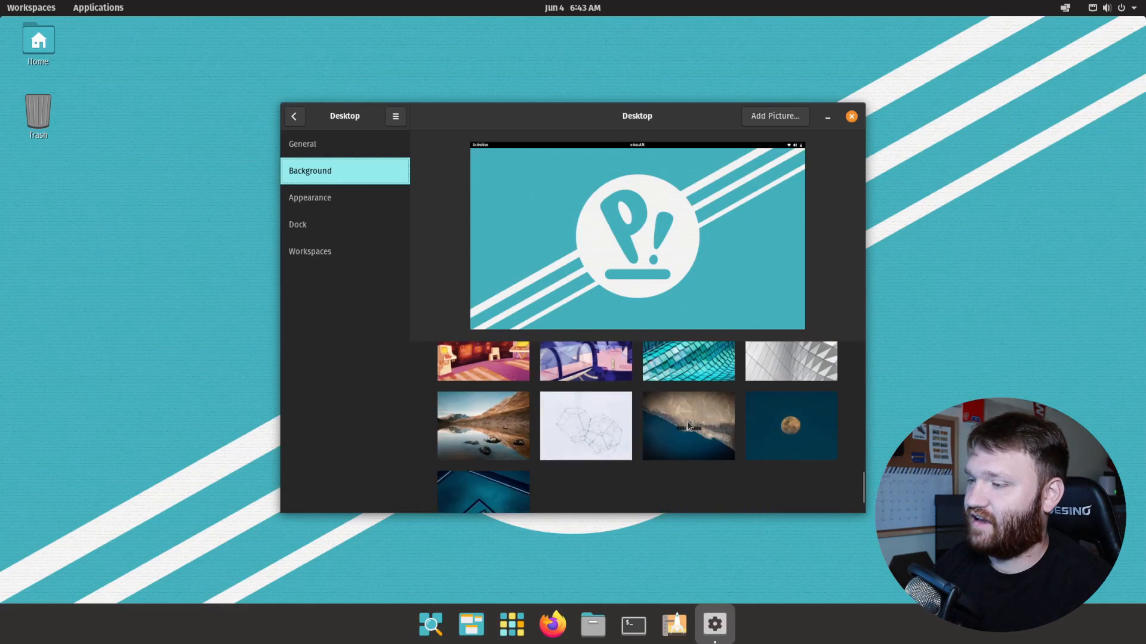
{"action": "scroll", "scroll_direction": "down", "scroll_amount": 3}
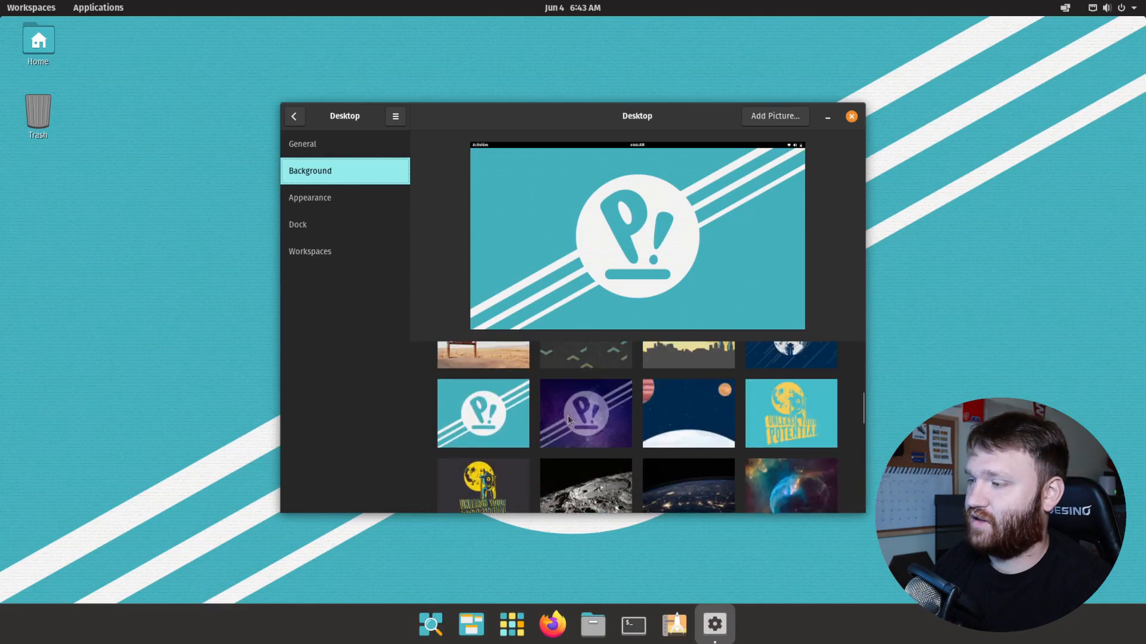
{"action": "scroll", "scroll_direction": "down", "scroll_amount": 3}
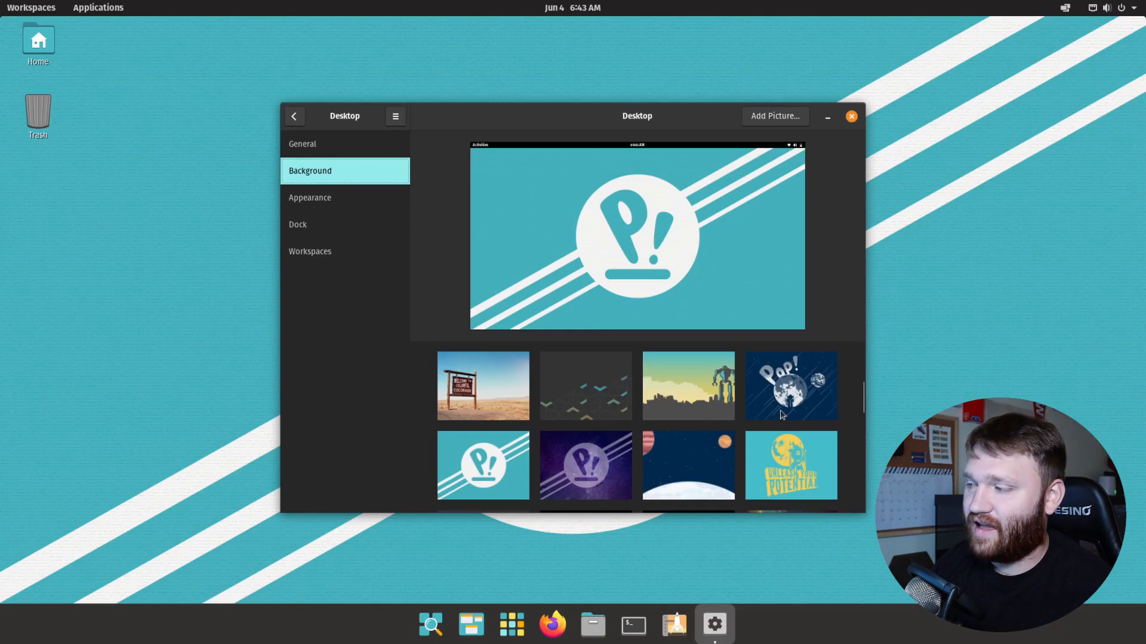
{"action": "left_click", "coordinate": [309, 197]}
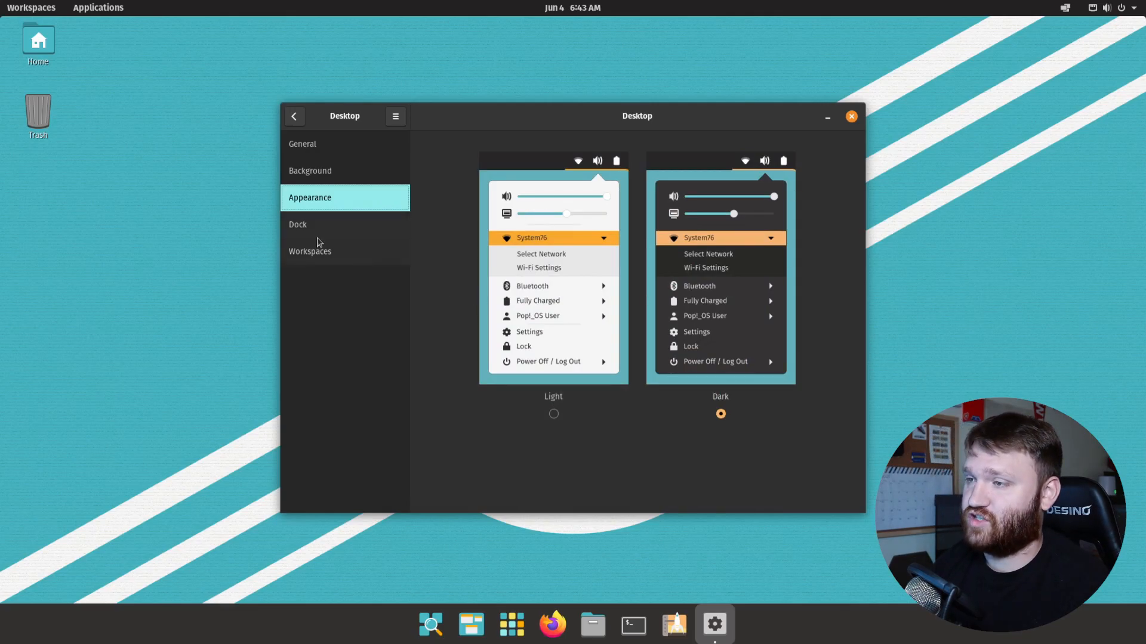
{"action": "left_click", "coordinate": [297, 224]}
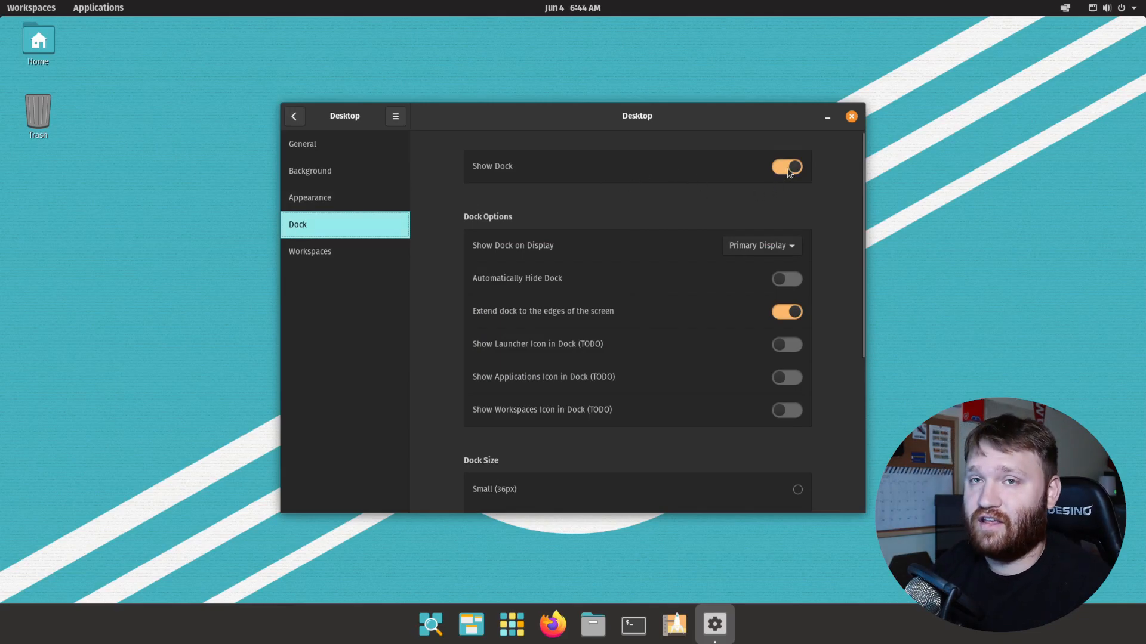
Toggle dock visibility, extend-to-edges and the Workspaces icon off and on, leaving the dock extended.
{"action": "left_click", "coordinate": [787, 167]}
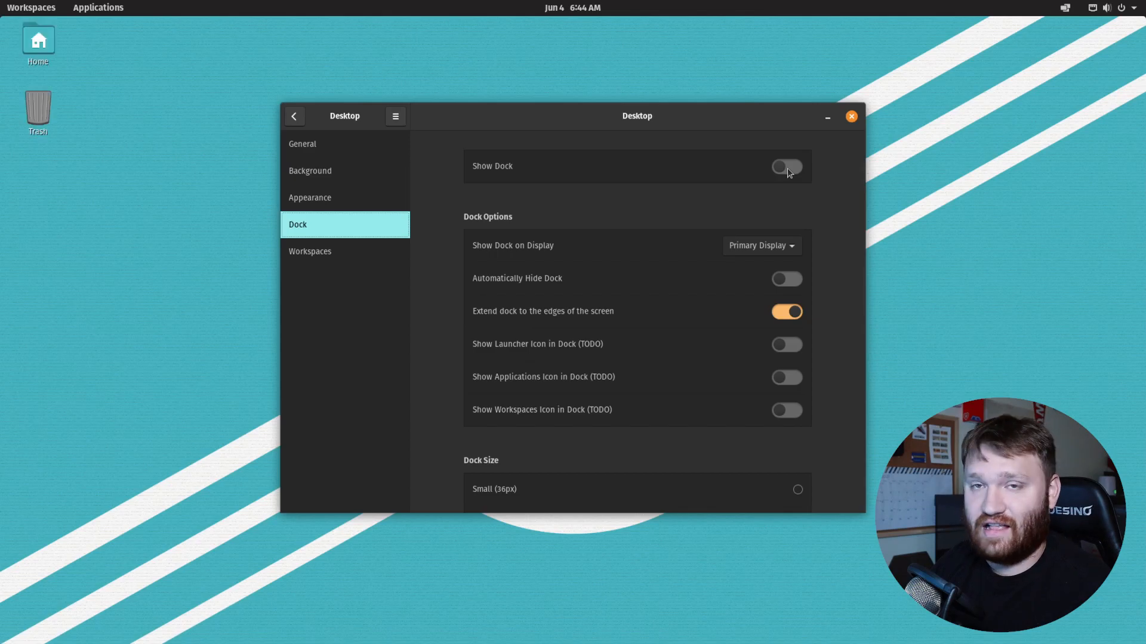
{"action": "left_click", "coordinate": [786, 168]}
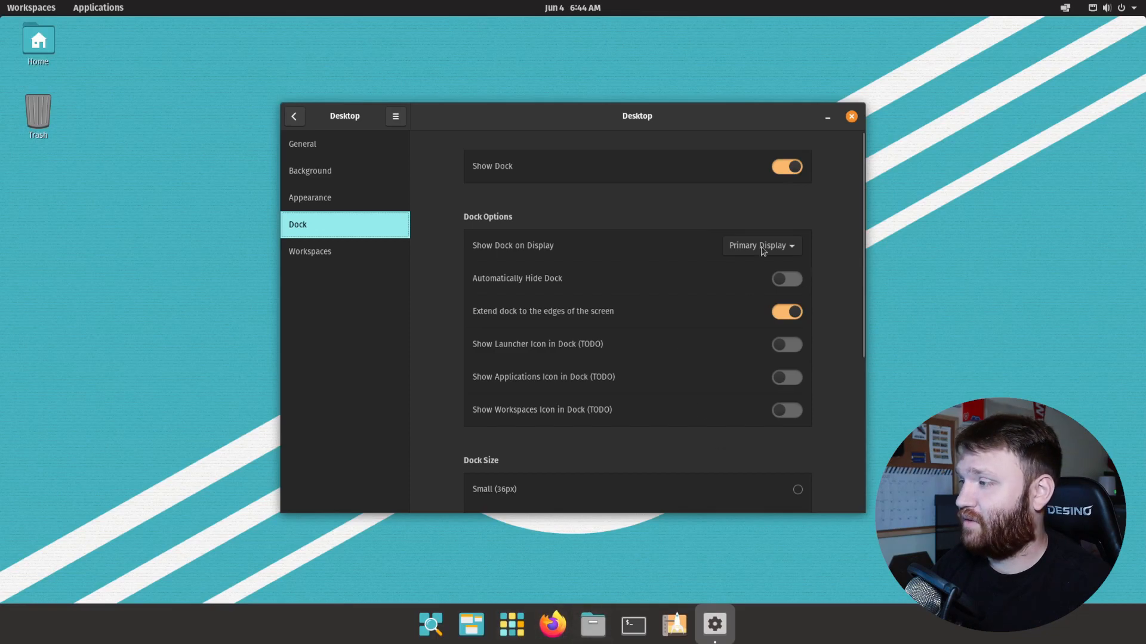
{"action": "mouse_move", "coordinate": [749, 251]}
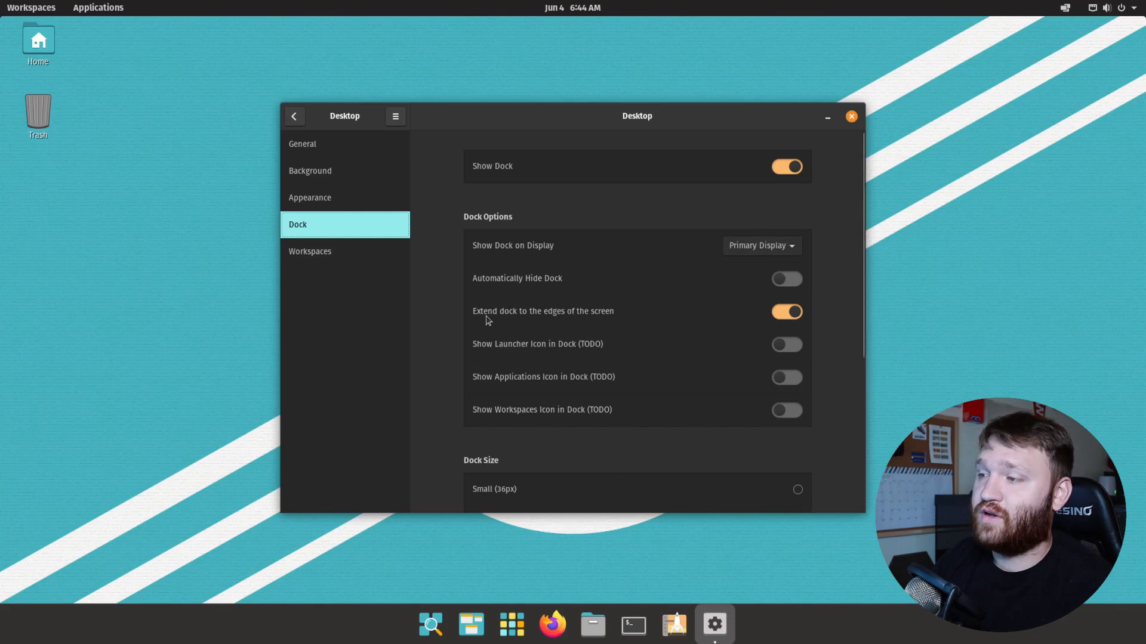
{"action": "mouse_move", "coordinate": [764, 317]}
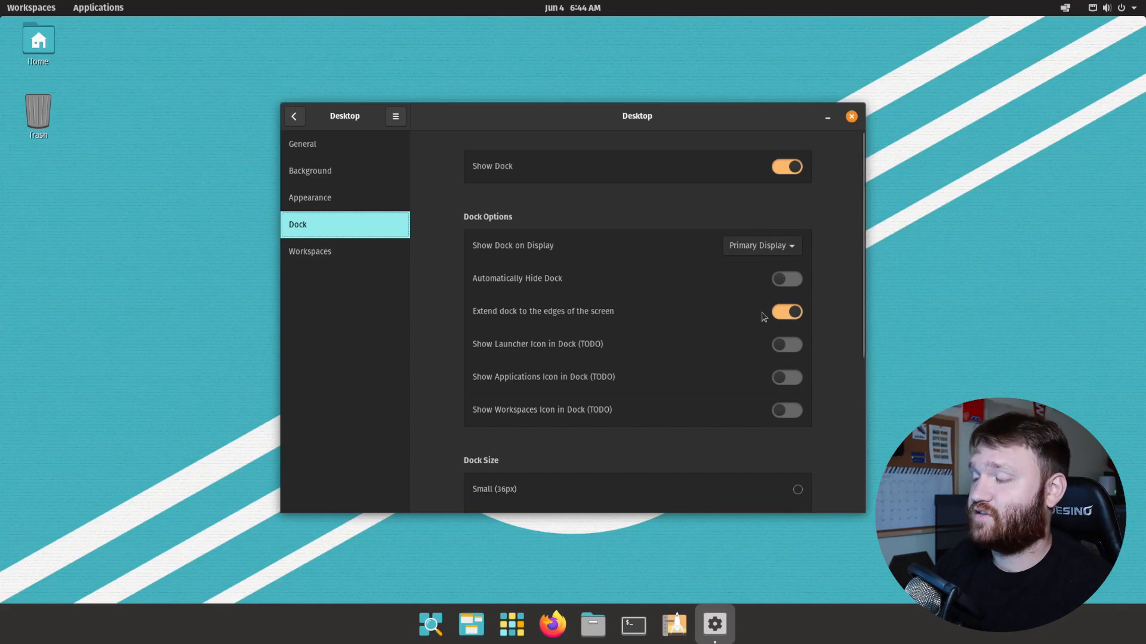
{"action": "left_click", "coordinate": [786, 311]}
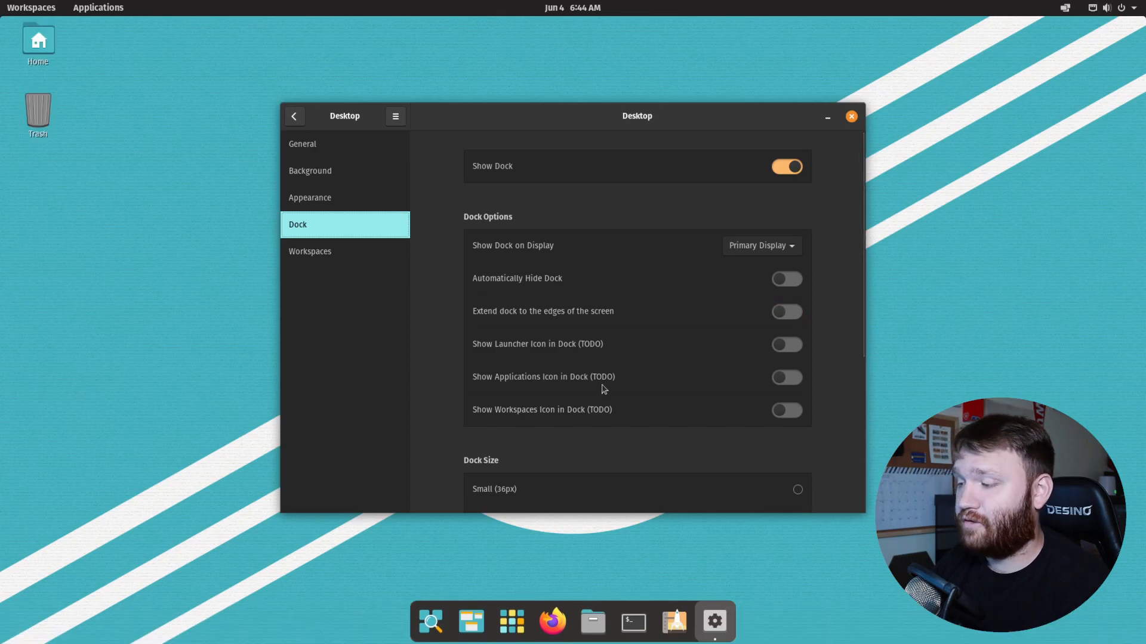
{"action": "mouse_move", "coordinate": [371, 632]}
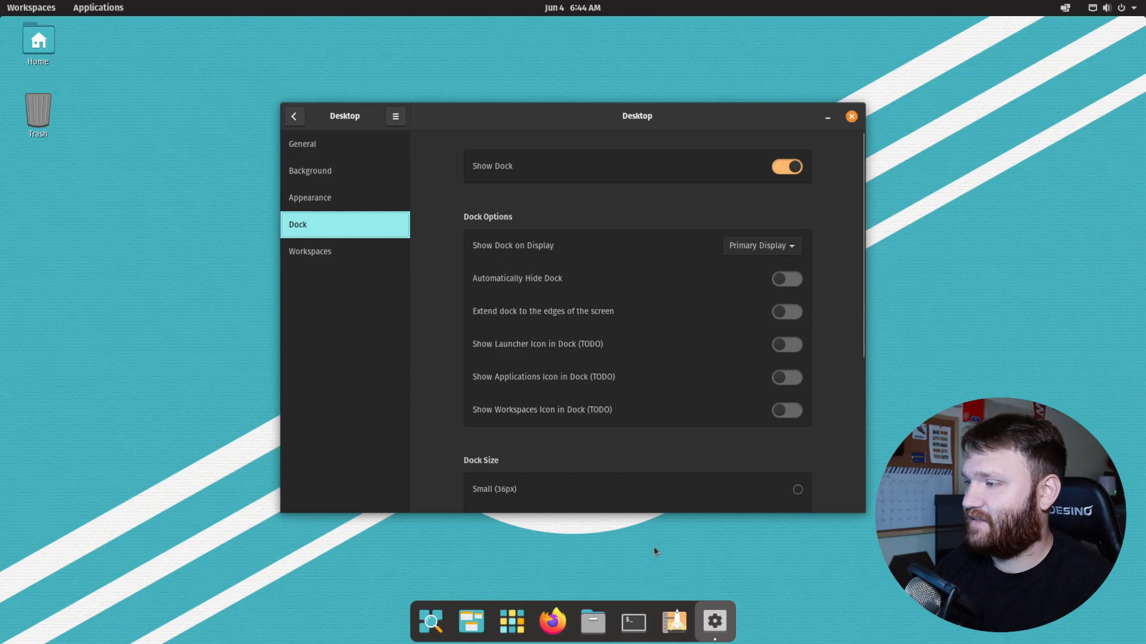
{"action": "mouse_move", "coordinate": [756, 315]}
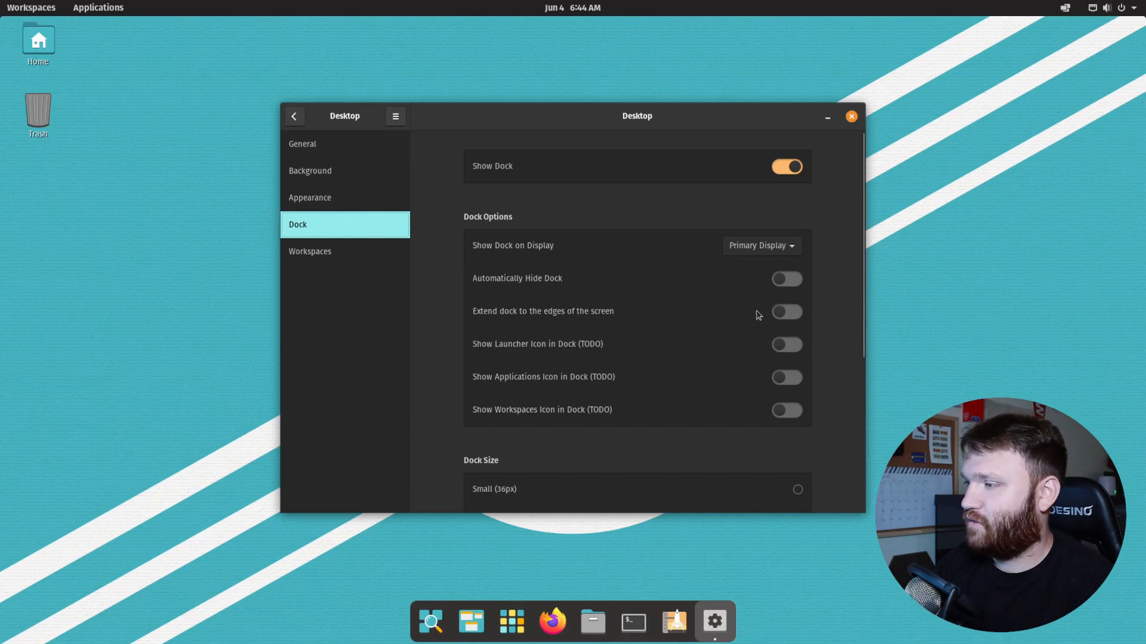
{"action": "left_click", "coordinate": [786, 311]}
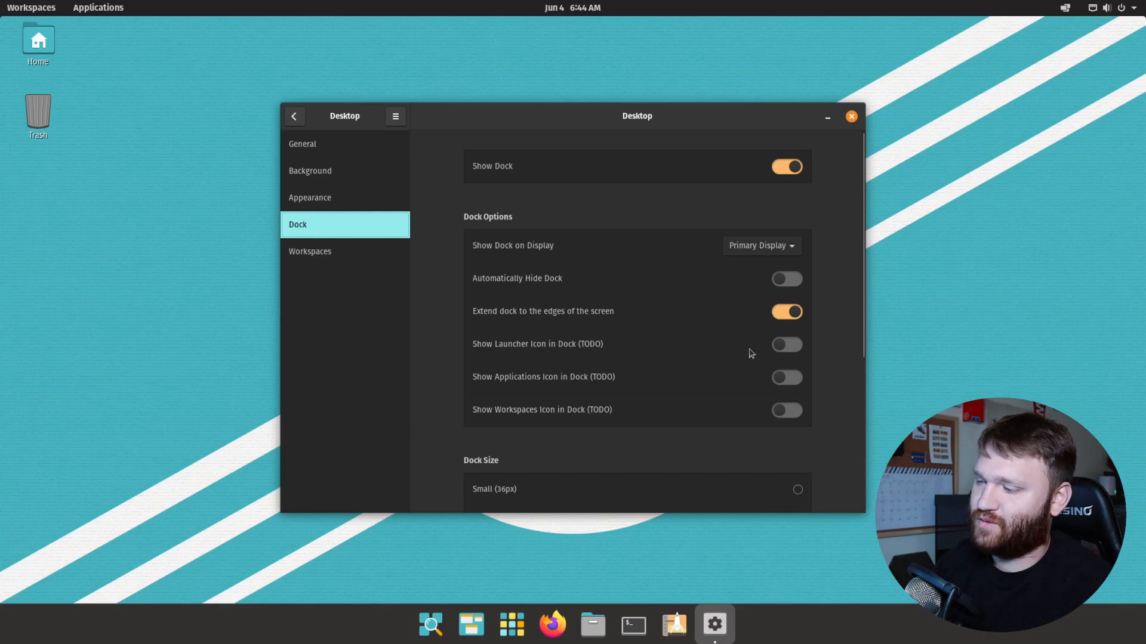
{"action": "mouse_move", "coordinate": [784, 353]}
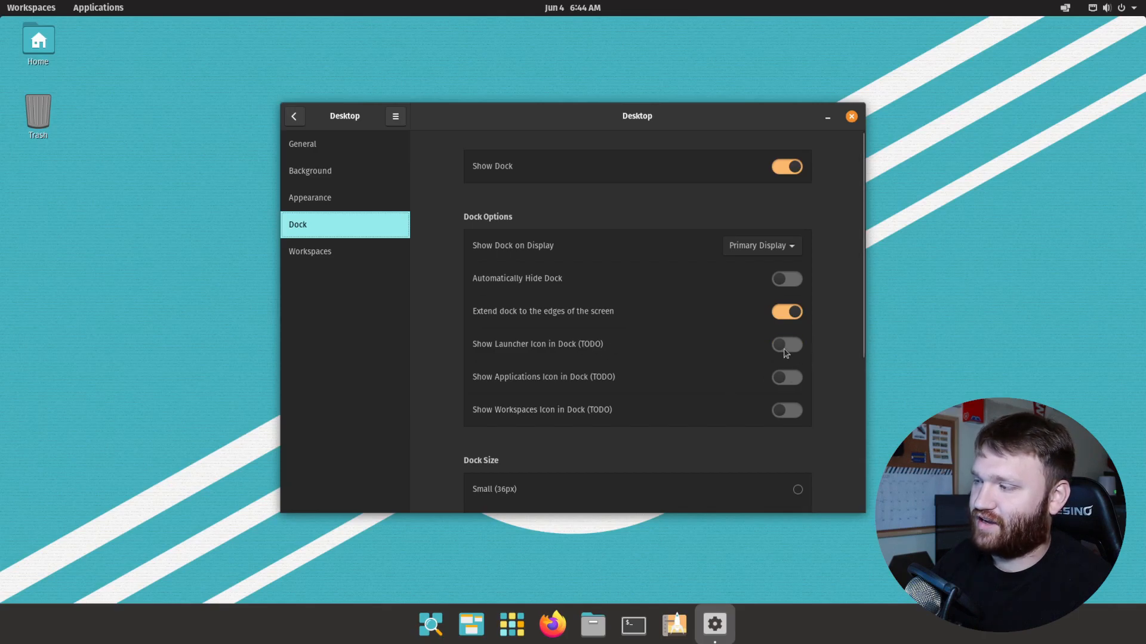
{"action": "mouse_move", "coordinate": [462, 604]}
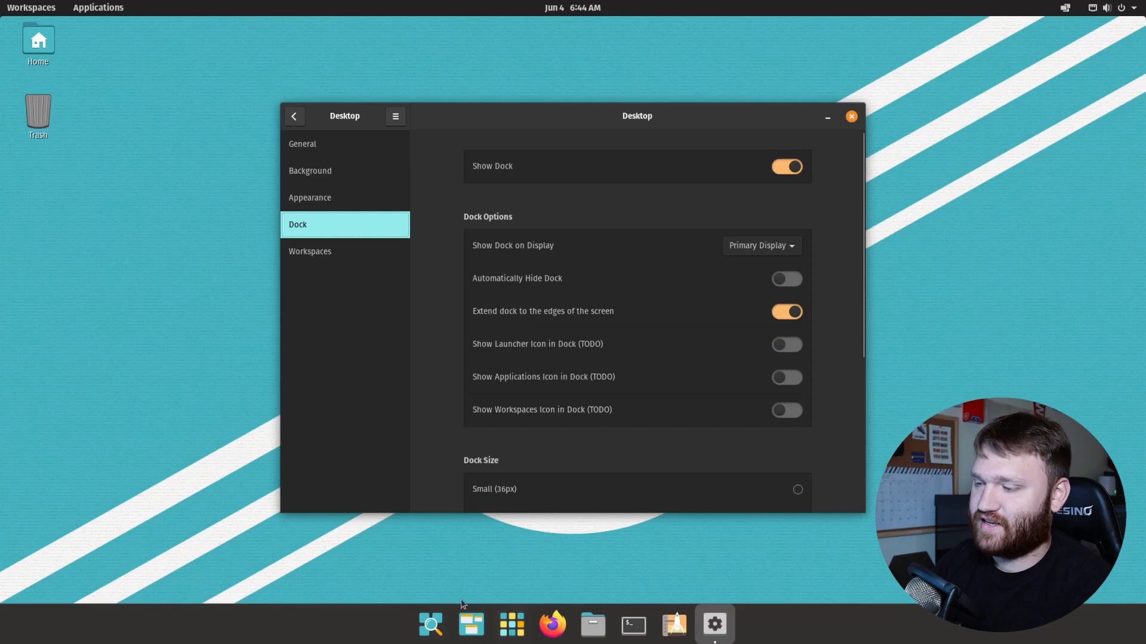
{"action": "mouse_move", "coordinate": [470, 624]}
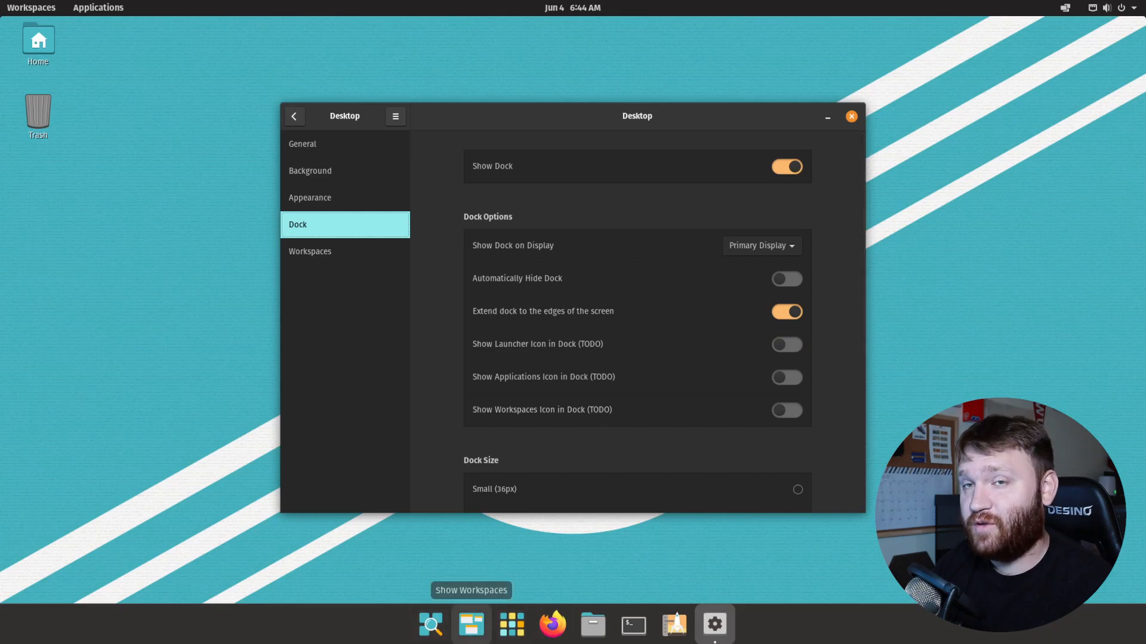
{"action": "mouse_move", "coordinate": [592, 354]}
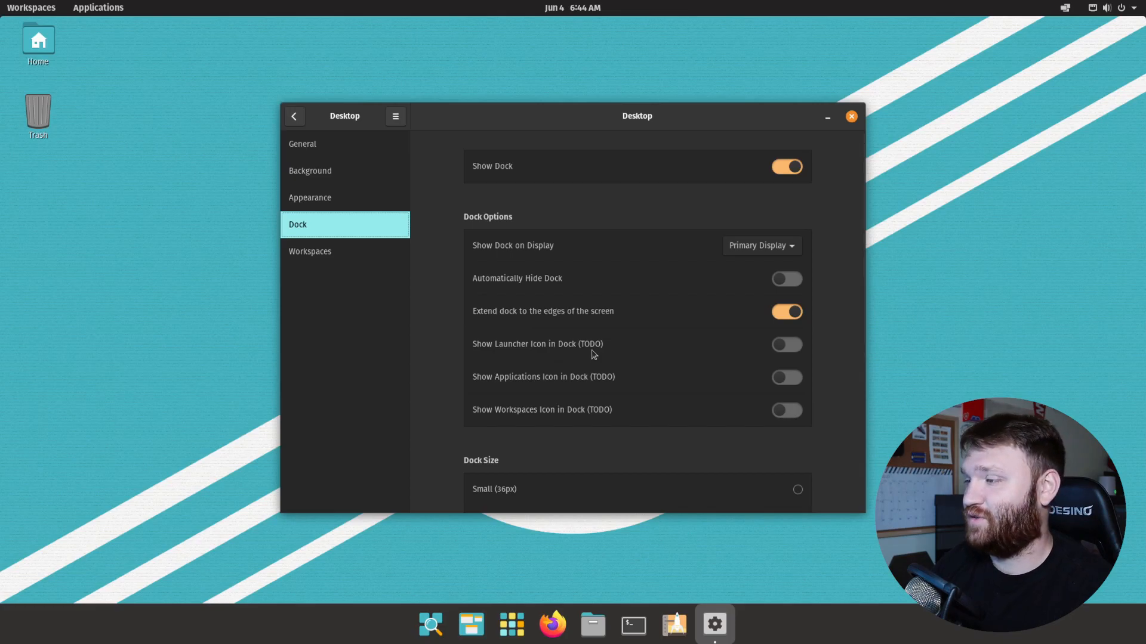
{"action": "left_click", "coordinate": [787, 409]}
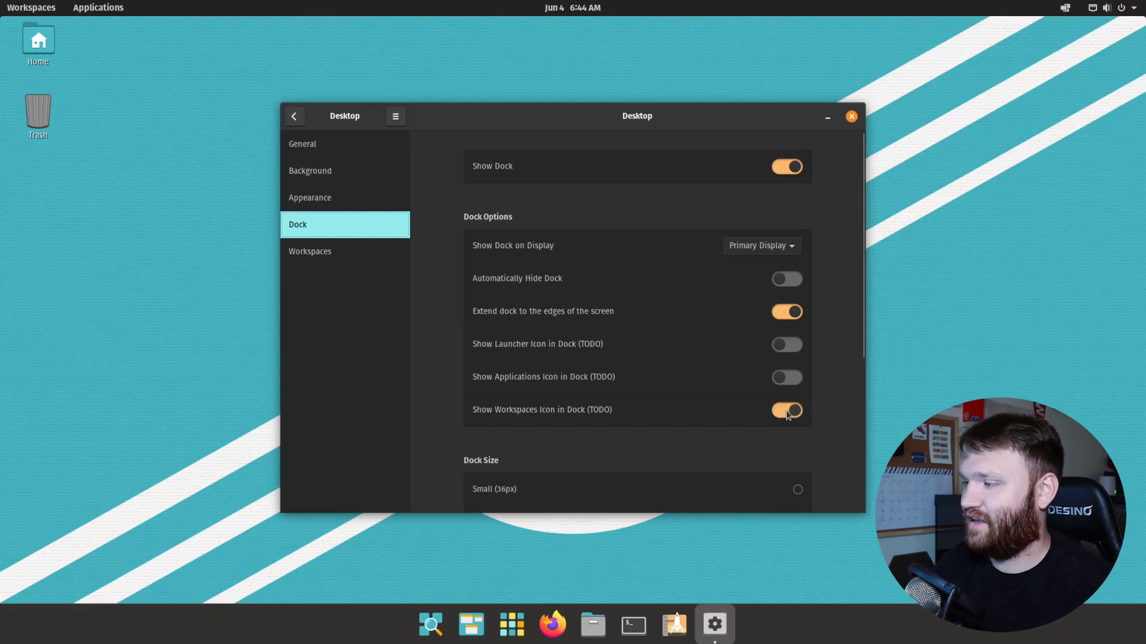
{"action": "left_click", "coordinate": [786, 410]}
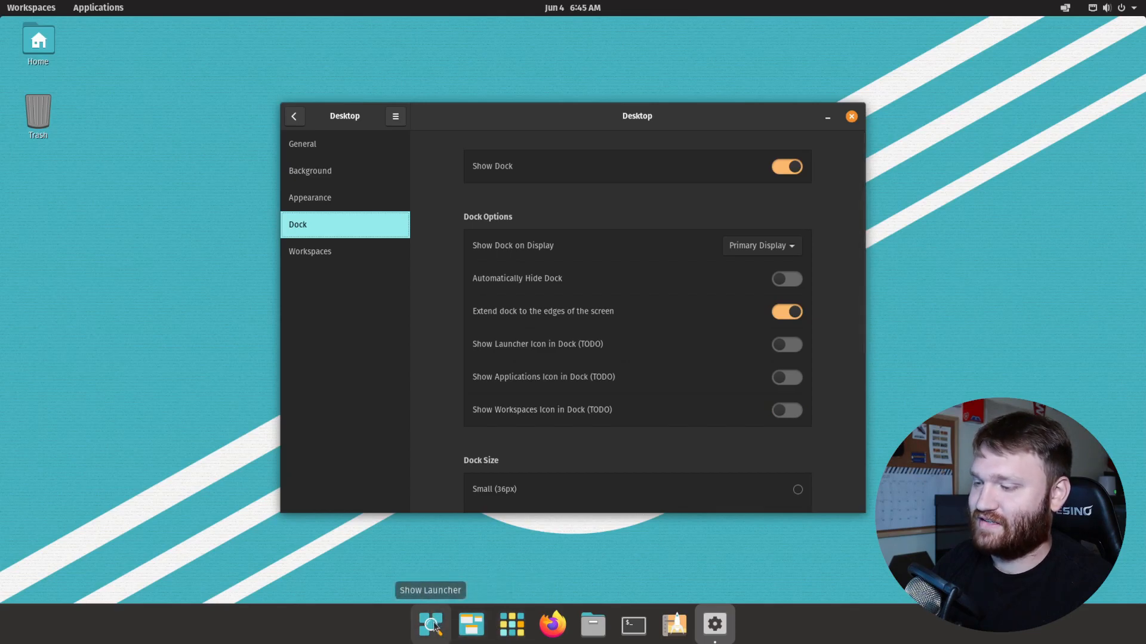
{"action": "scroll", "scroll_direction": "down", "scroll_amount": 3}
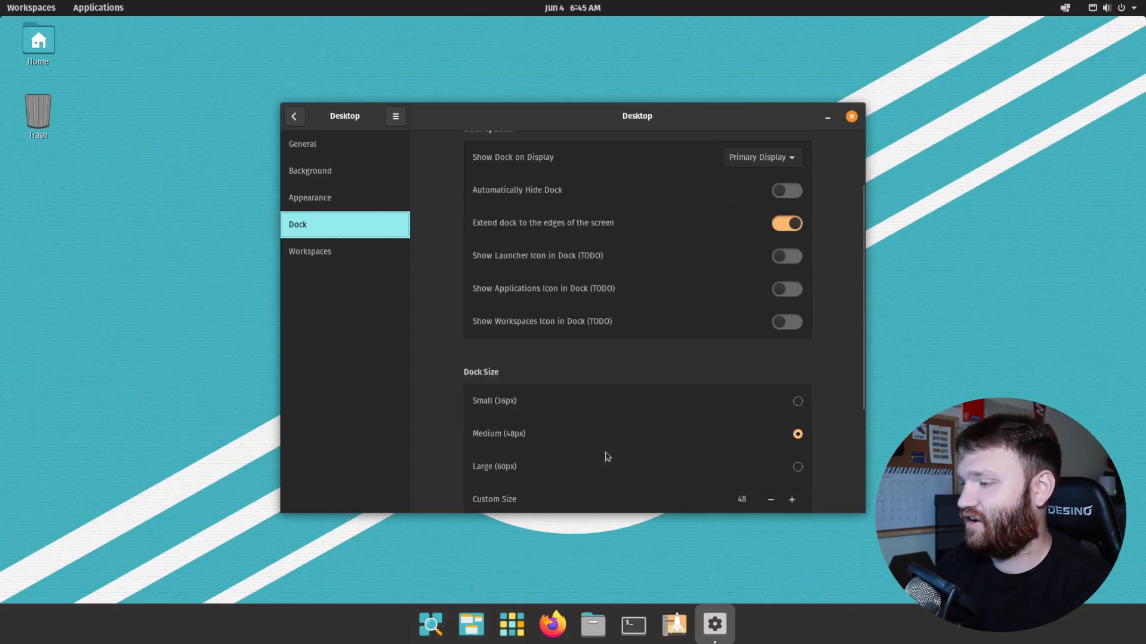
{"action": "scroll", "scroll_direction": "down", "scroll_amount": 3}
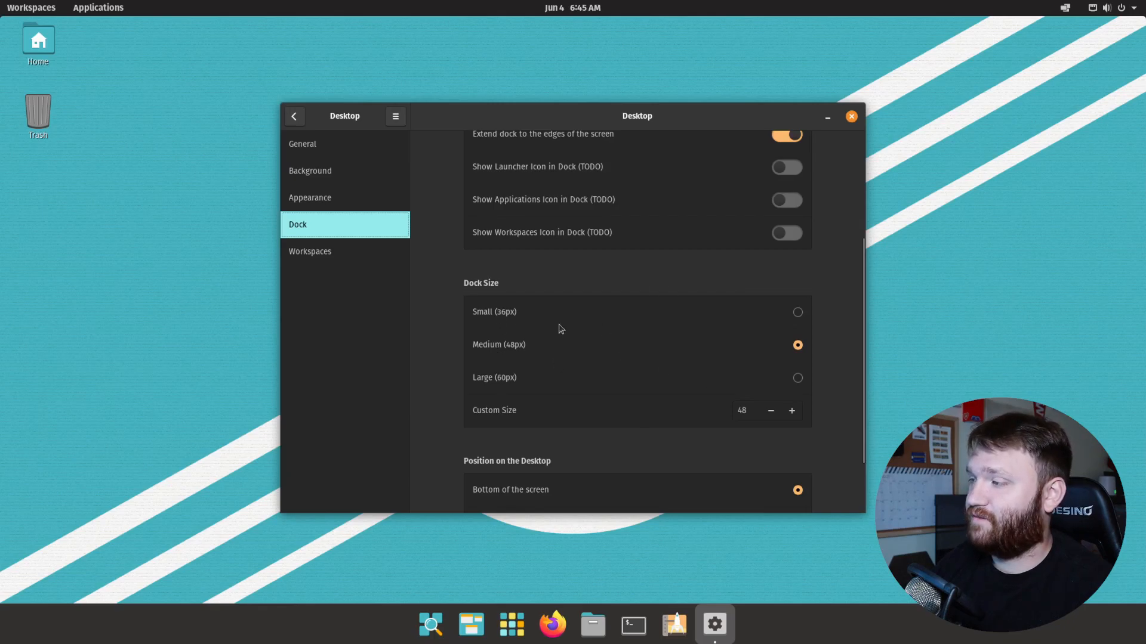
{"action": "mouse_move", "coordinate": [654, 399]}
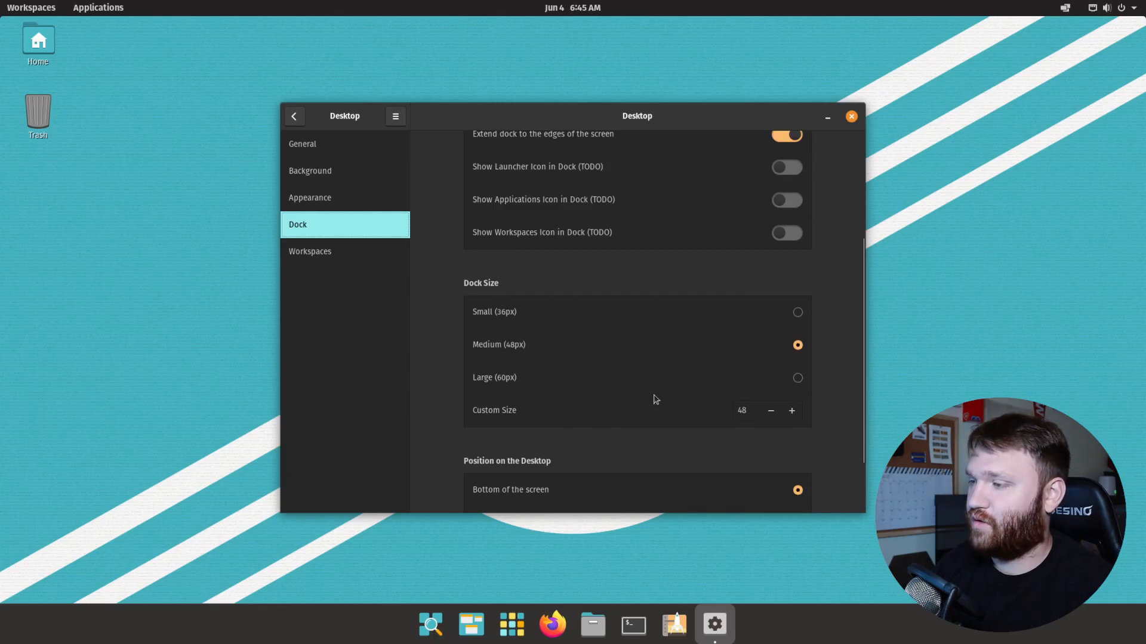
{"action": "left_click", "coordinate": [797, 377]}
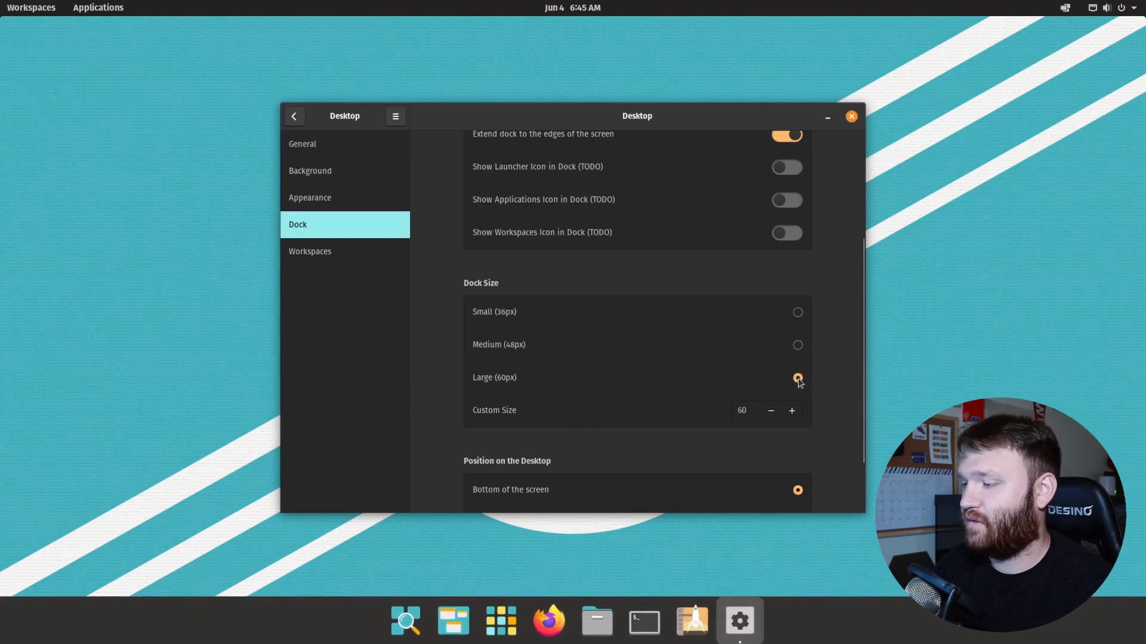
{"action": "left_click", "coordinate": [797, 311]}
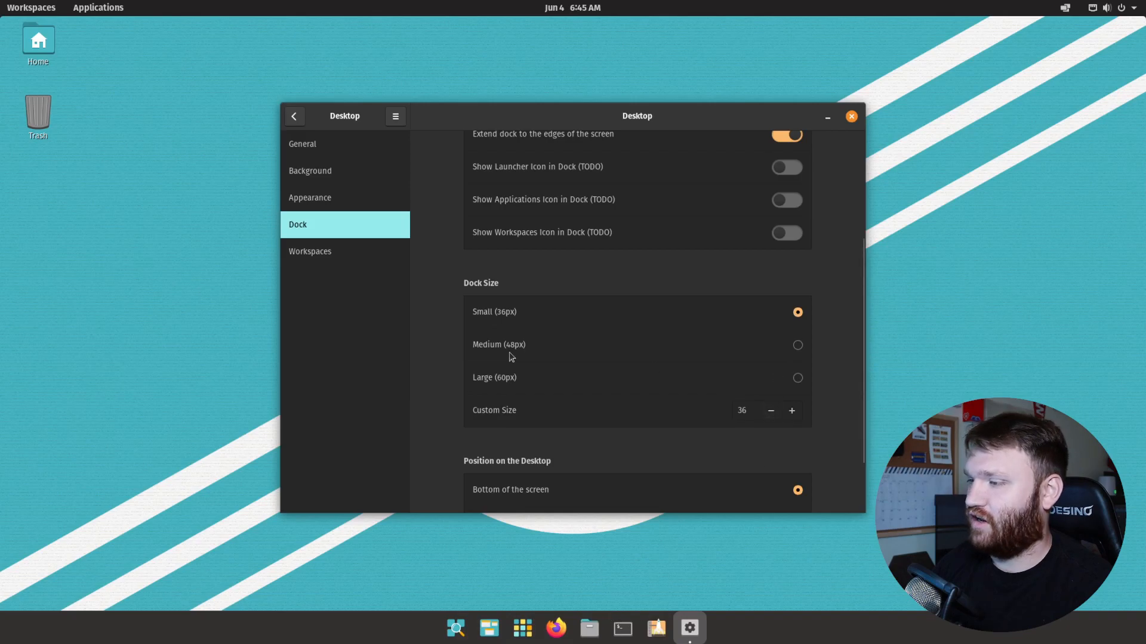
{"action": "scroll", "scroll_direction": "up", "scroll_amount": 3}
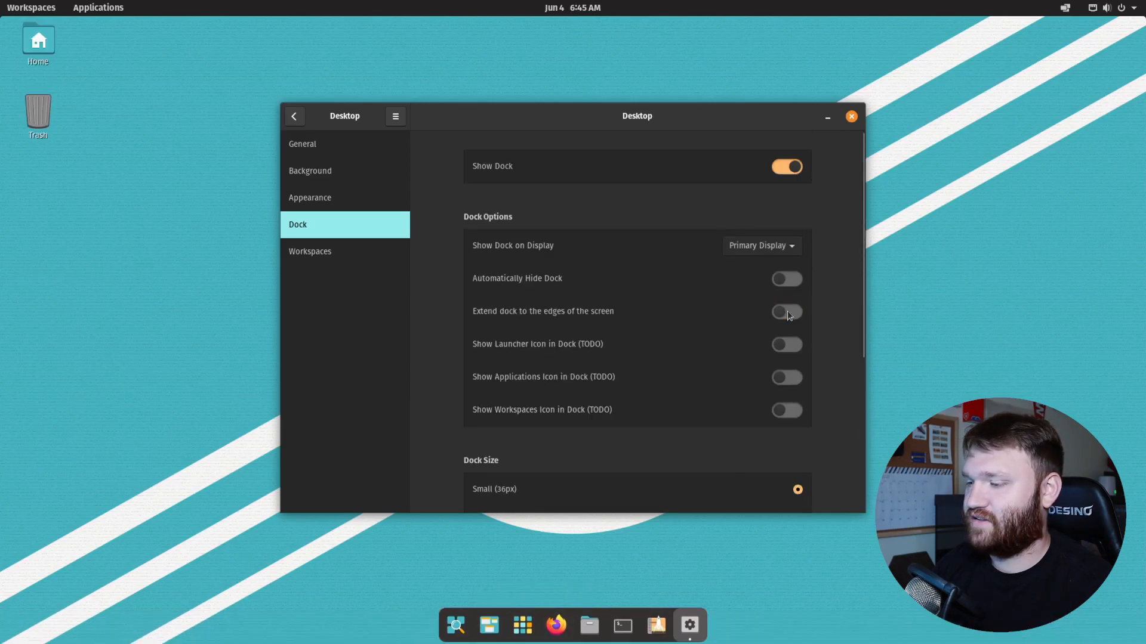
{"action": "left_click", "coordinate": [786, 311]}
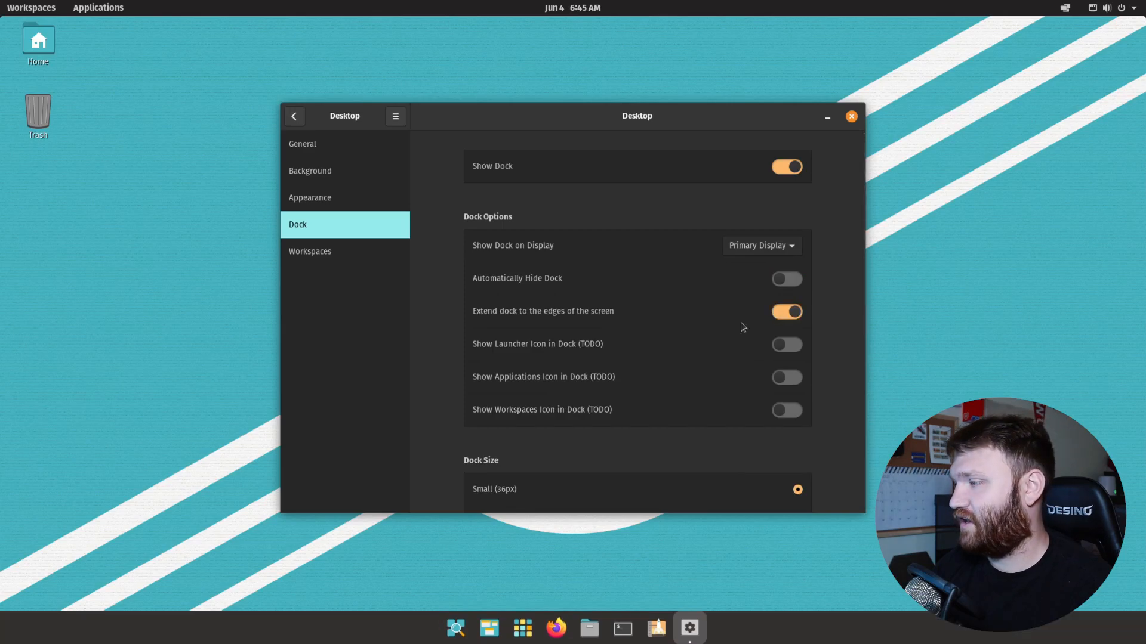
{"action": "scroll", "scroll_direction": "down", "scroll_amount": 3}
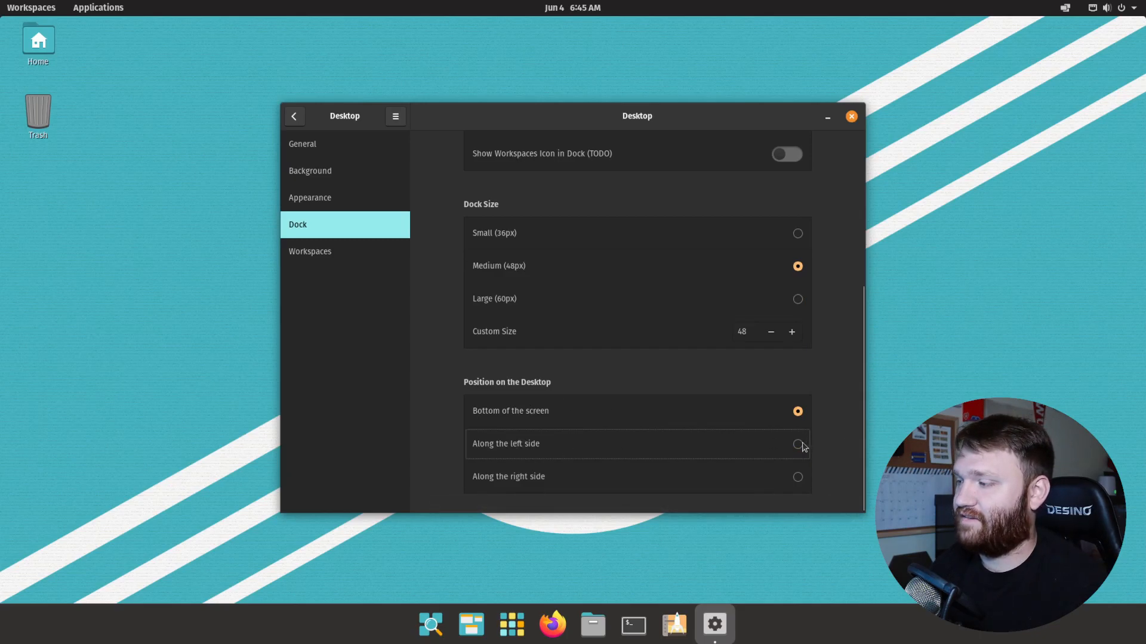
{"action": "left_click", "coordinate": [797, 444]}
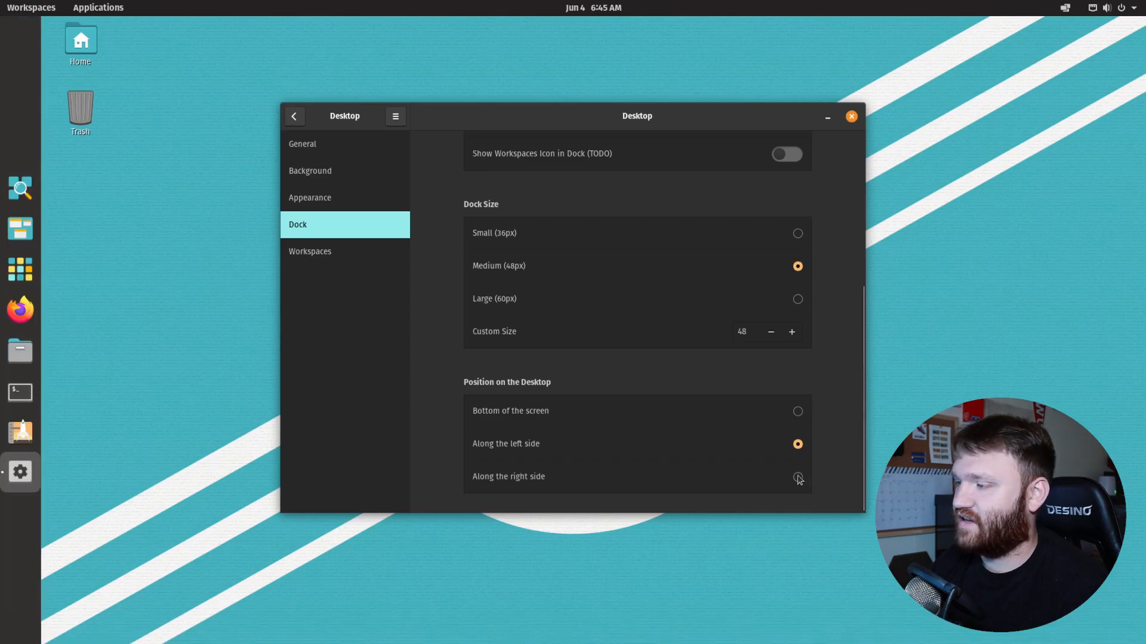
{"action": "left_click", "coordinate": [797, 477]}
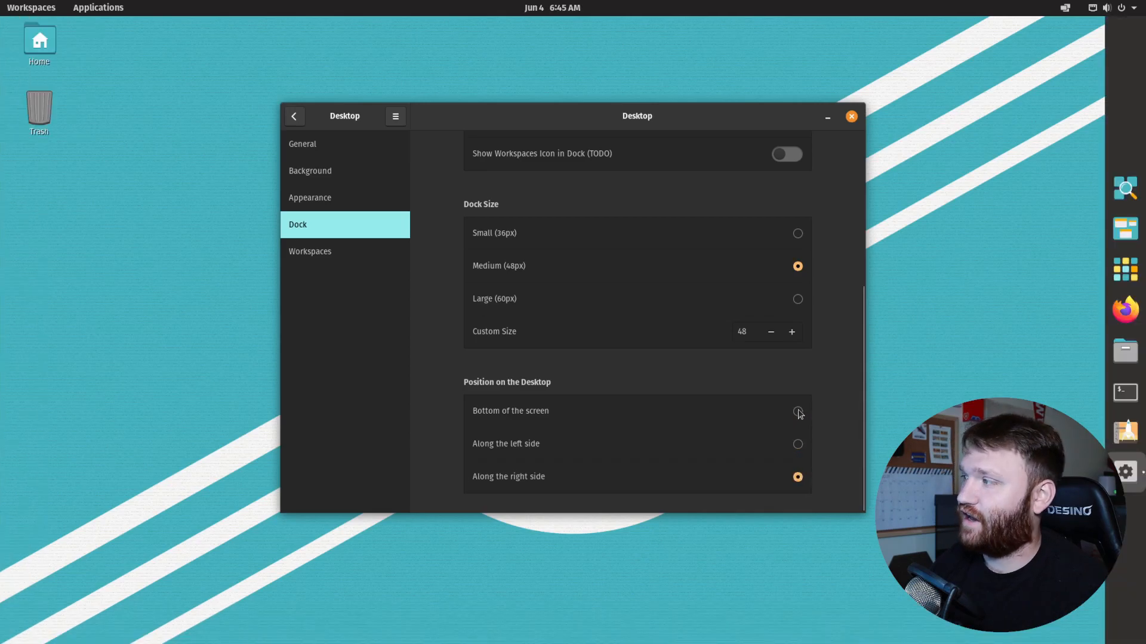
{"action": "left_click", "coordinate": [798, 411]}
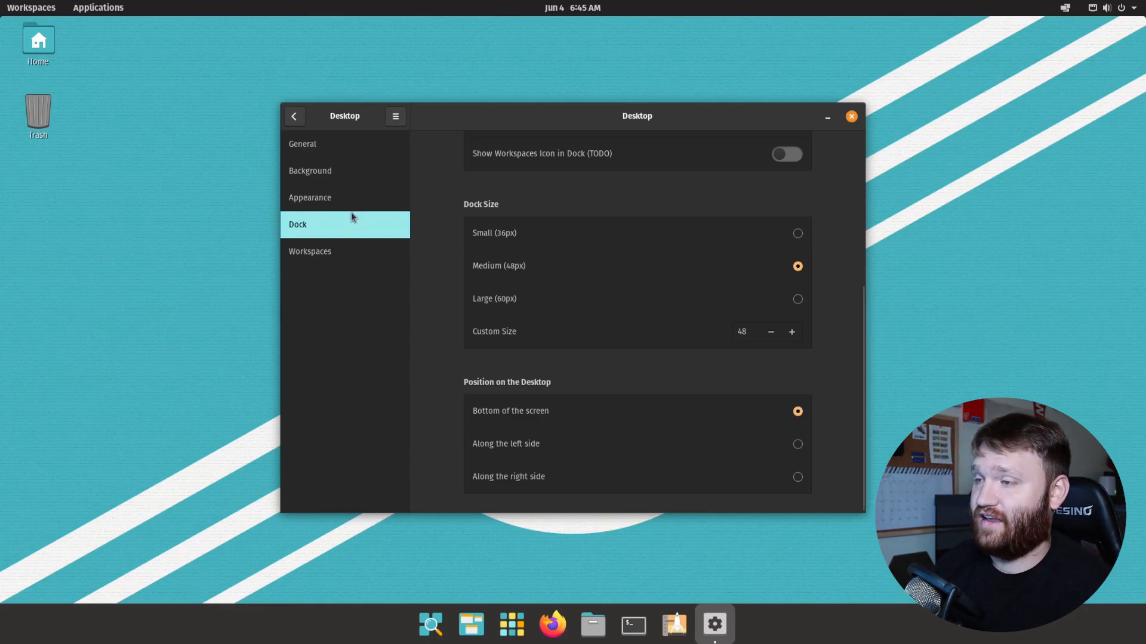
{"action": "left_click", "coordinate": [310, 251]}
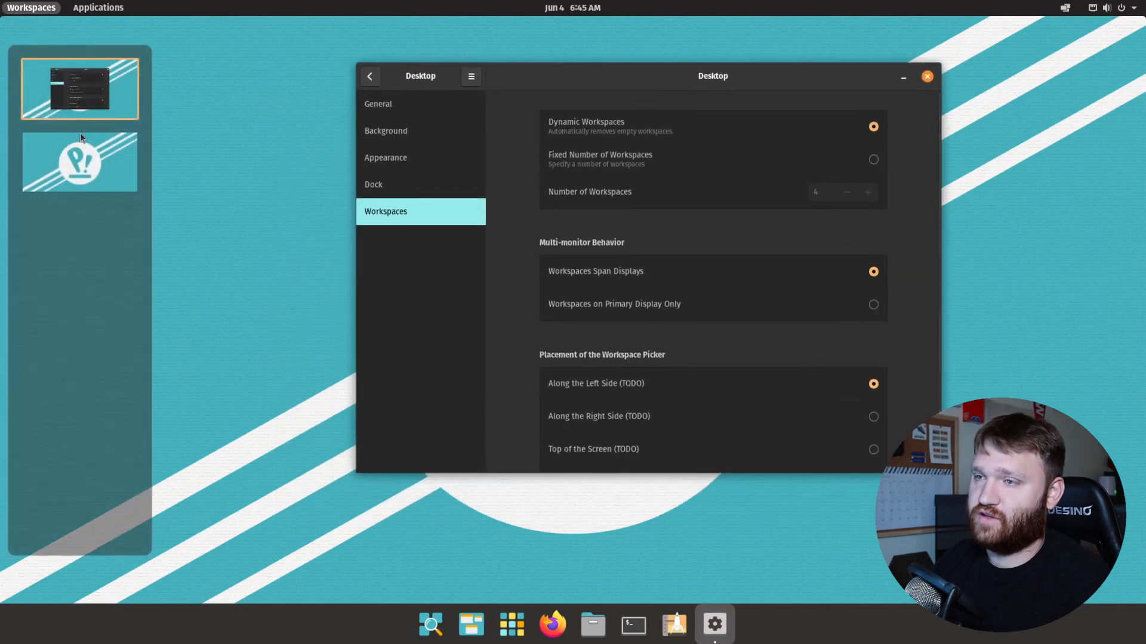
Visit the empty second workspace, try a fixed number of four workspaces, then return to Dynamic Workspaces.
{"action": "left_click", "coordinate": [79, 161]}
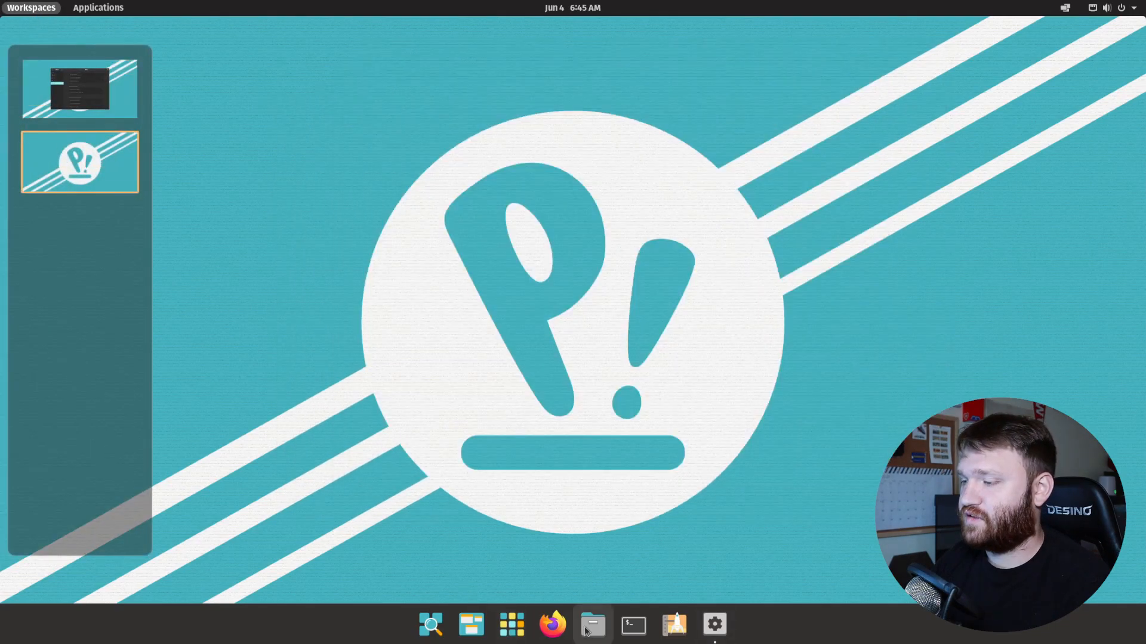
{"action": "left_click", "coordinate": [592, 624]}
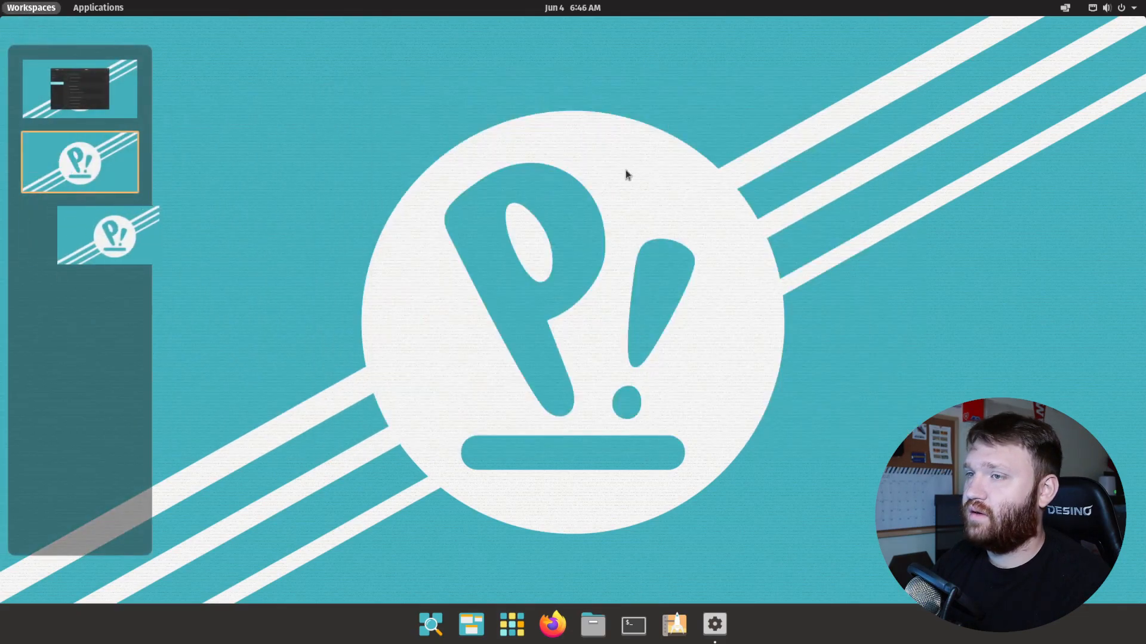
{"action": "left_click", "coordinate": [714, 625]}
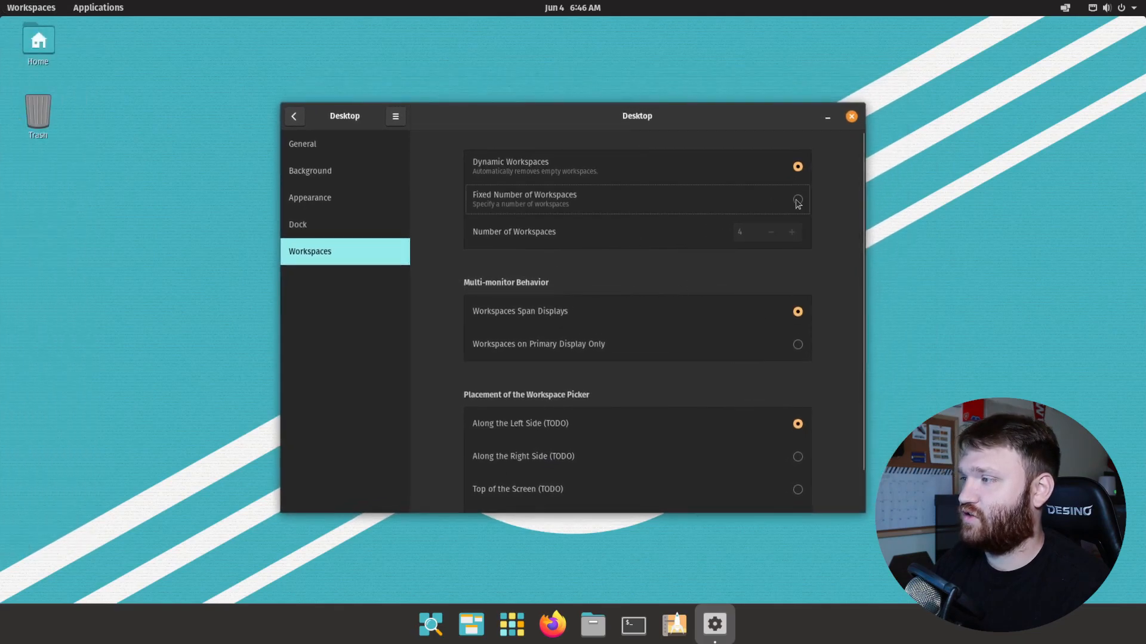
{"action": "left_click", "coordinate": [797, 200]}
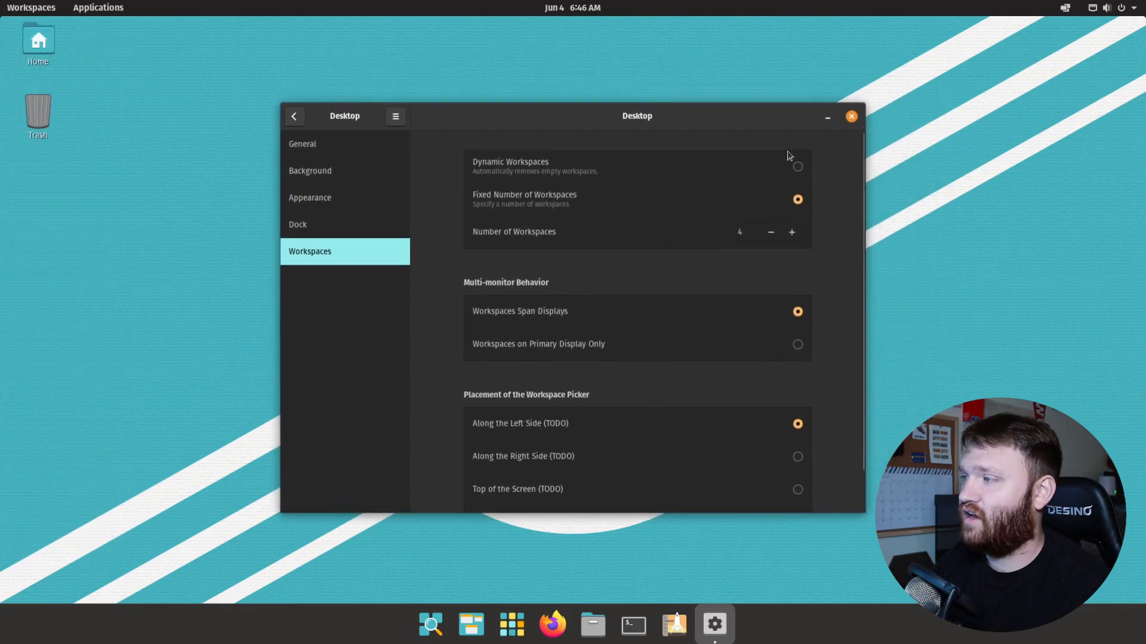
{"action": "left_click", "coordinate": [798, 167]}
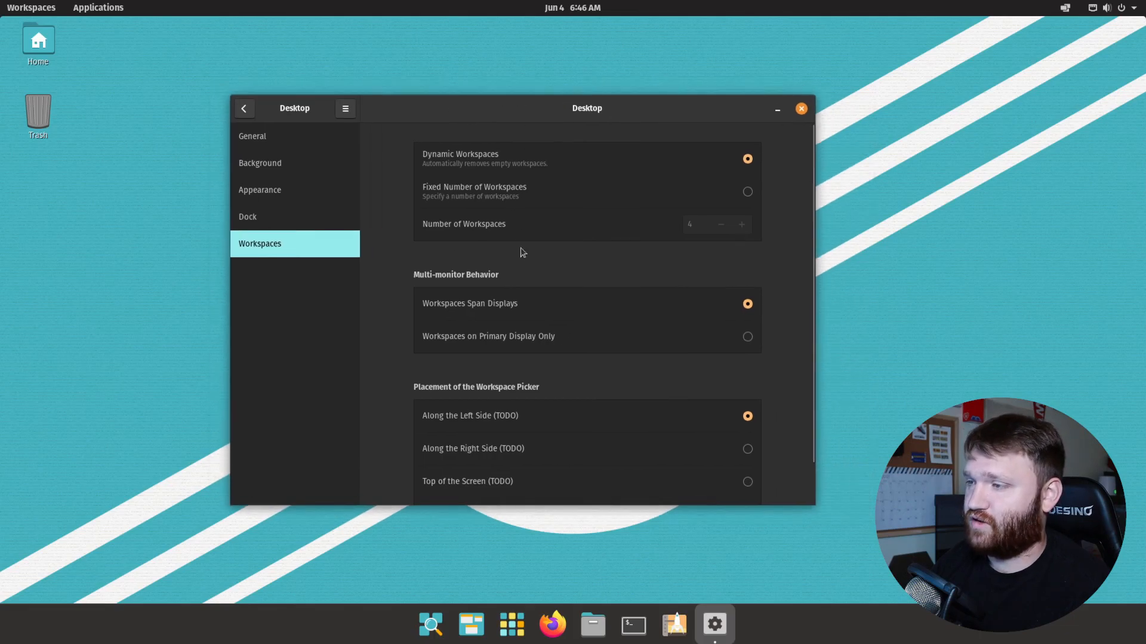
{"action": "mouse_move", "coordinate": [472, 309]}
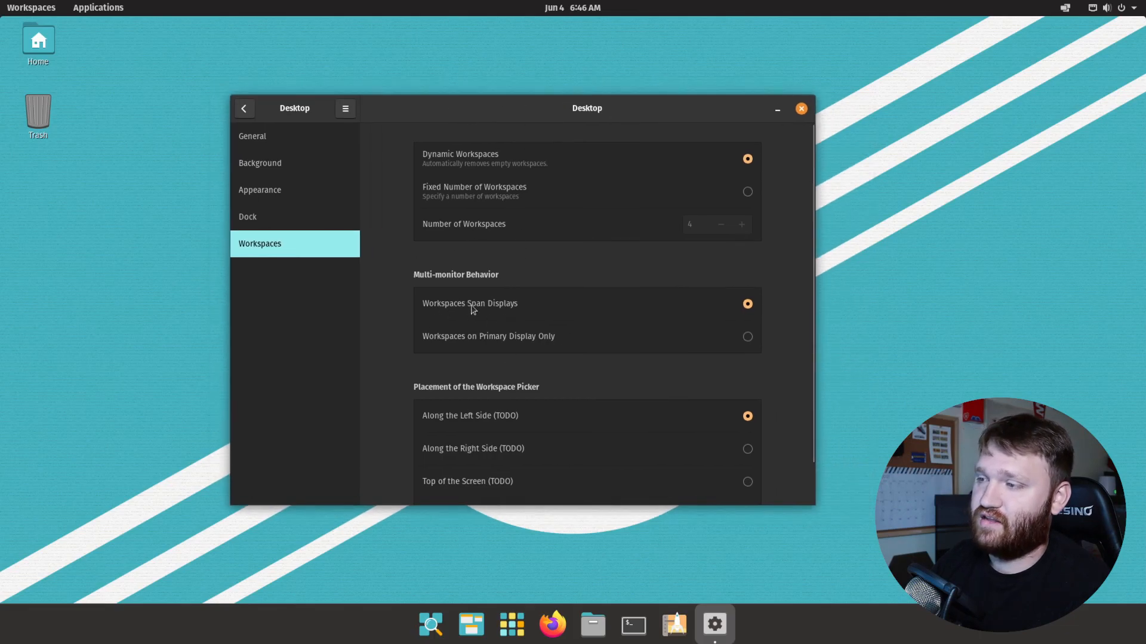
{"action": "mouse_move", "coordinate": [592, 304]}
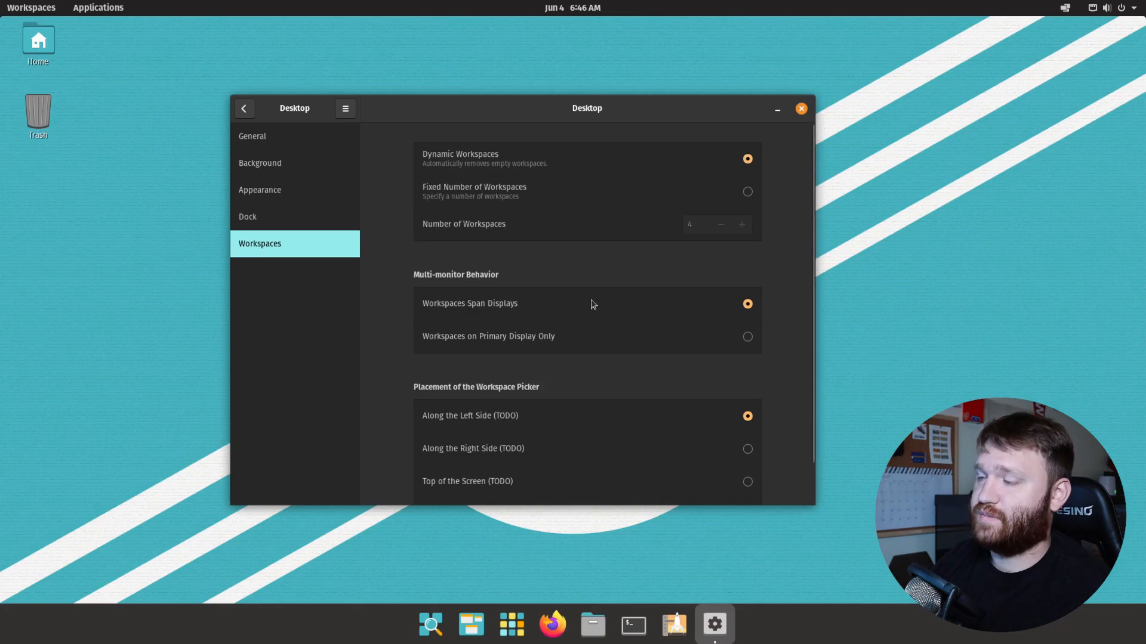
{"action": "mouse_move", "coordinate": [467, 347]}
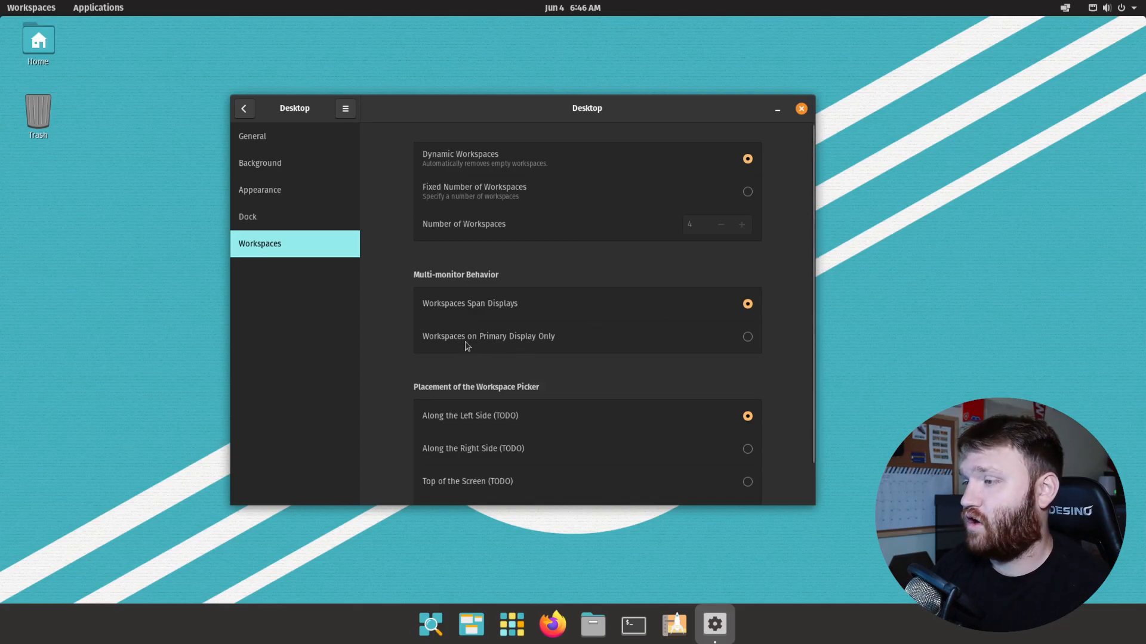
{"action": "mouse_move", "coordinate": [522, 347]}
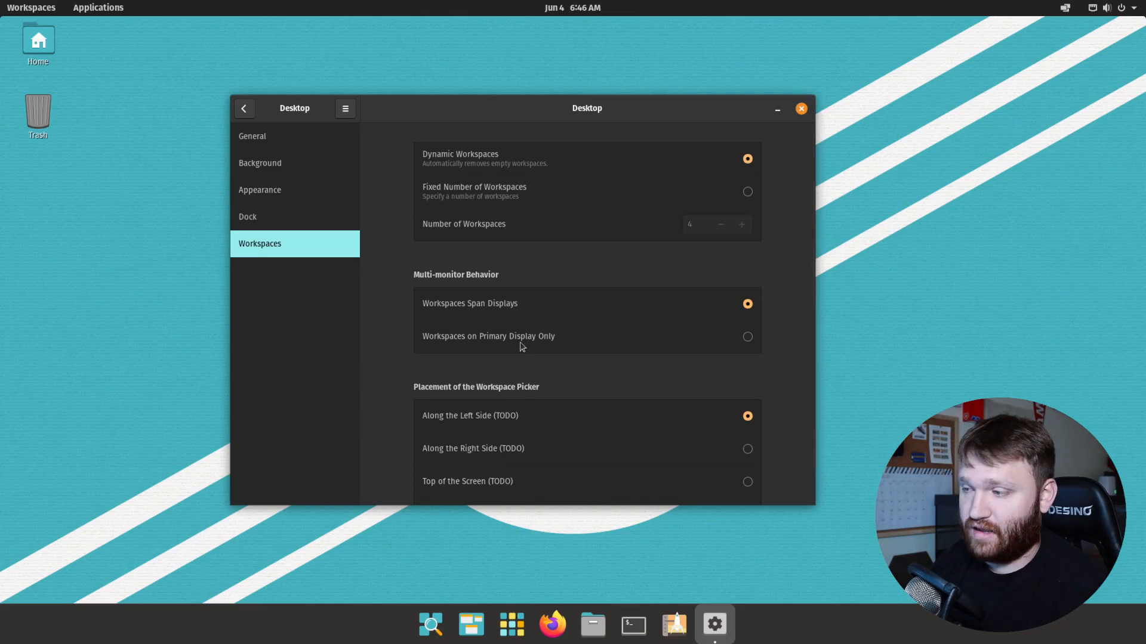
Close the Settings window, leaving the desktop with only Home and Trash icons.
{"action": "scroll", "scroll_direction": "down", "scroll_amount": 3}
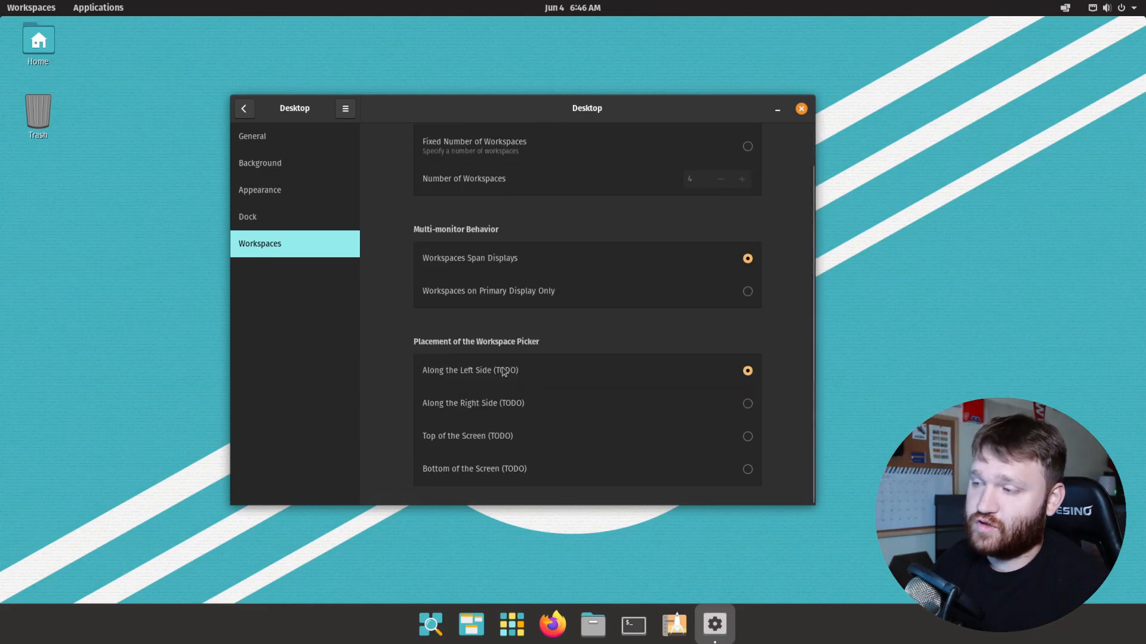
{"action": "mouse_move", "coordinate": [417, 391]}
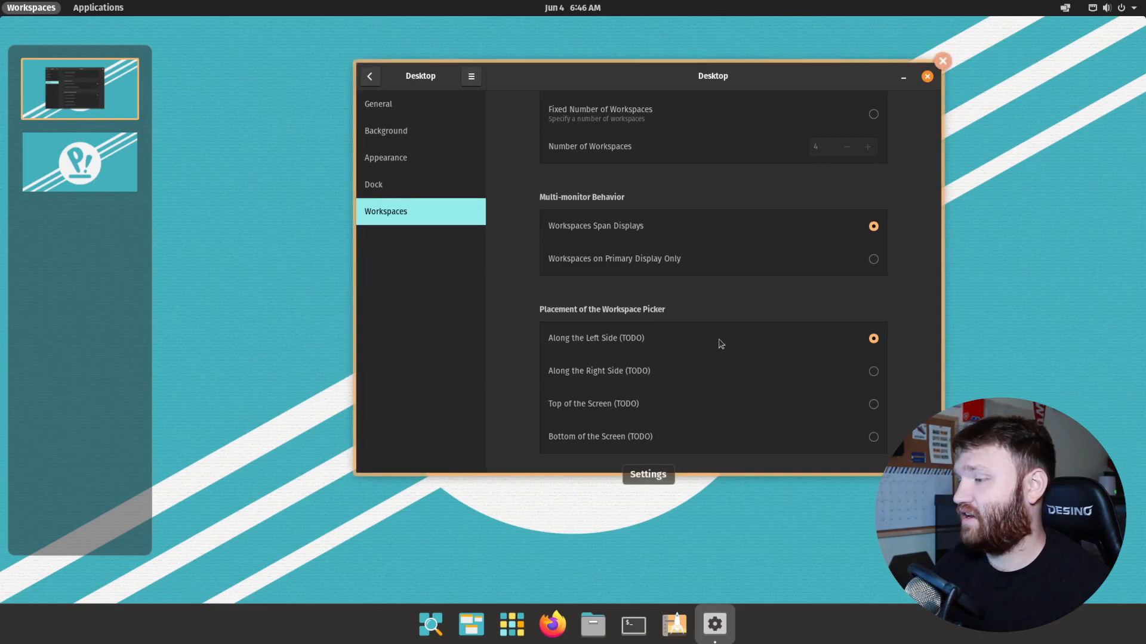
{"action": "mouse_move", "coordinate": [196, 34]}
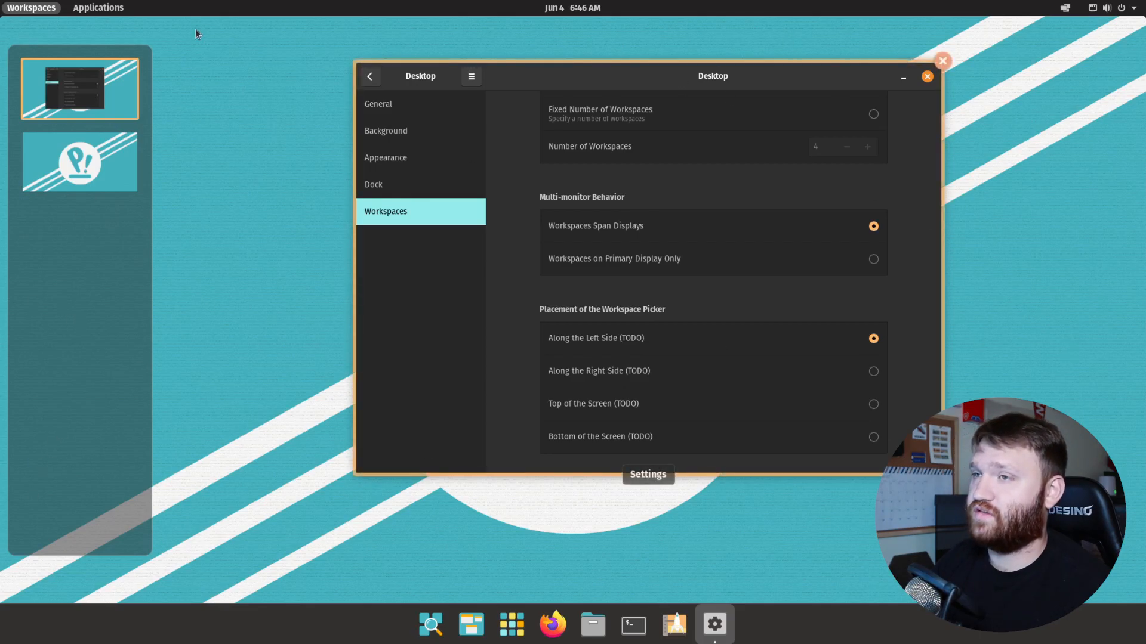
{"action": "mouse_move", "coordinate": [473, 251]}
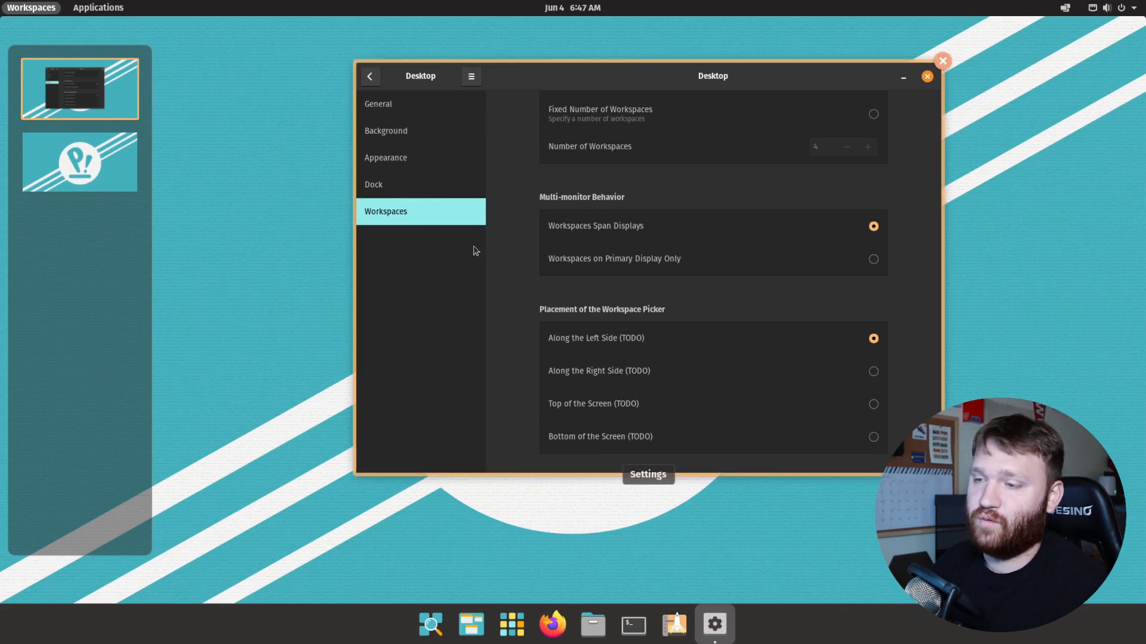
{"action": "mouse_move", "coordinate": [502, 332]}
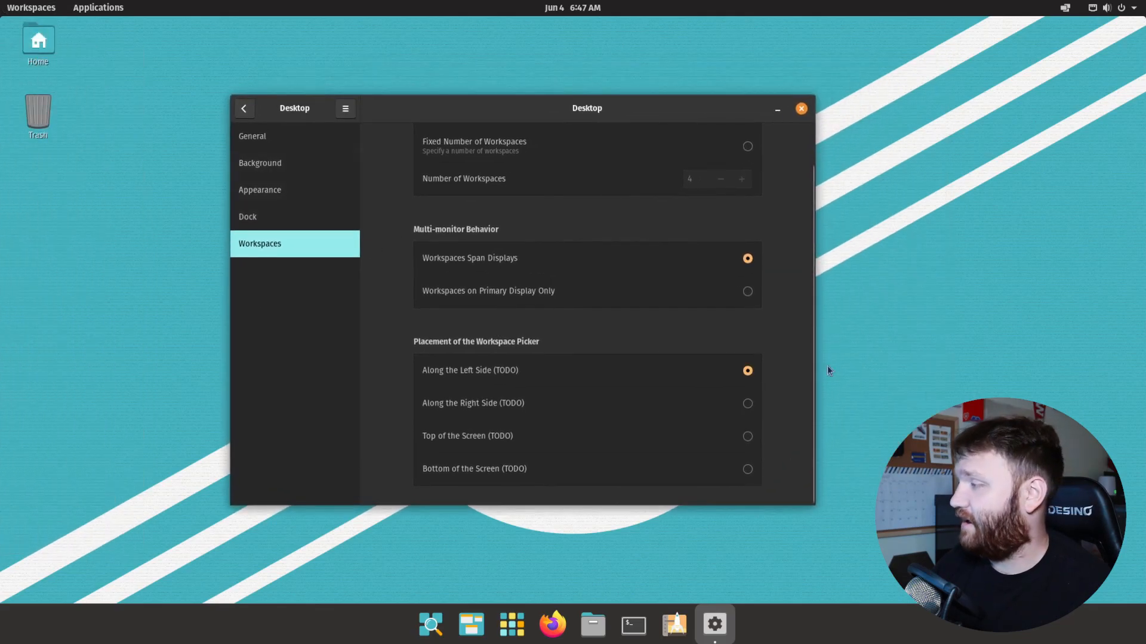
{"action": "mouse_move", "coordinate": [860, 416]}
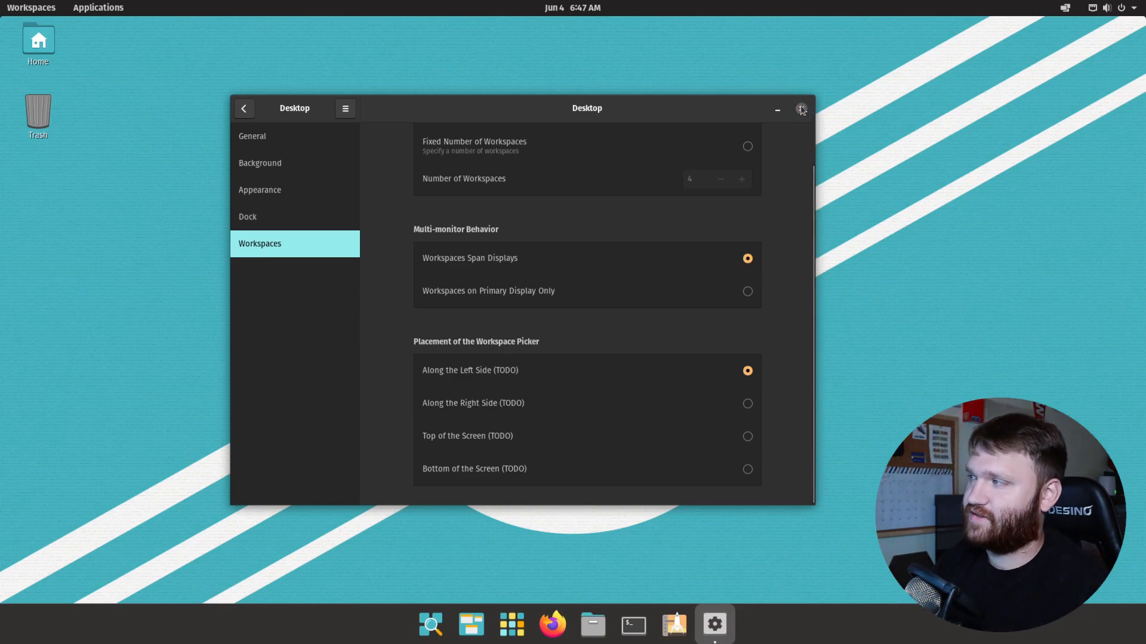
{"action": "left_click", "coordinate": [801, 109]}
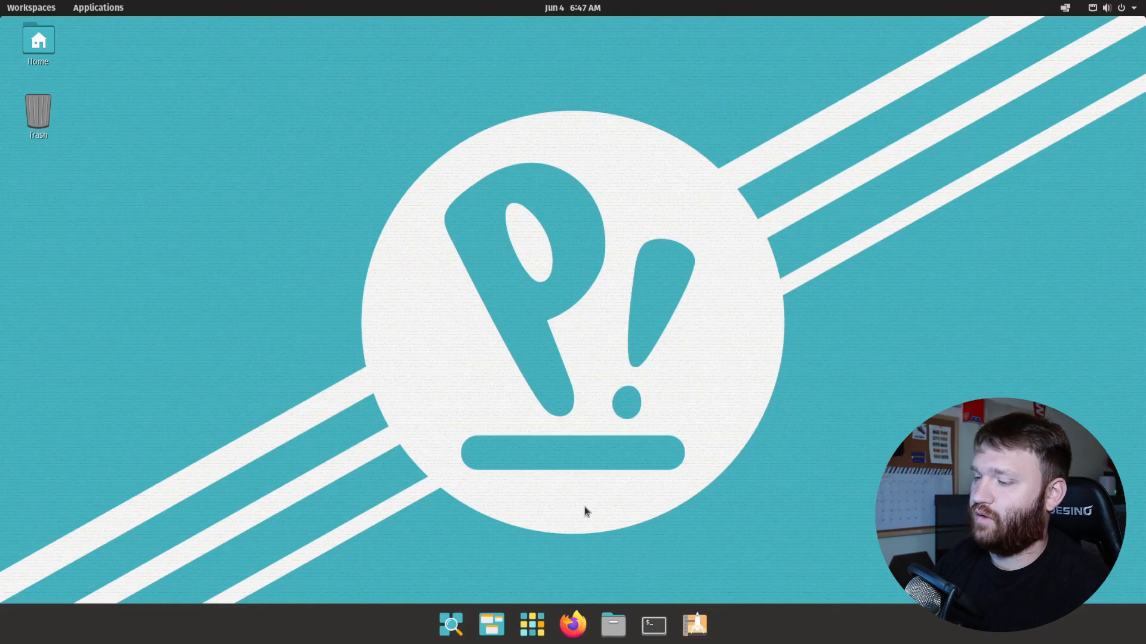
{"action": "mouse_move", "coordinate": [612, 624]}
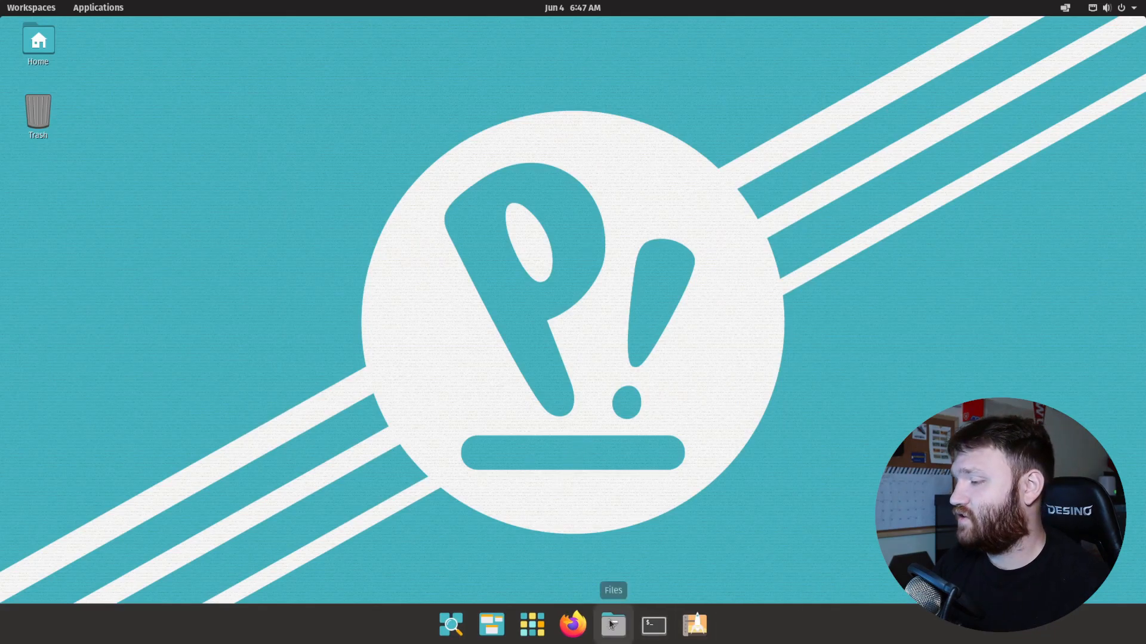
Launch Files beside the terminal and enable tiling so both windows snap side by side.
{"action": "left_click", "coordinate": [612, 624]}
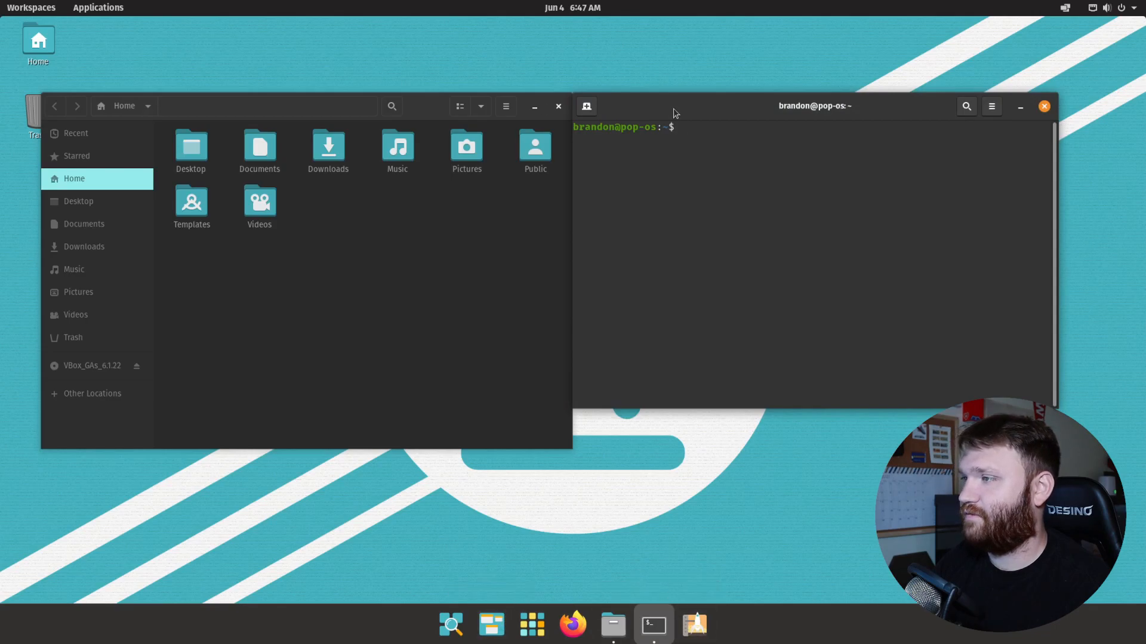
{"action": "left_click_drag", "start_coordinate": [813, 105], "coordinate": [870, 181]}
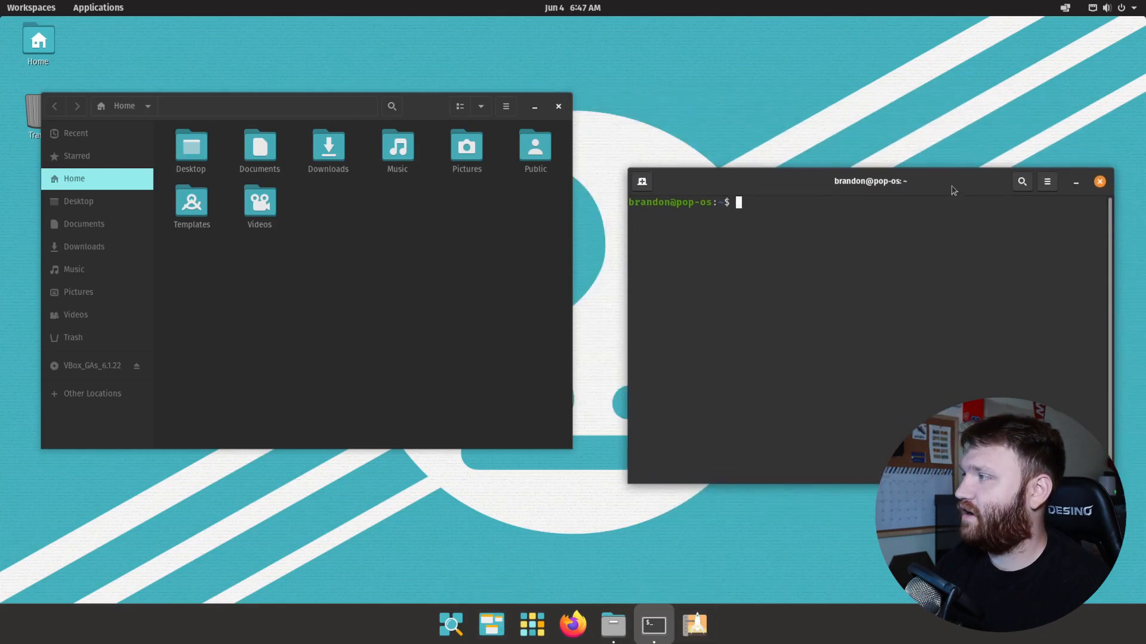
{"action": "left_click", "coordinate": [1066, 9]}
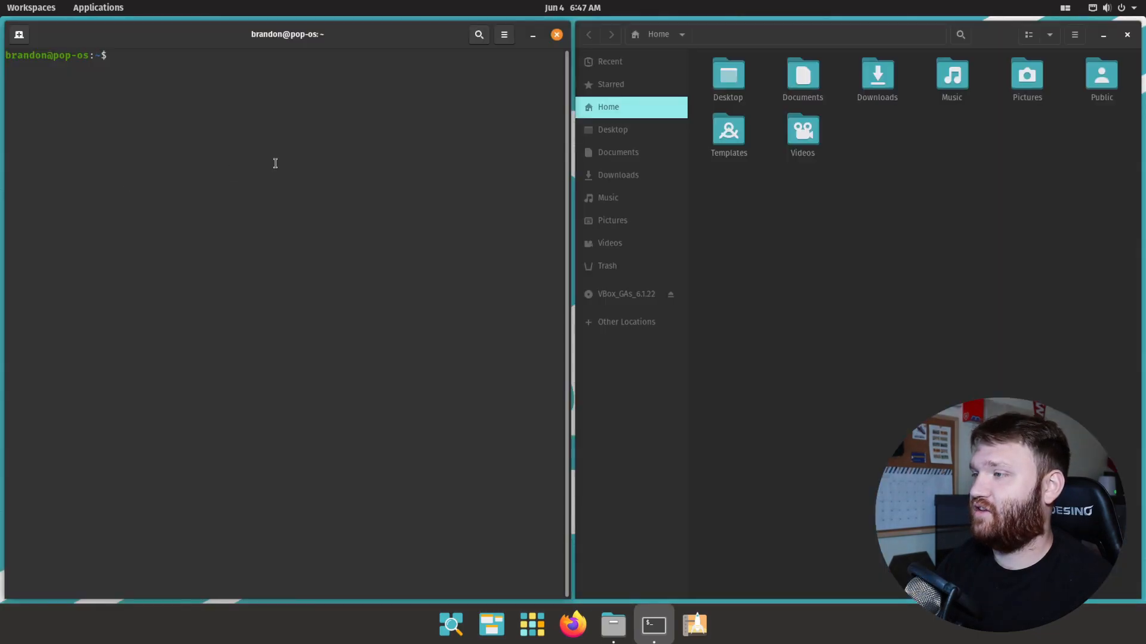
{"action": "left_click", "coordinate": [1065, 9]}
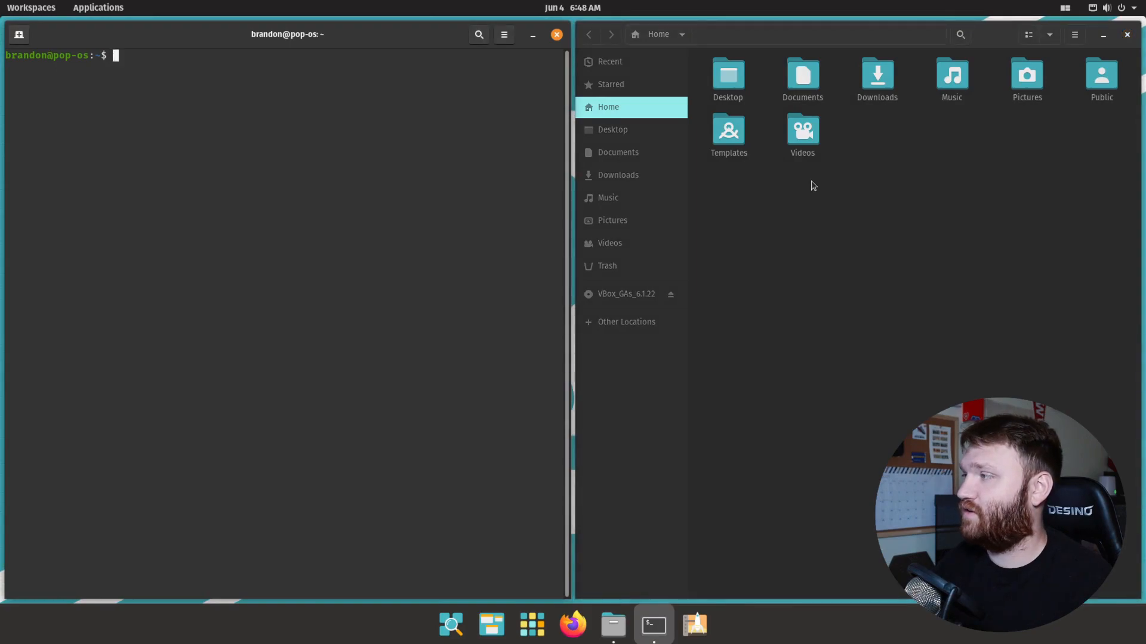
{"action": "mouse_move", "coordinate": [847, 181]}
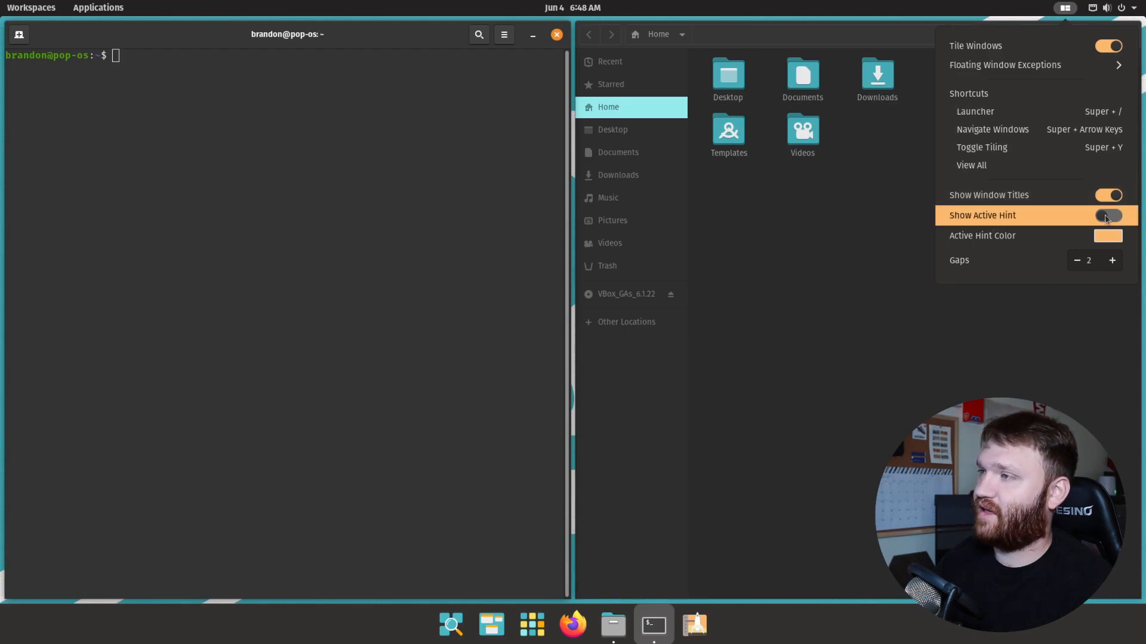
Turn on Show Active Hint and keep the hint colour orange.
{"action": "left_click", "coordinate": [1108, 215]}
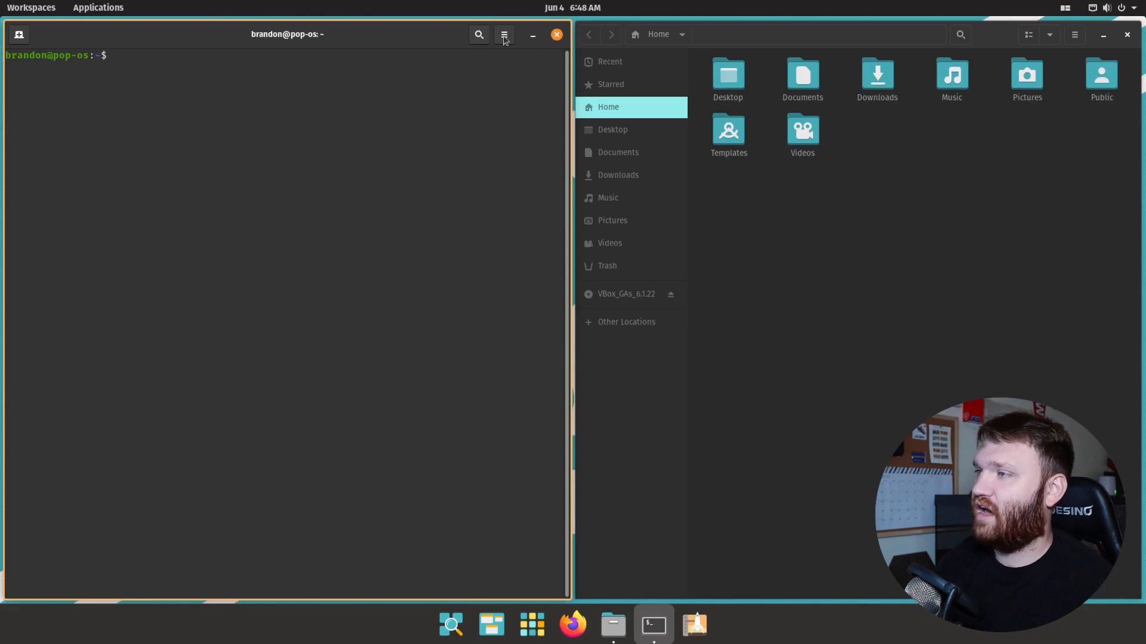
{"action": "left_click", "coordinate": [1064, 9]}
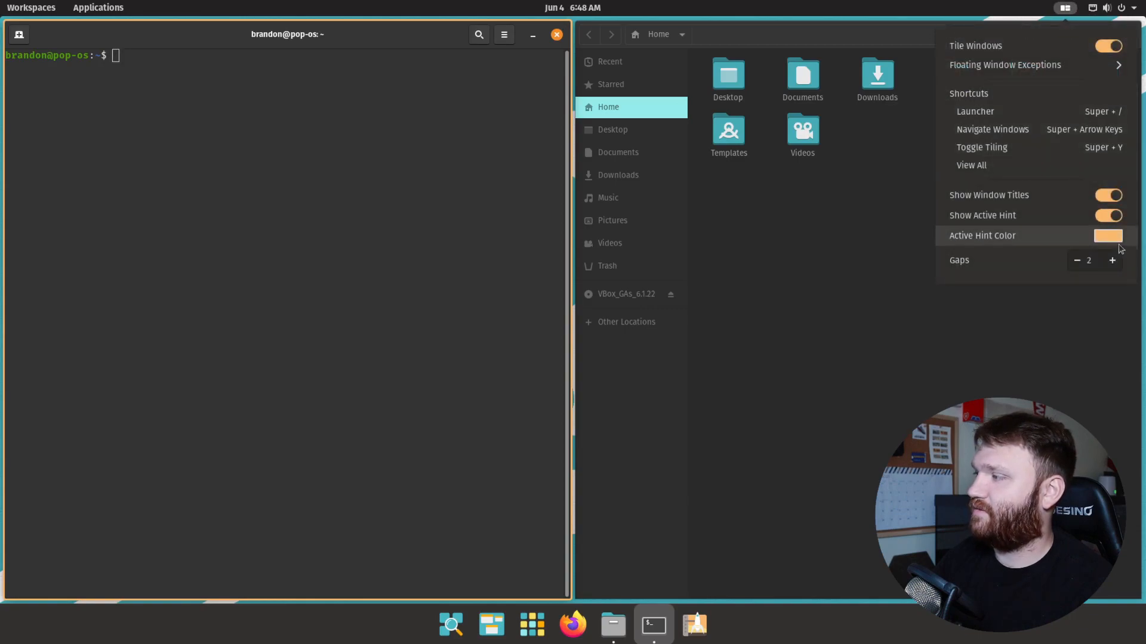
{"action": "left_click", "coordinate": [1106, 235]}
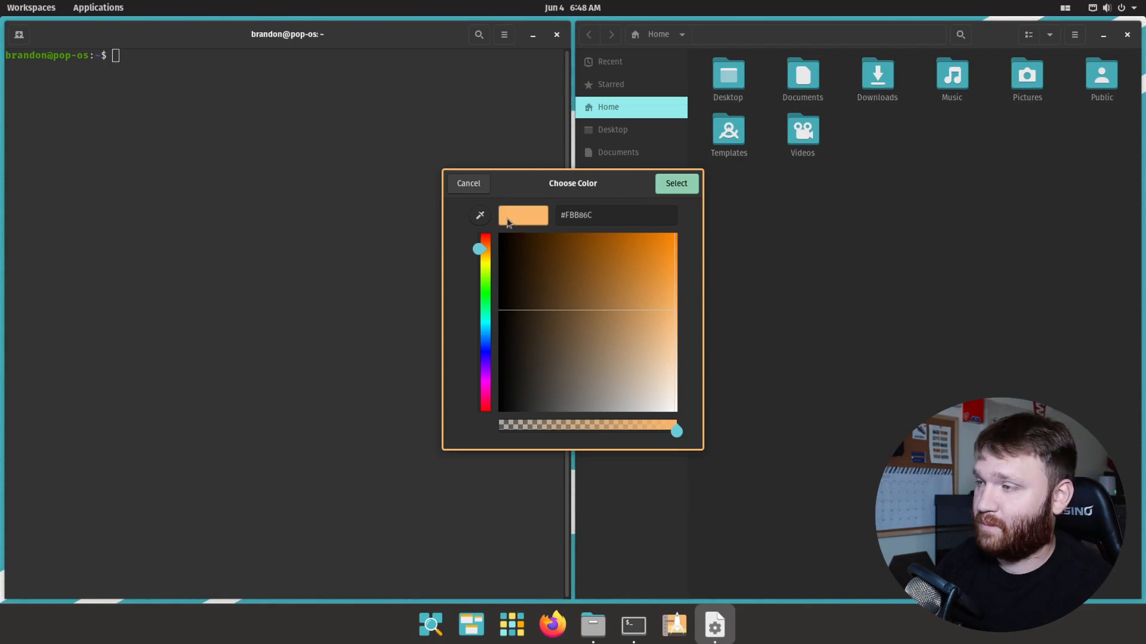
{"action": "left_click", "coordinate": [1065, 9]}
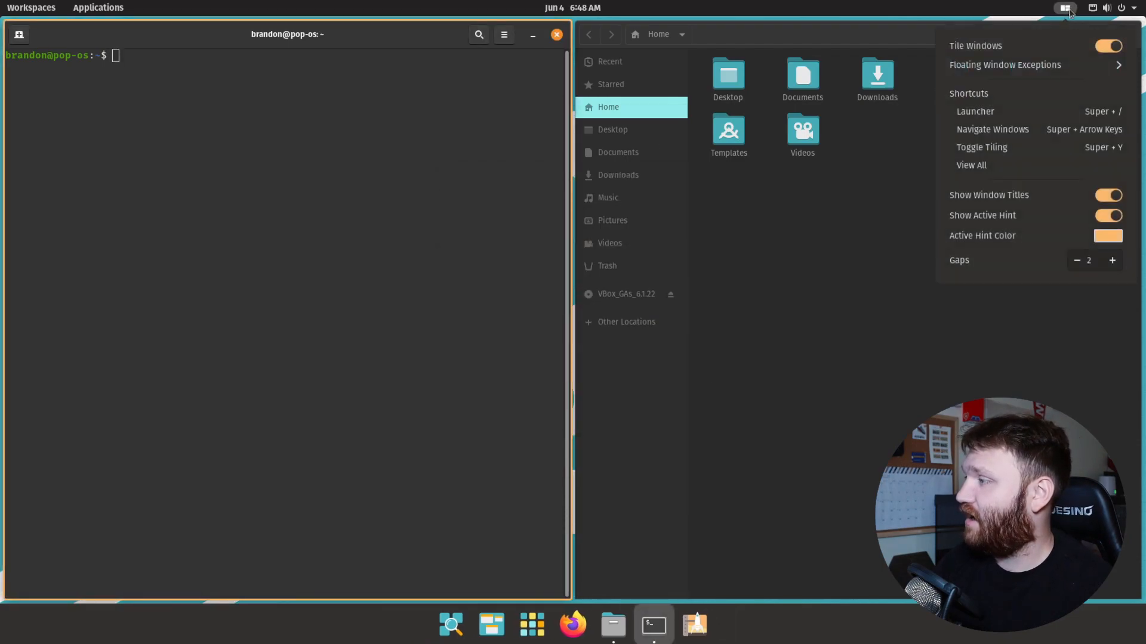
Raise the tiling gaps from 2 to 14.
{"action": "left_click", "coordinate": [1111, 261]}
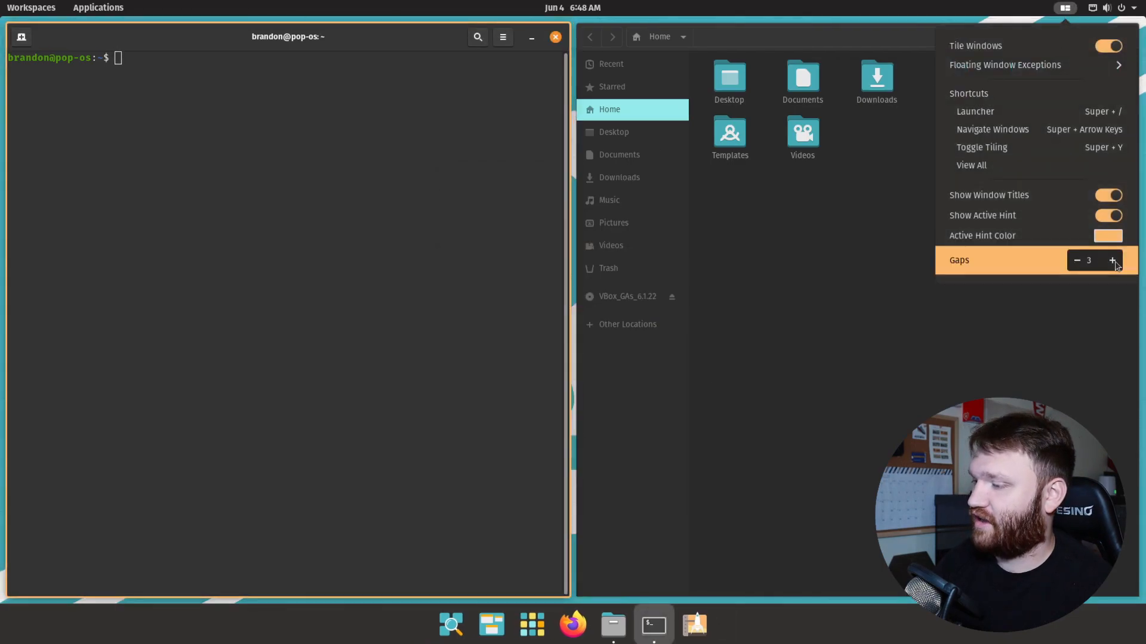
{"action": "left_click", "coordinate": [1111, 261]}
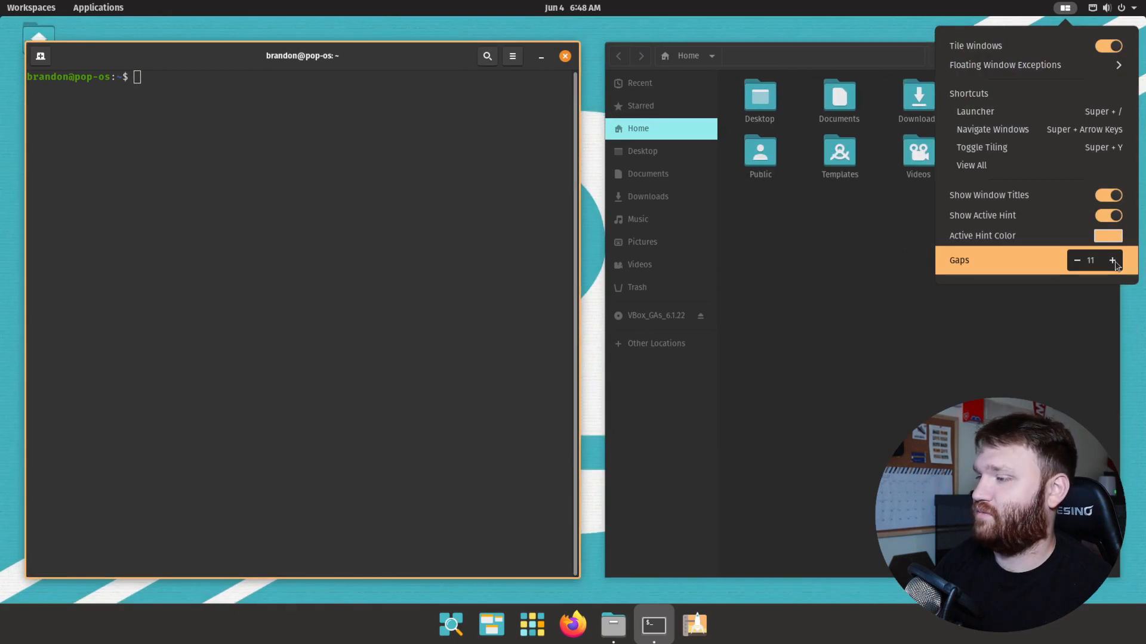
{"action": "left_click", "coordinate": [1111, 260]}
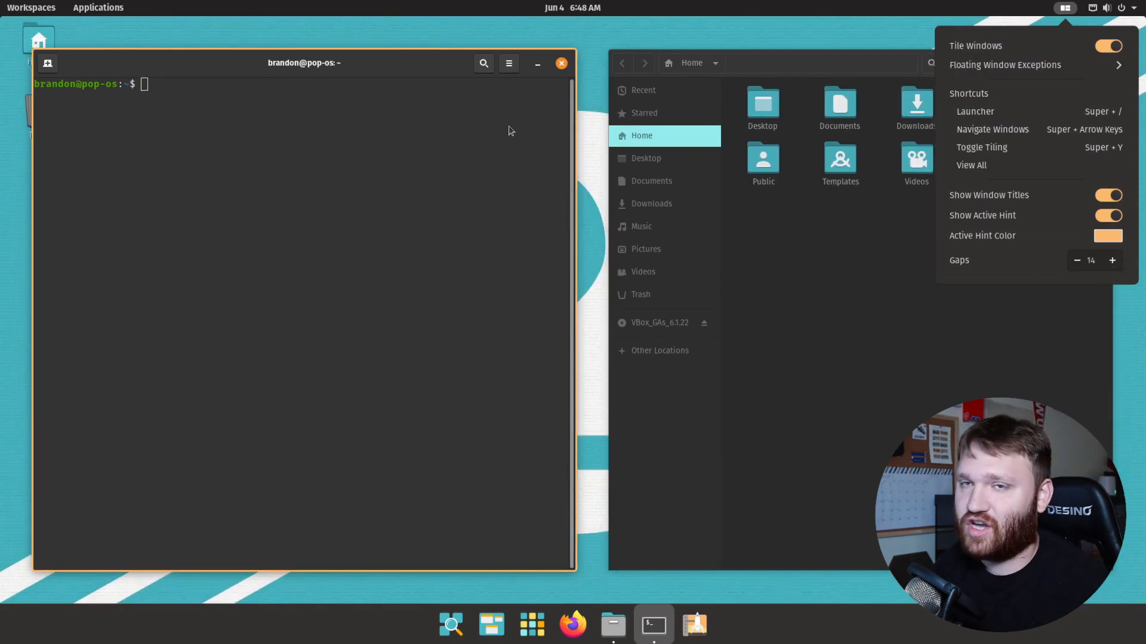
{"action": "mouse_move", "coordinate": [496, 286]}
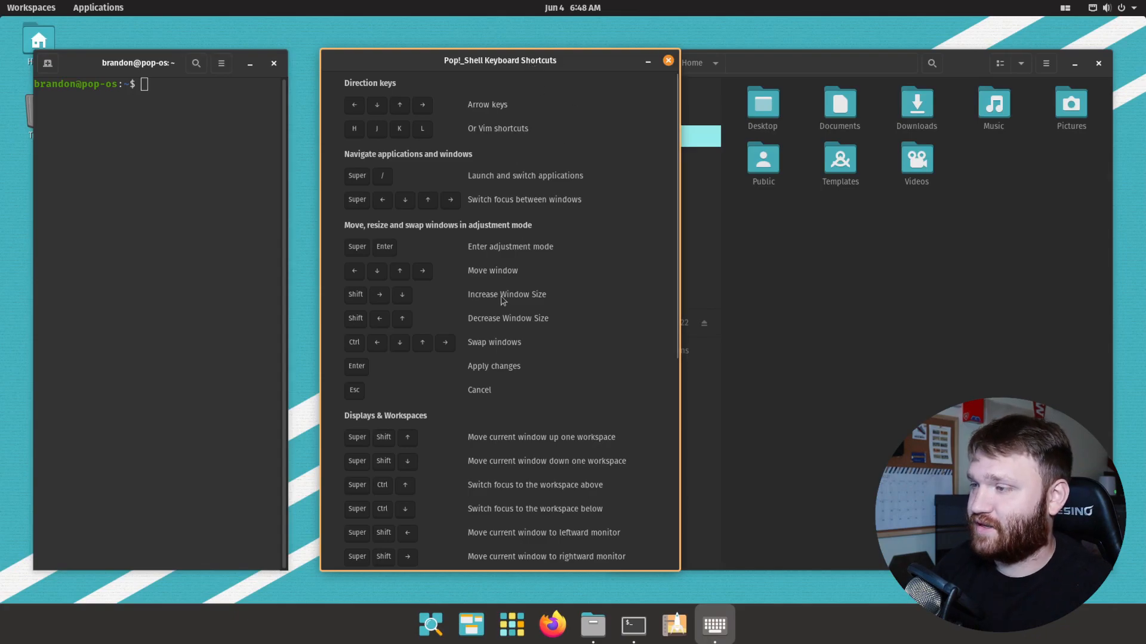
{"action": "scroll", "scroll_direction": "down", "scroll_amount": 3}
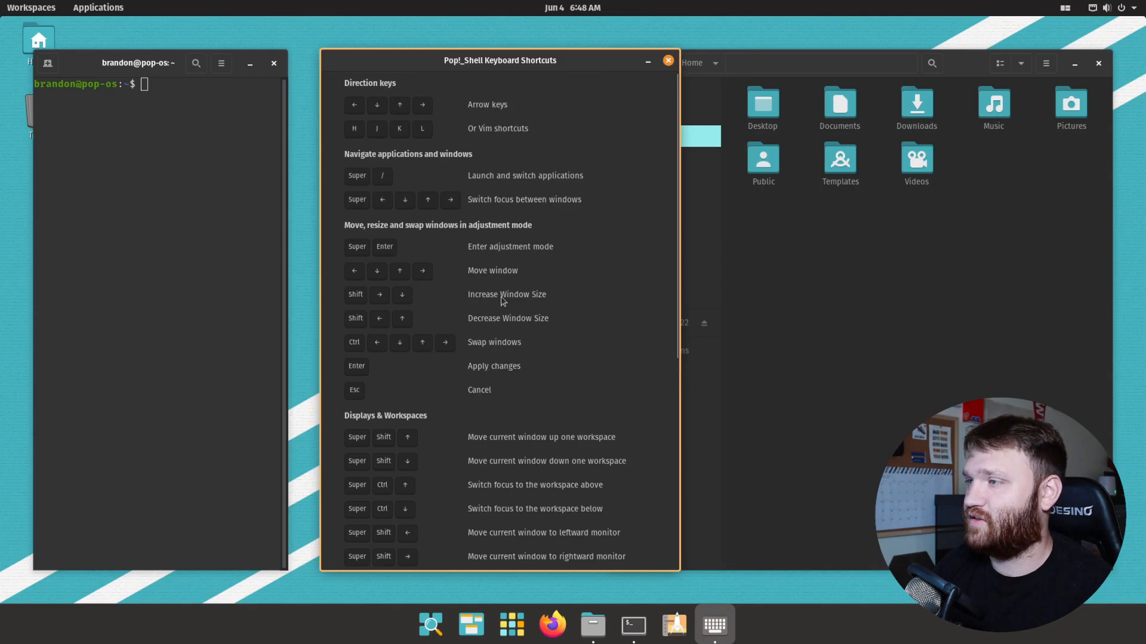
{"action": "mouse_move", "coordinate": [500, 121]}
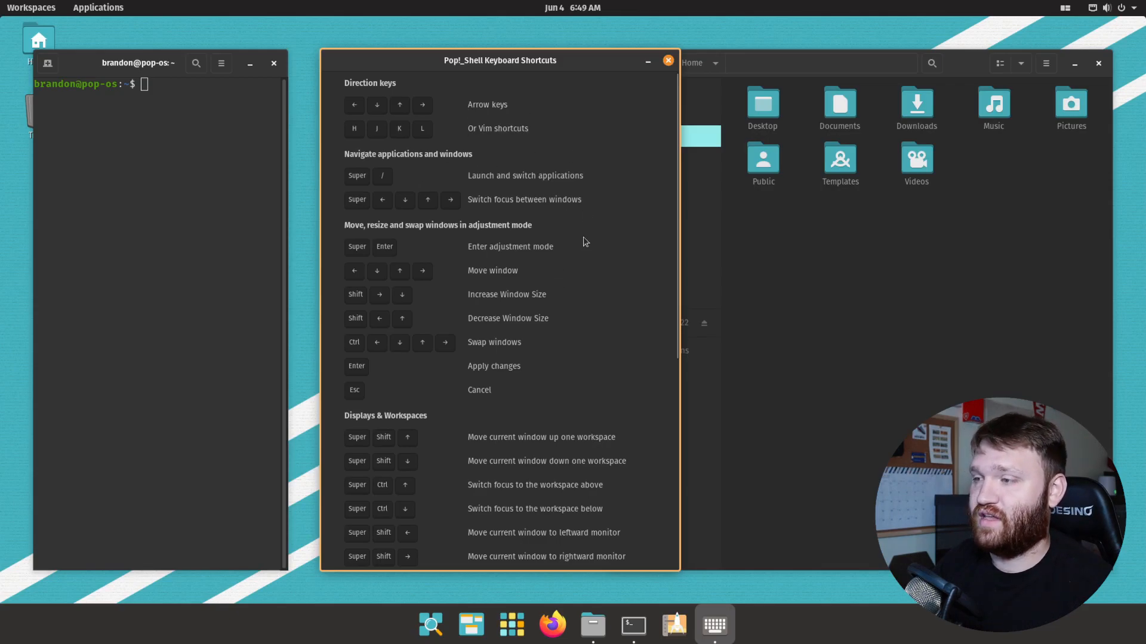
{"action": "mouse_move", "coordinate": [734, 351]}
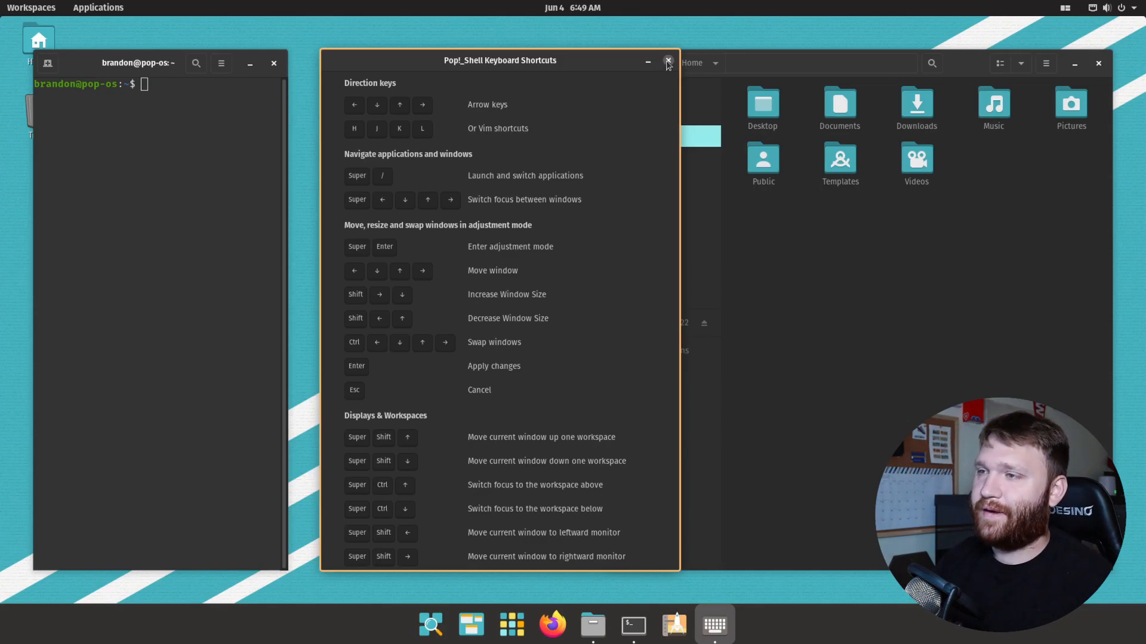
{"action": "left_click", "coordinate": [666, 61]}
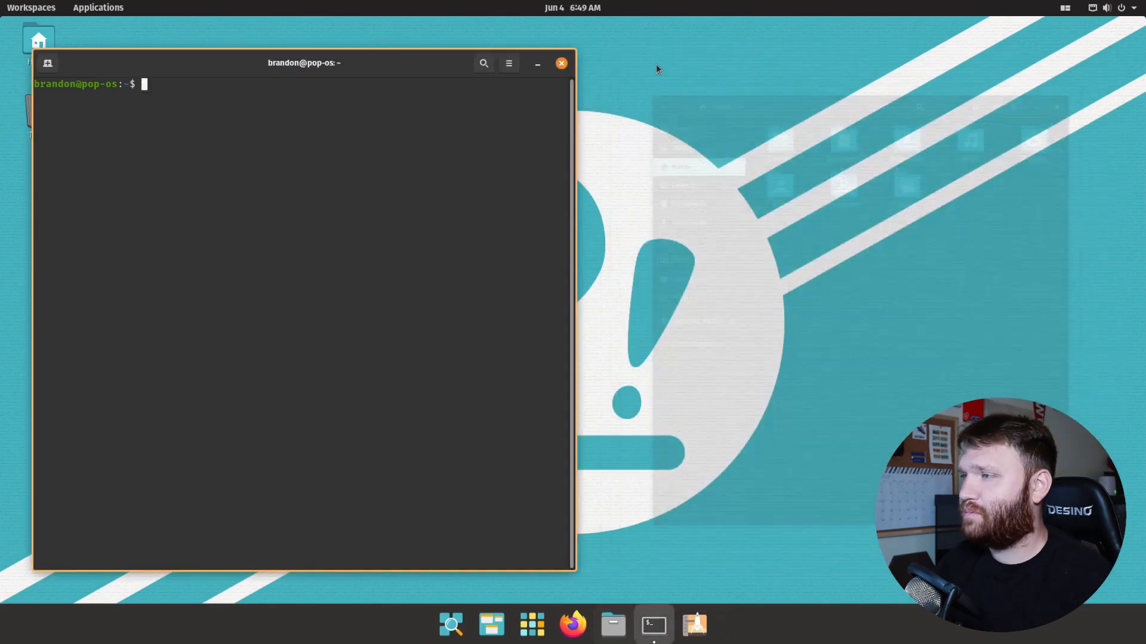
Run neofetch listing Pop!_OS 21.04 and GNOME 3.38.4, then select the Pop-dark theme entry.
{"action": "left_click", "coordinate": [561, 63]}
{"action": "type", "text": "neo"}
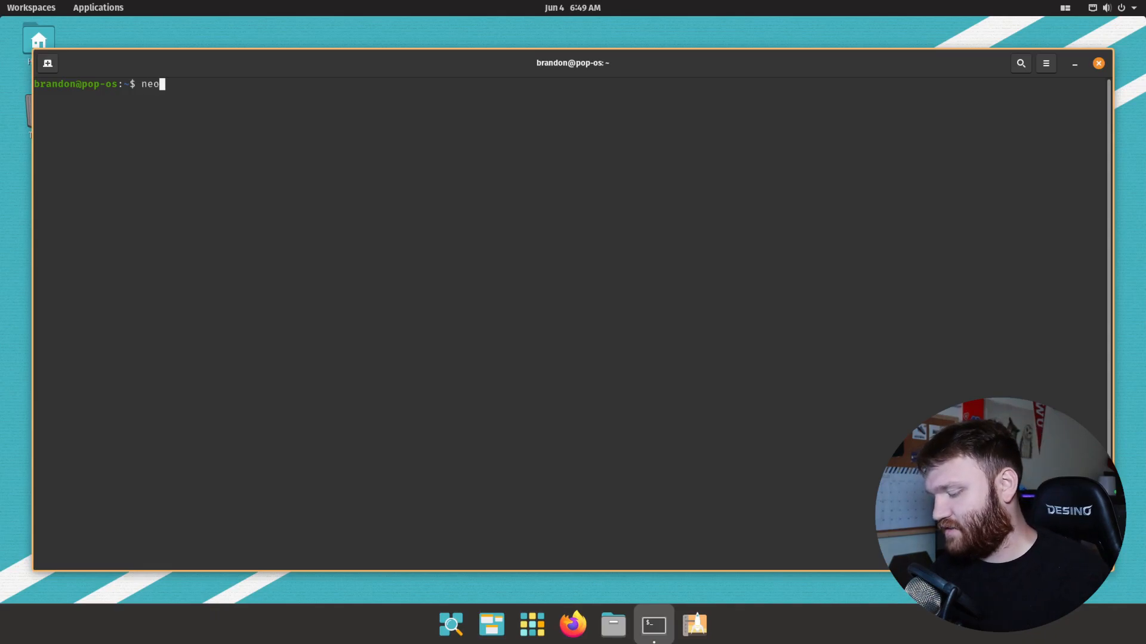
{"action": "type", "text": "fetch"}
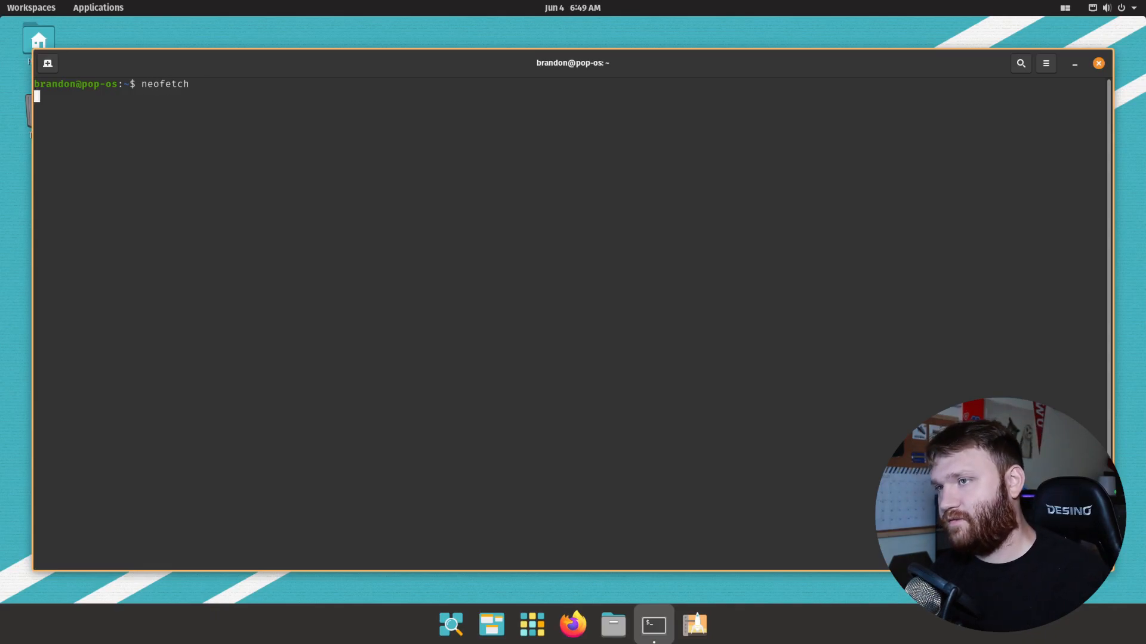
{"action": "key", "text": "Return"}
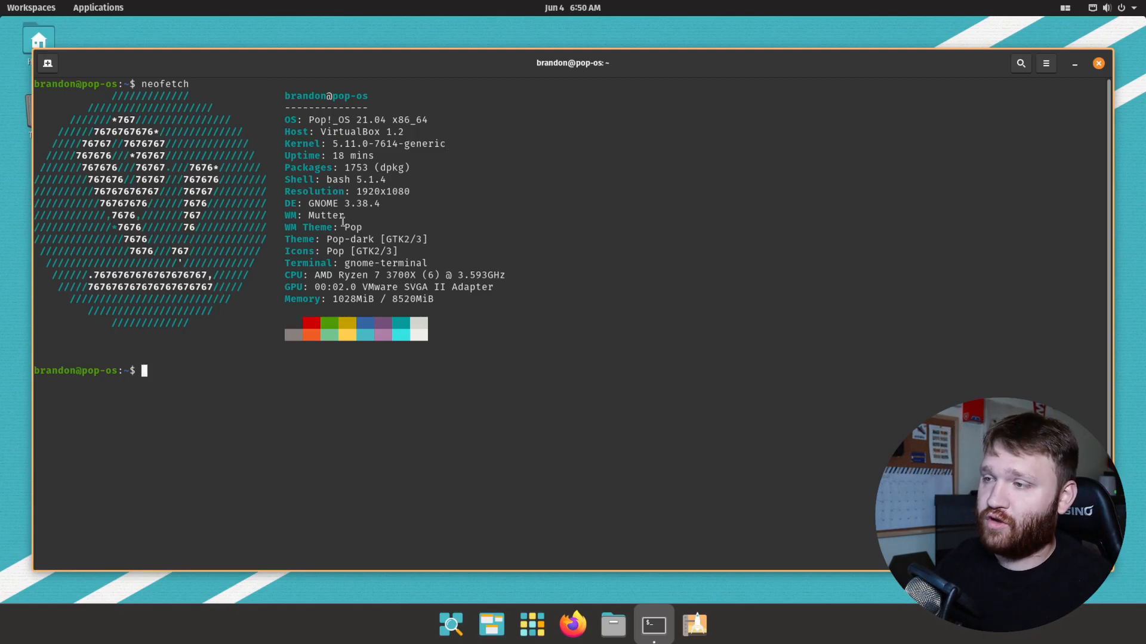
{"action": "double_click", "coordinate": [329, 238]}
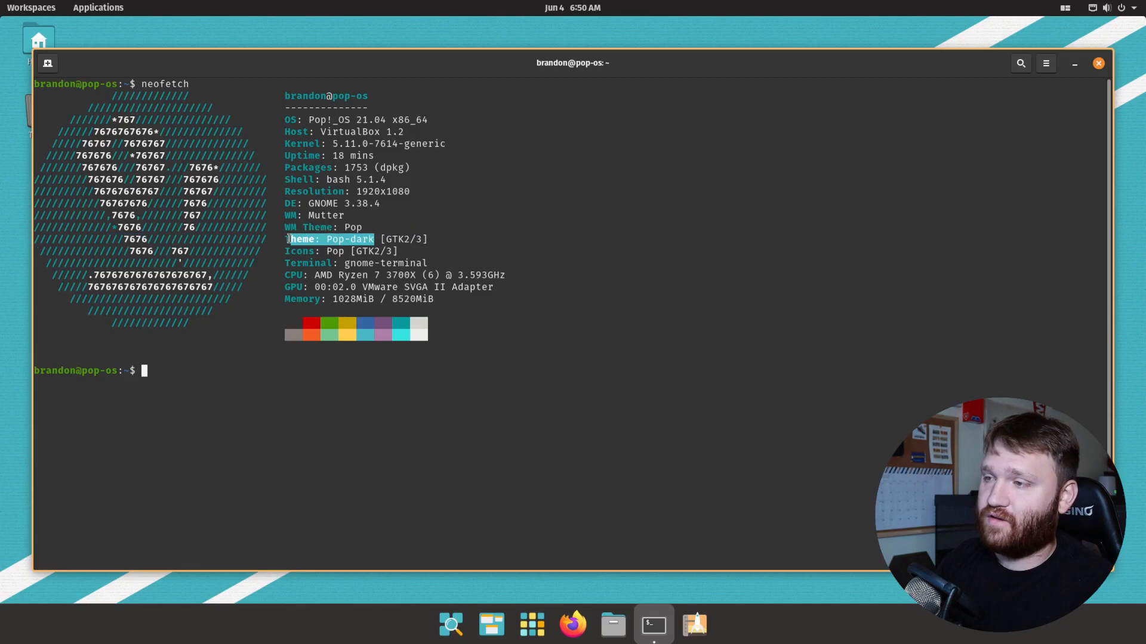